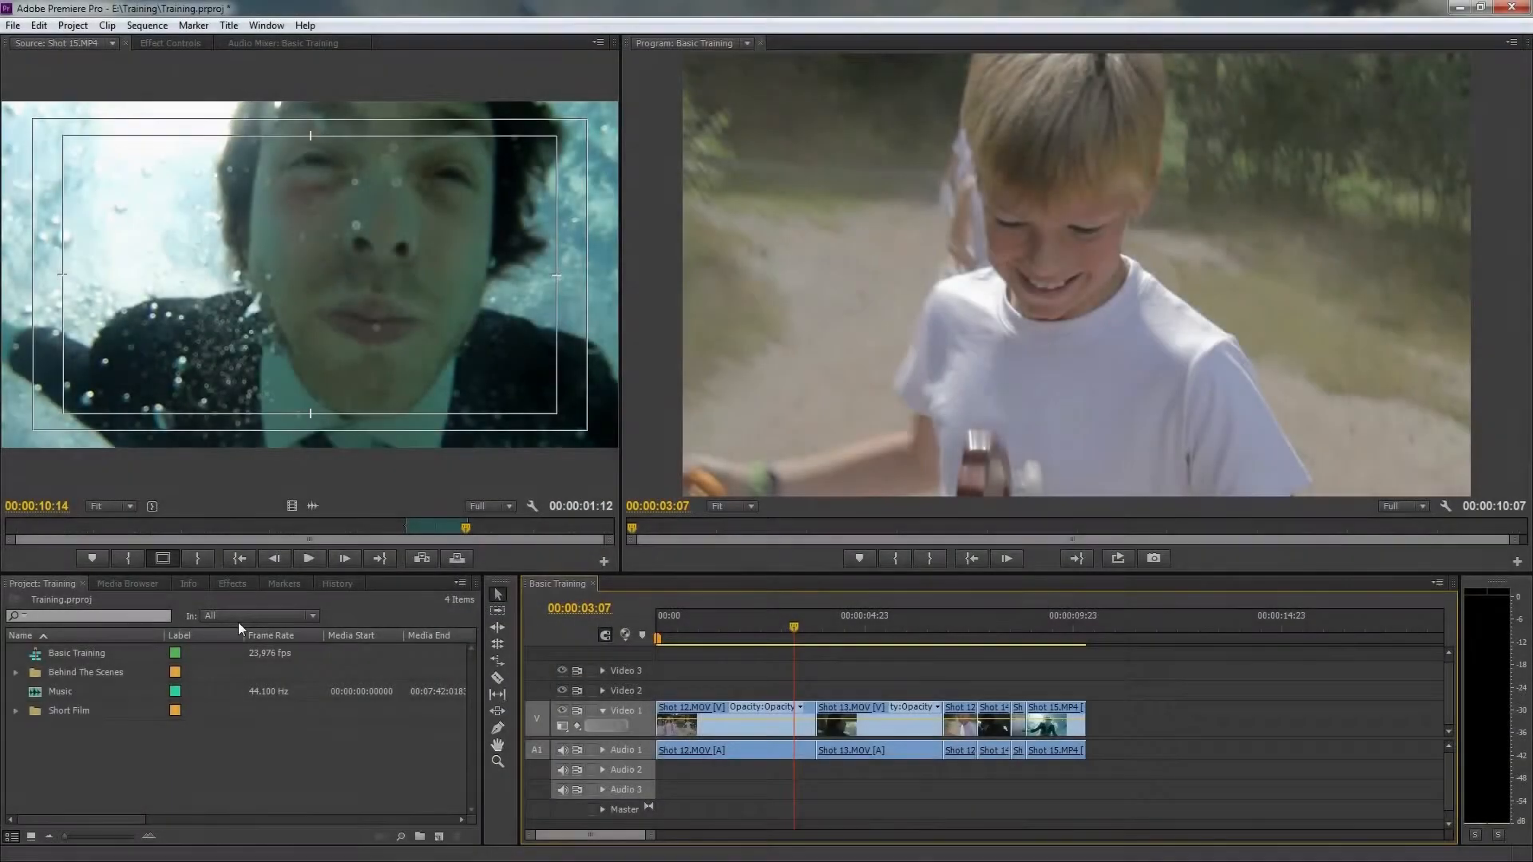
Step: Browse the Effects panel's Presets (Bevel Edges), Audio Effects and Audio Transitions folders, then collapse them
click(230, 583)
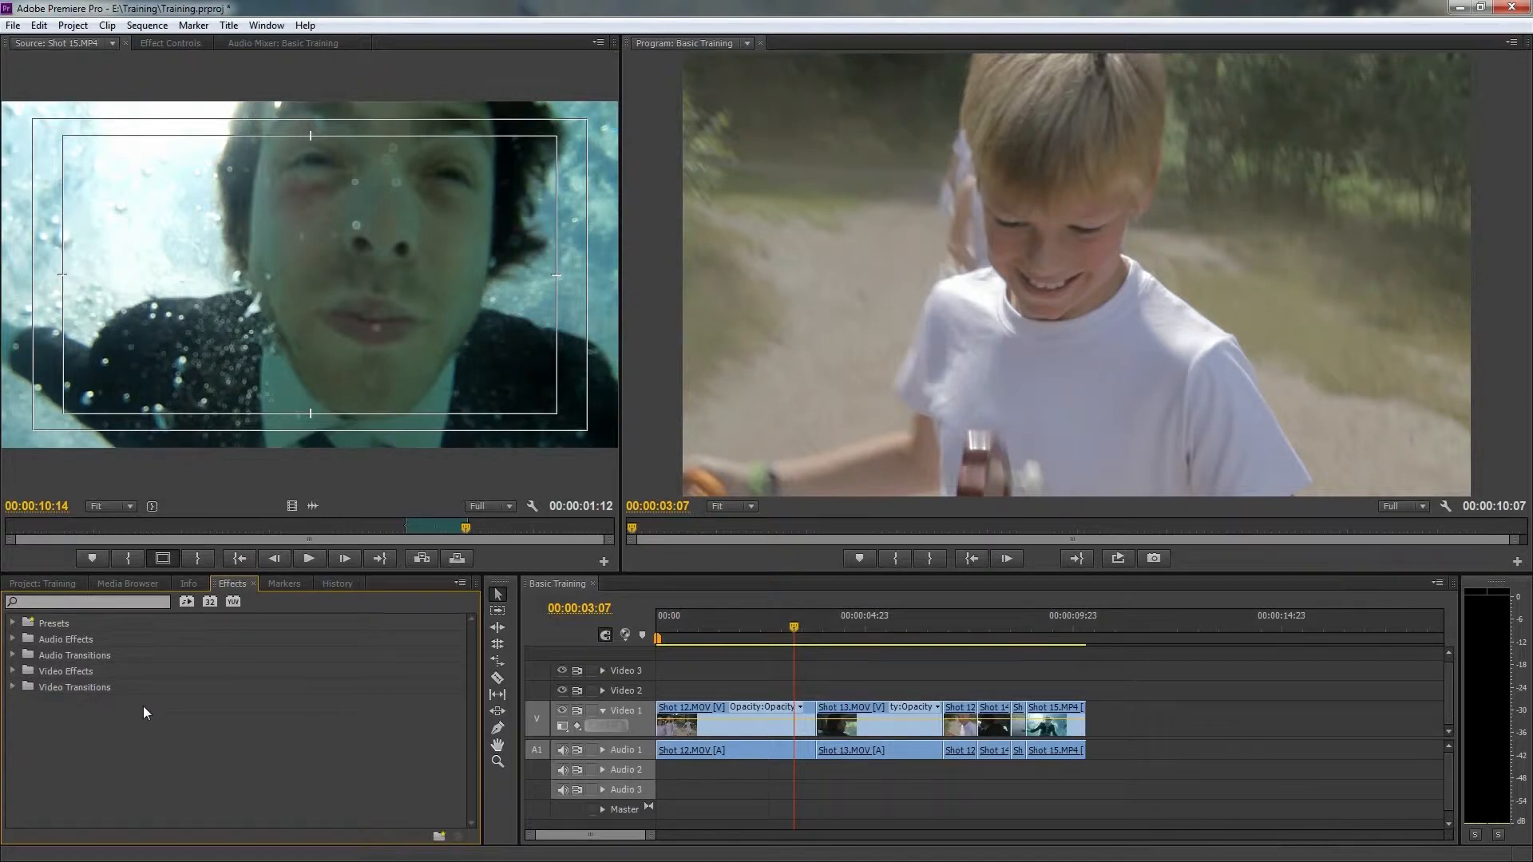
click(15, 623)
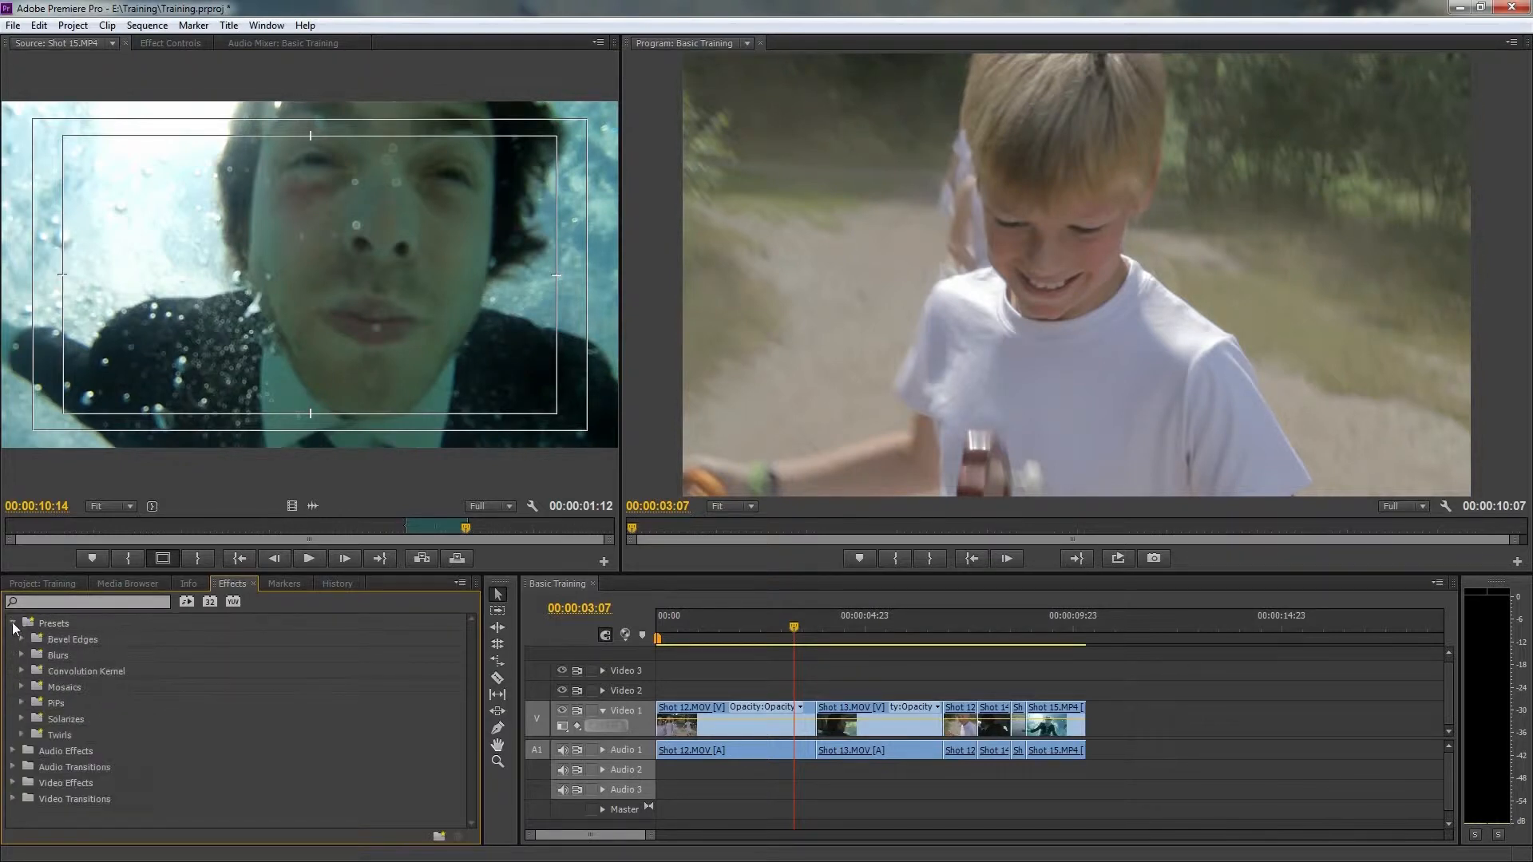
click(21, 639)
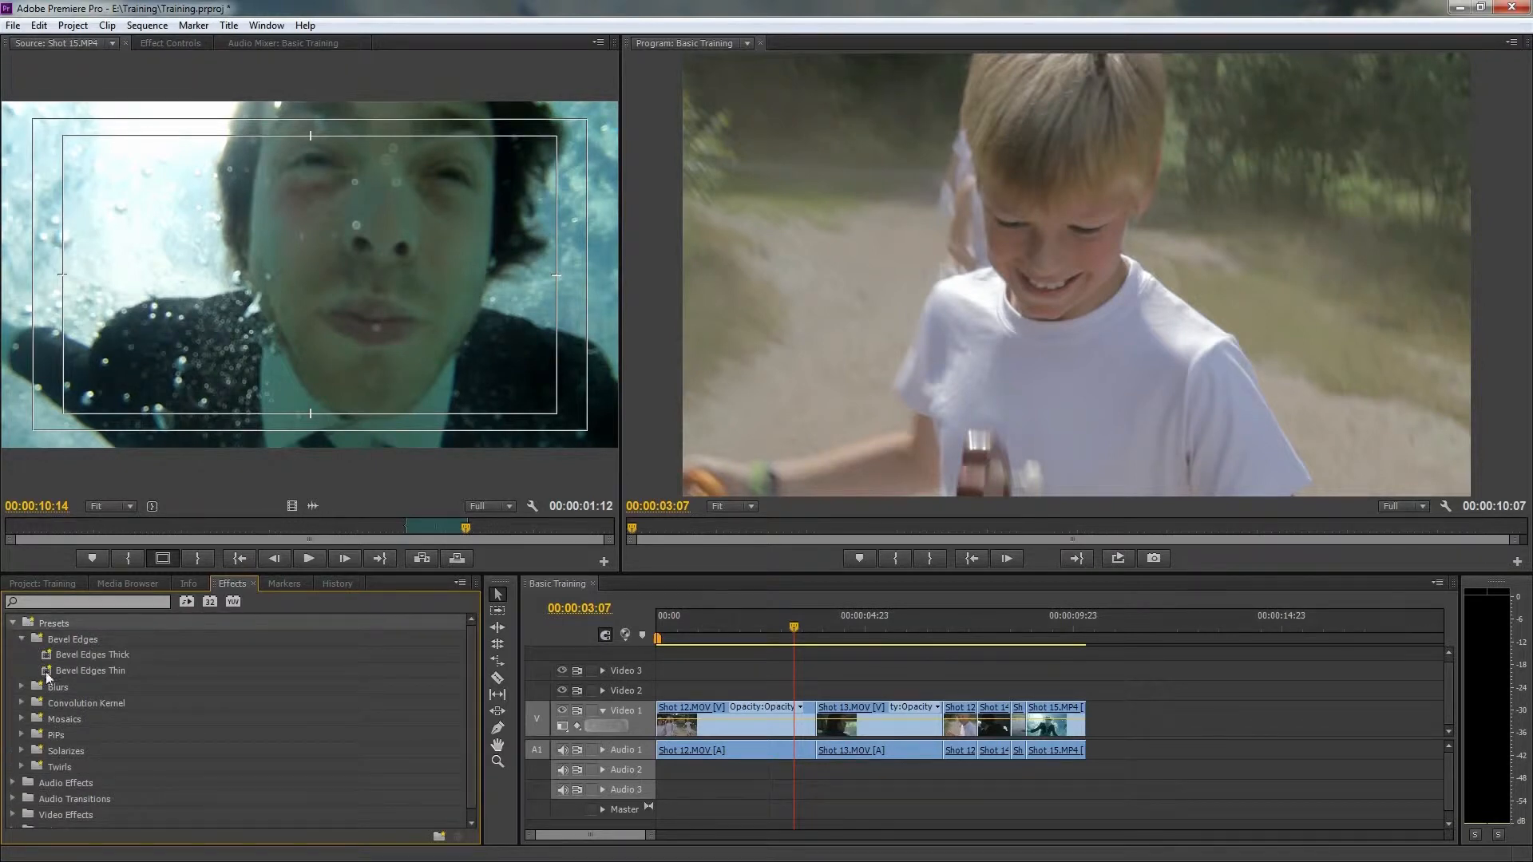
click(21, 639)
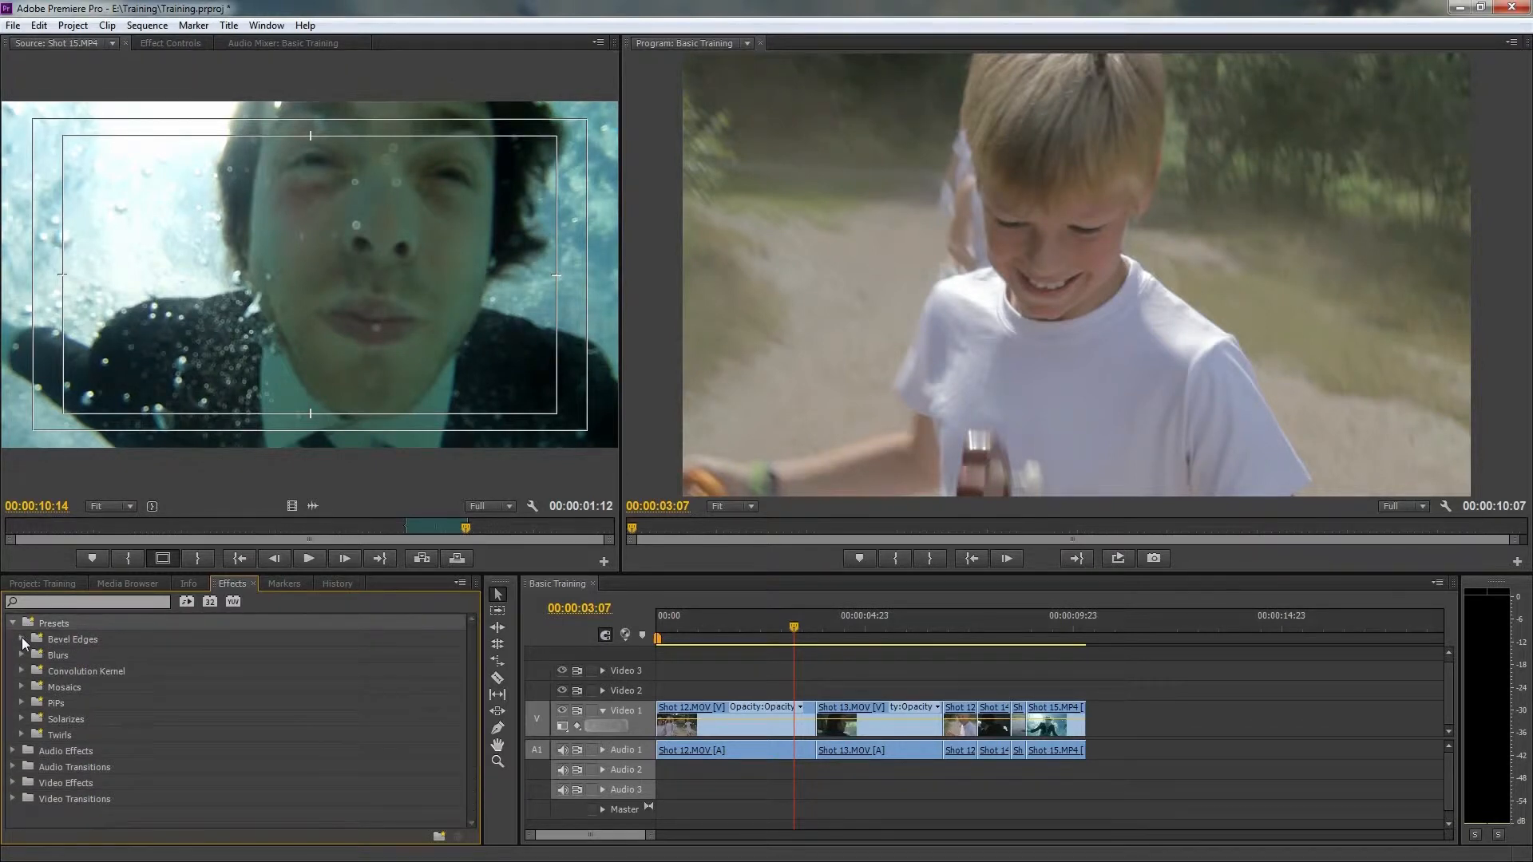
click(20, 638)
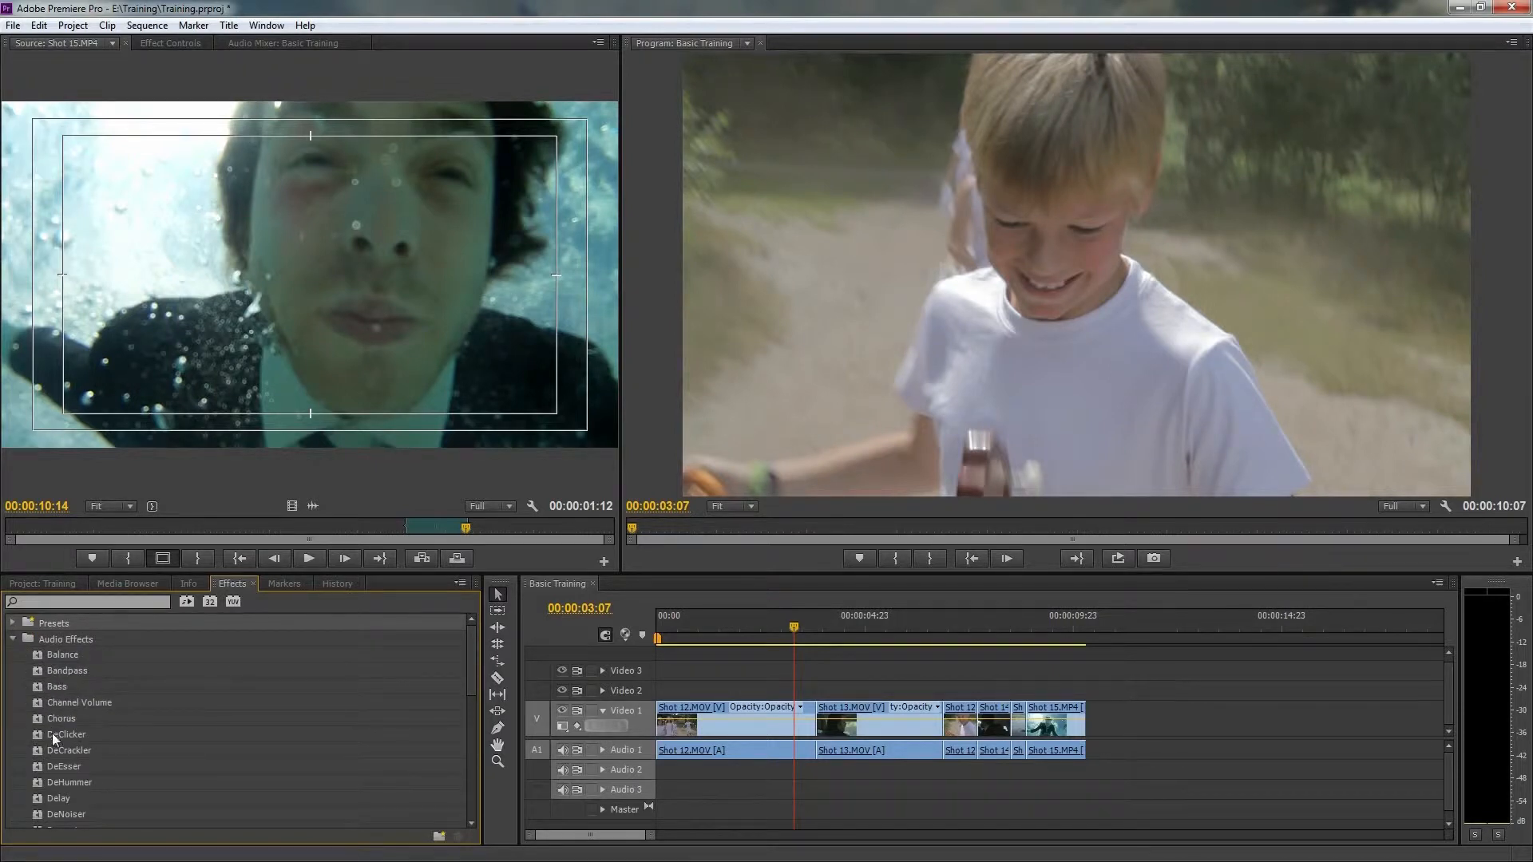
click(12, 639)
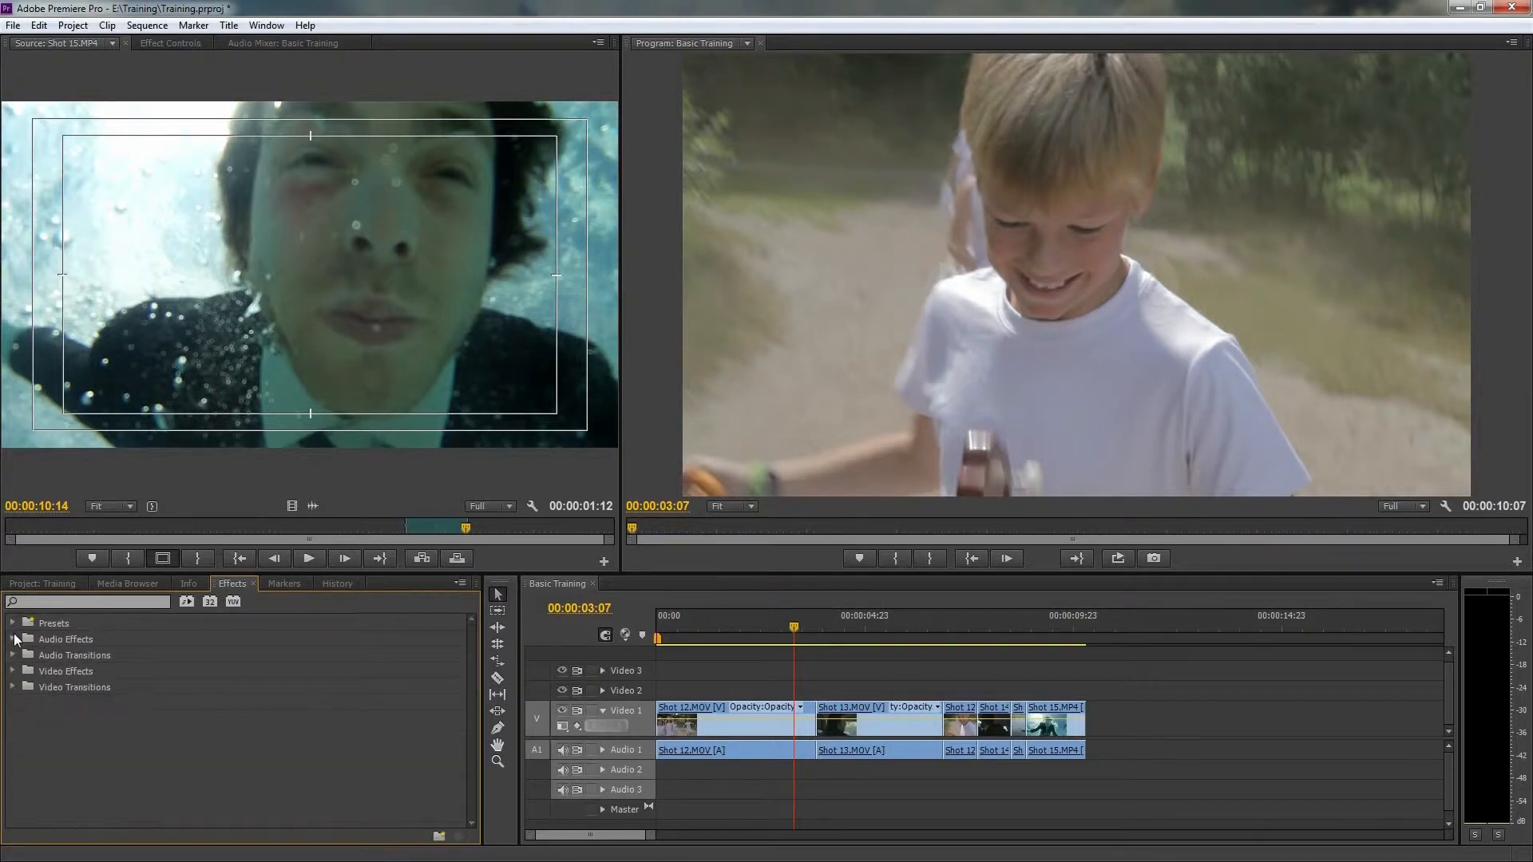
click(15, 654)
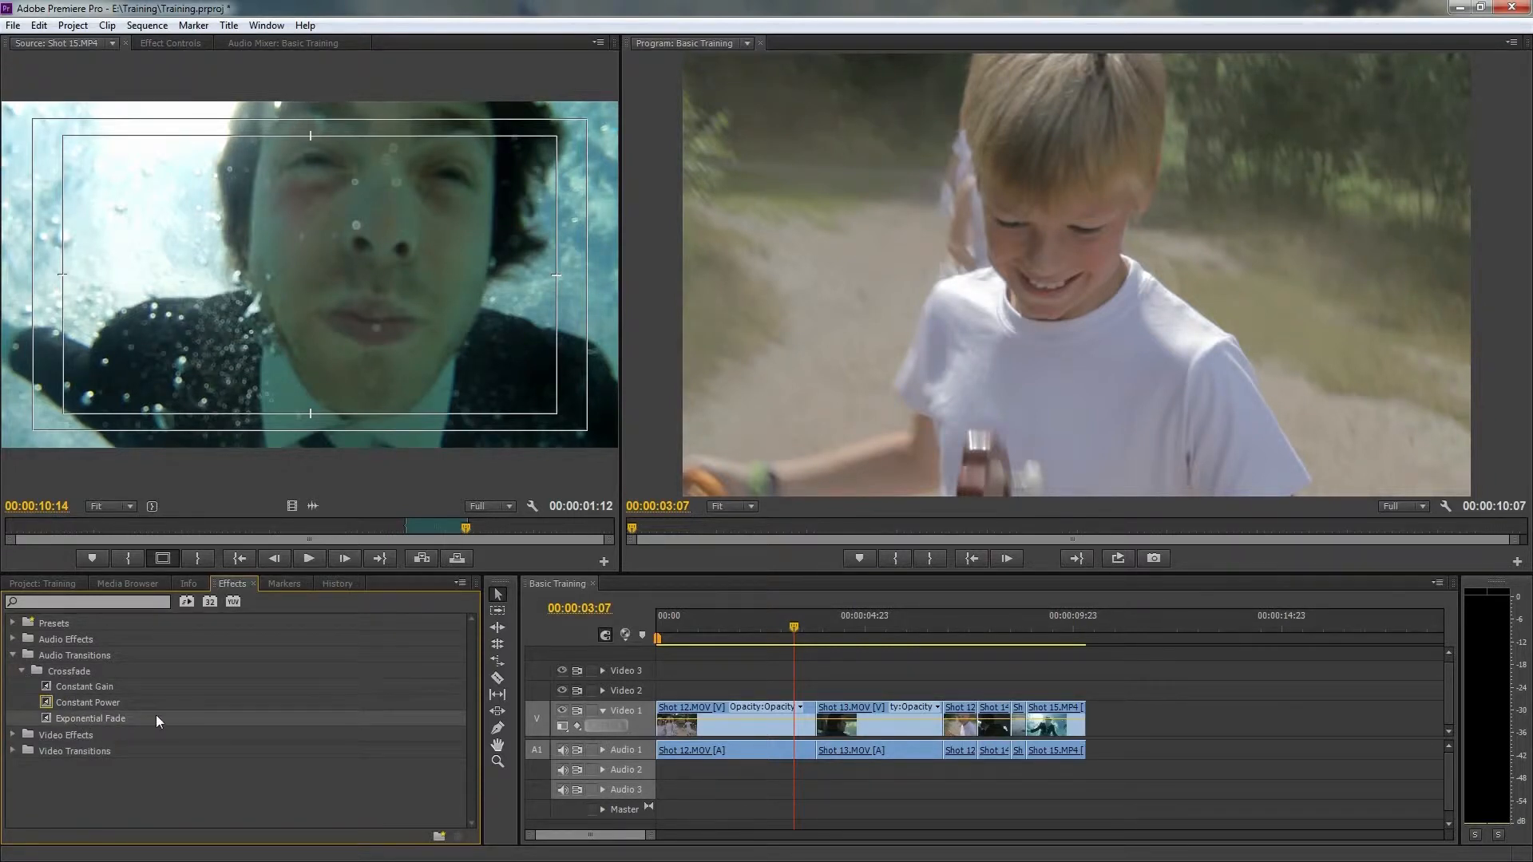
click(12, 655)
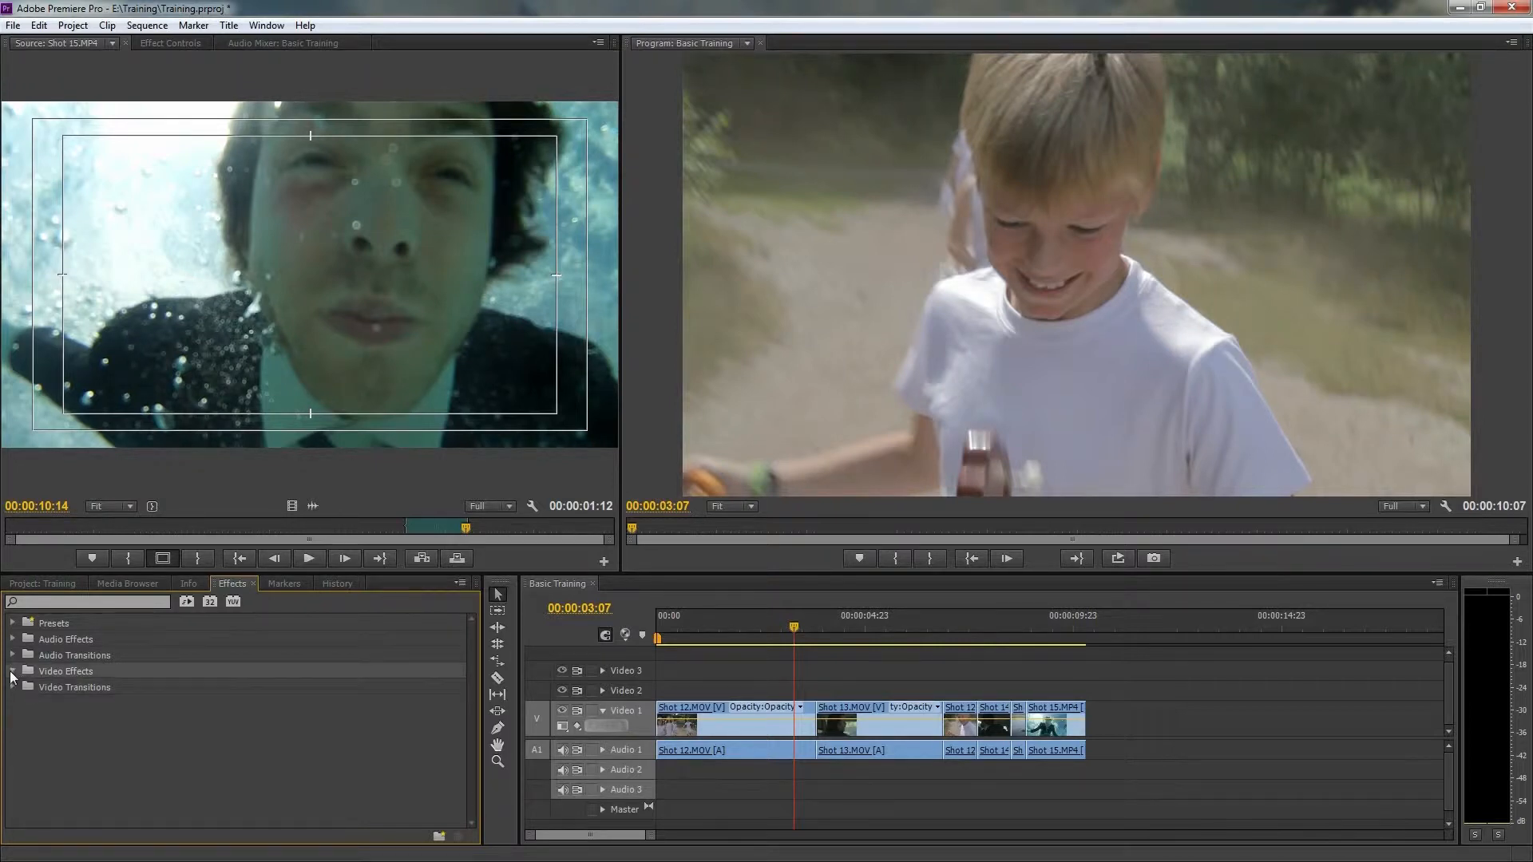
Step: Find Fast Color Corrector by searching 'fast c', apply it to Shot 12.MOV and show Effect Controls
click(13, 671)
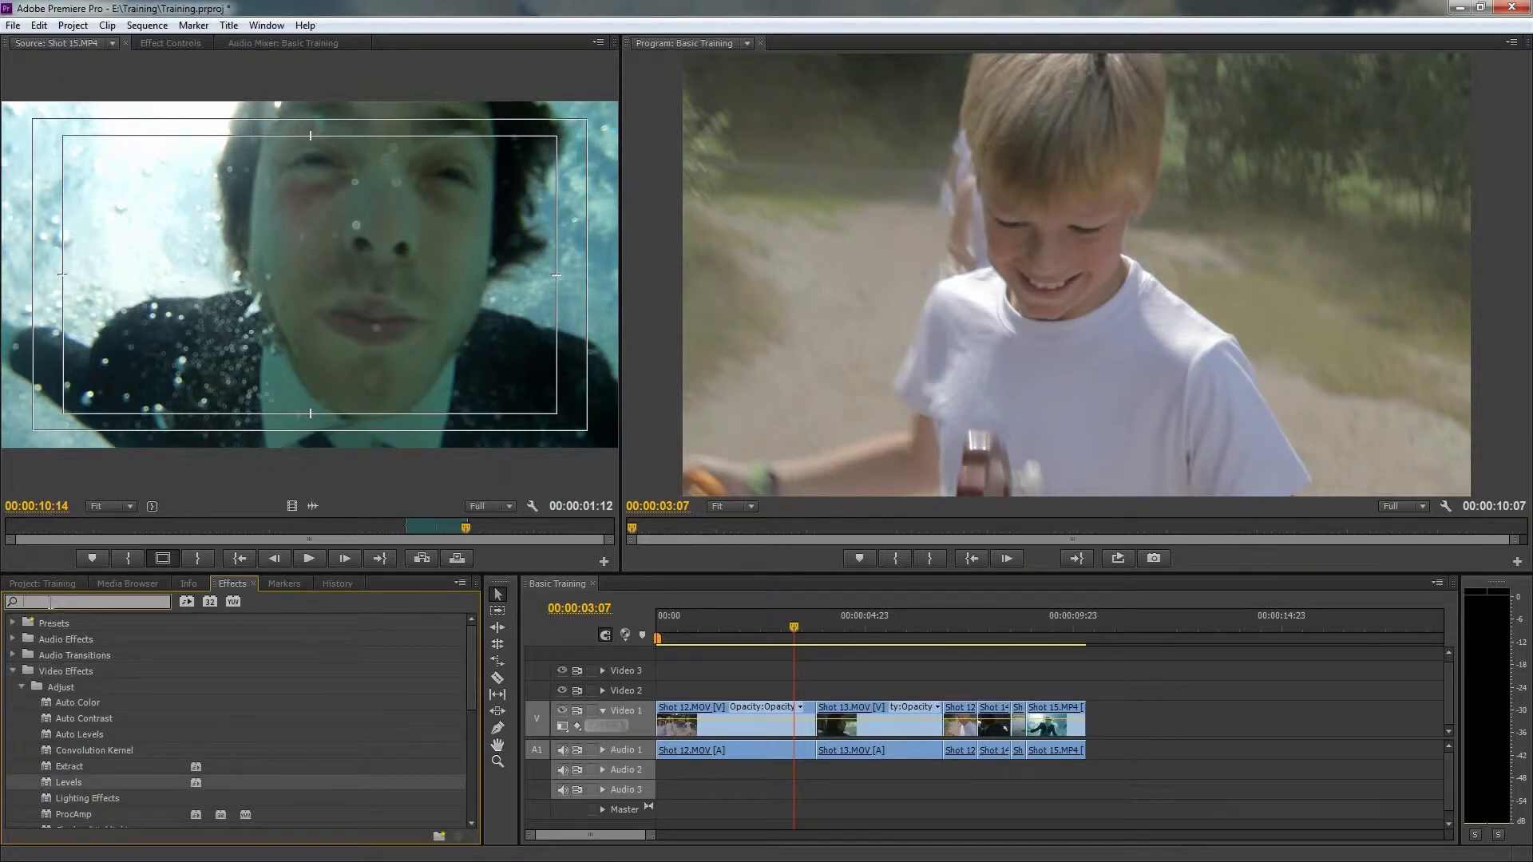
text(fast color)
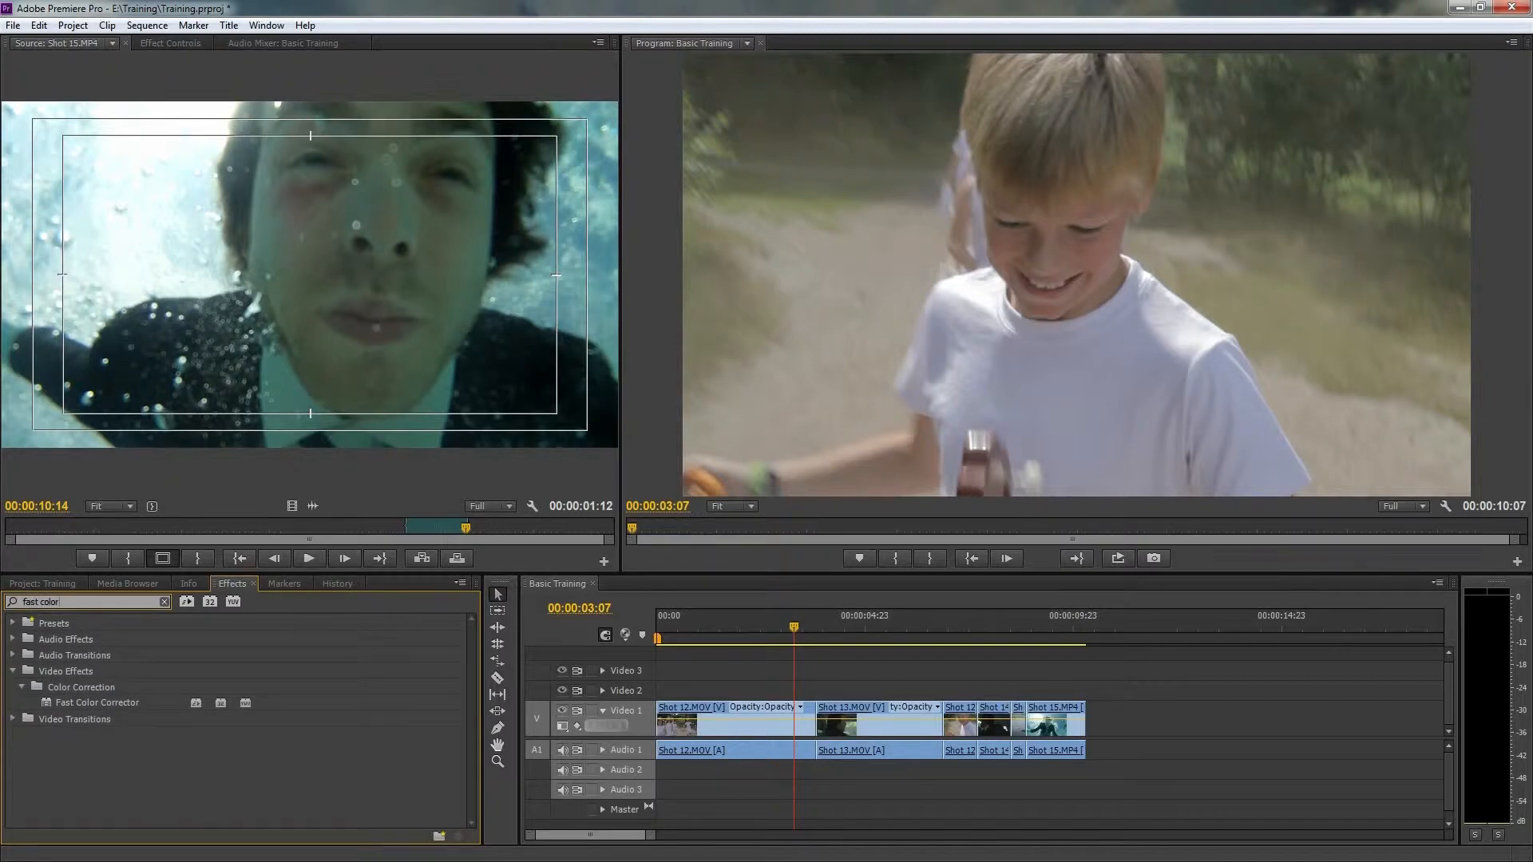
click(96, 703)
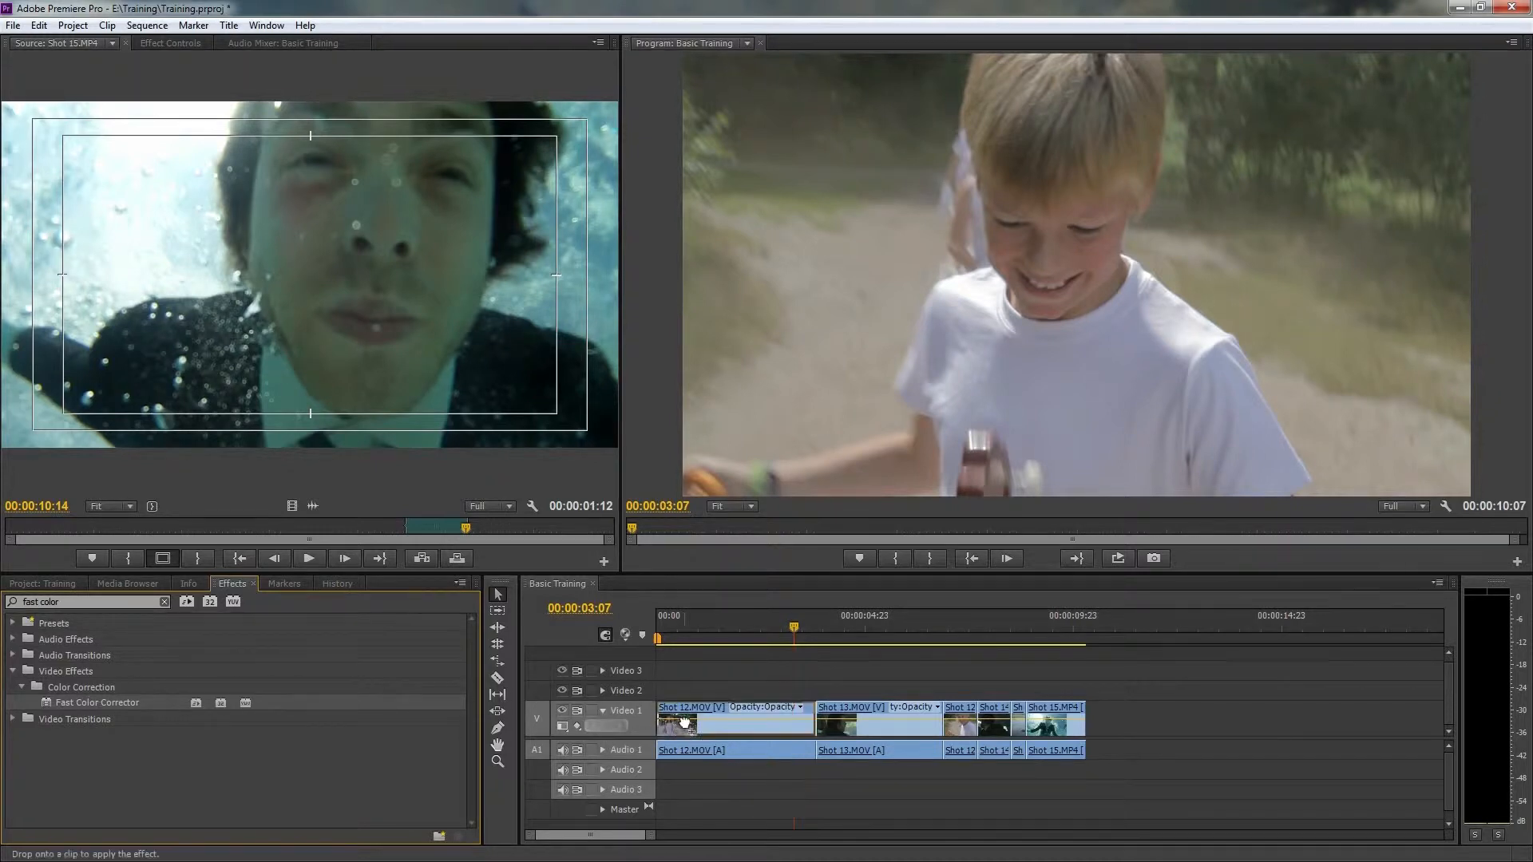
click(728, 719)
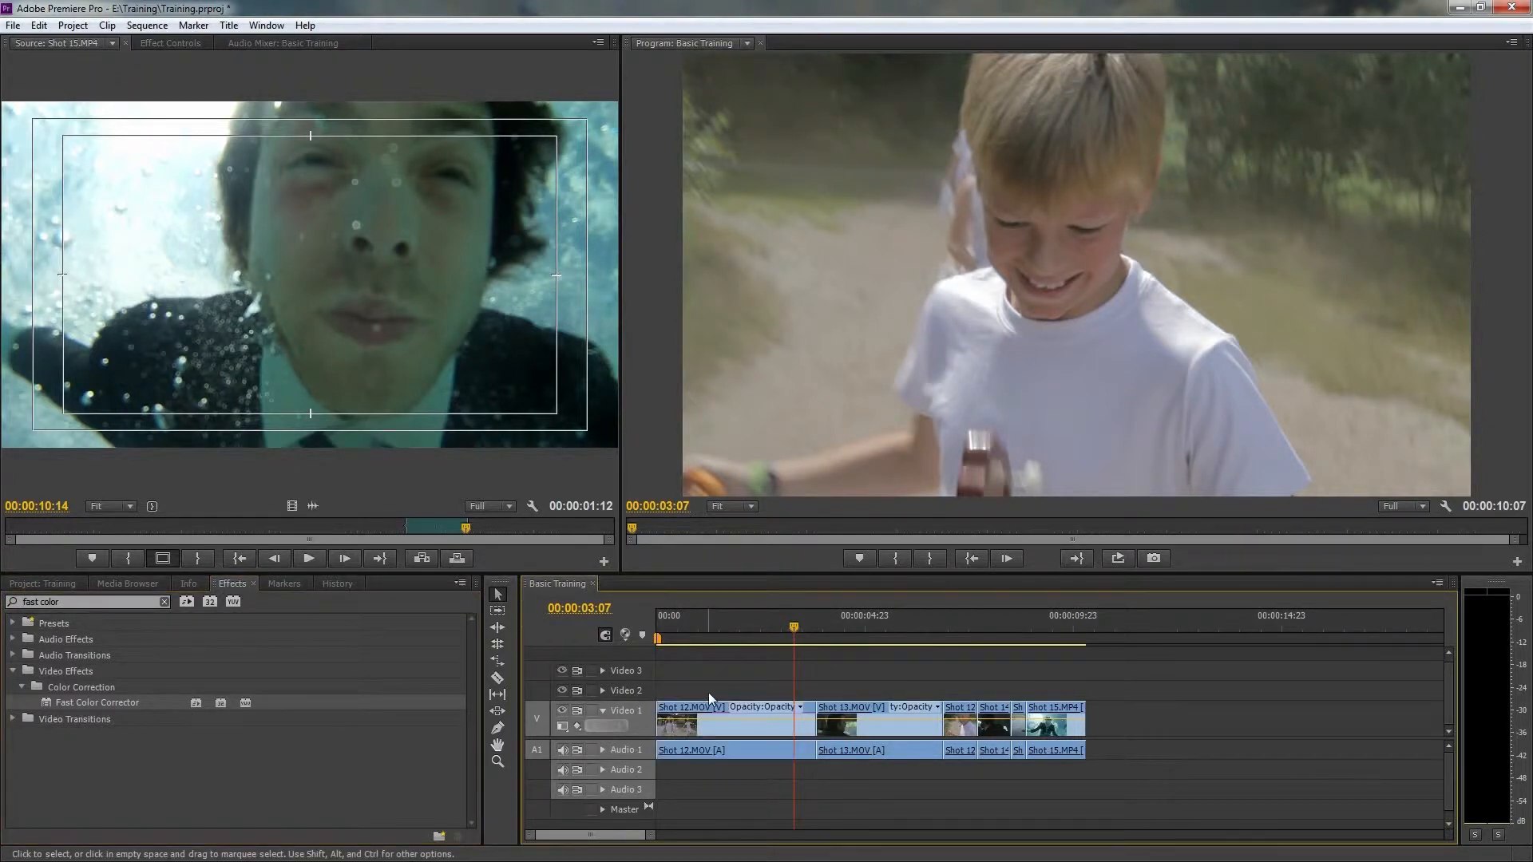
click(171, 43)
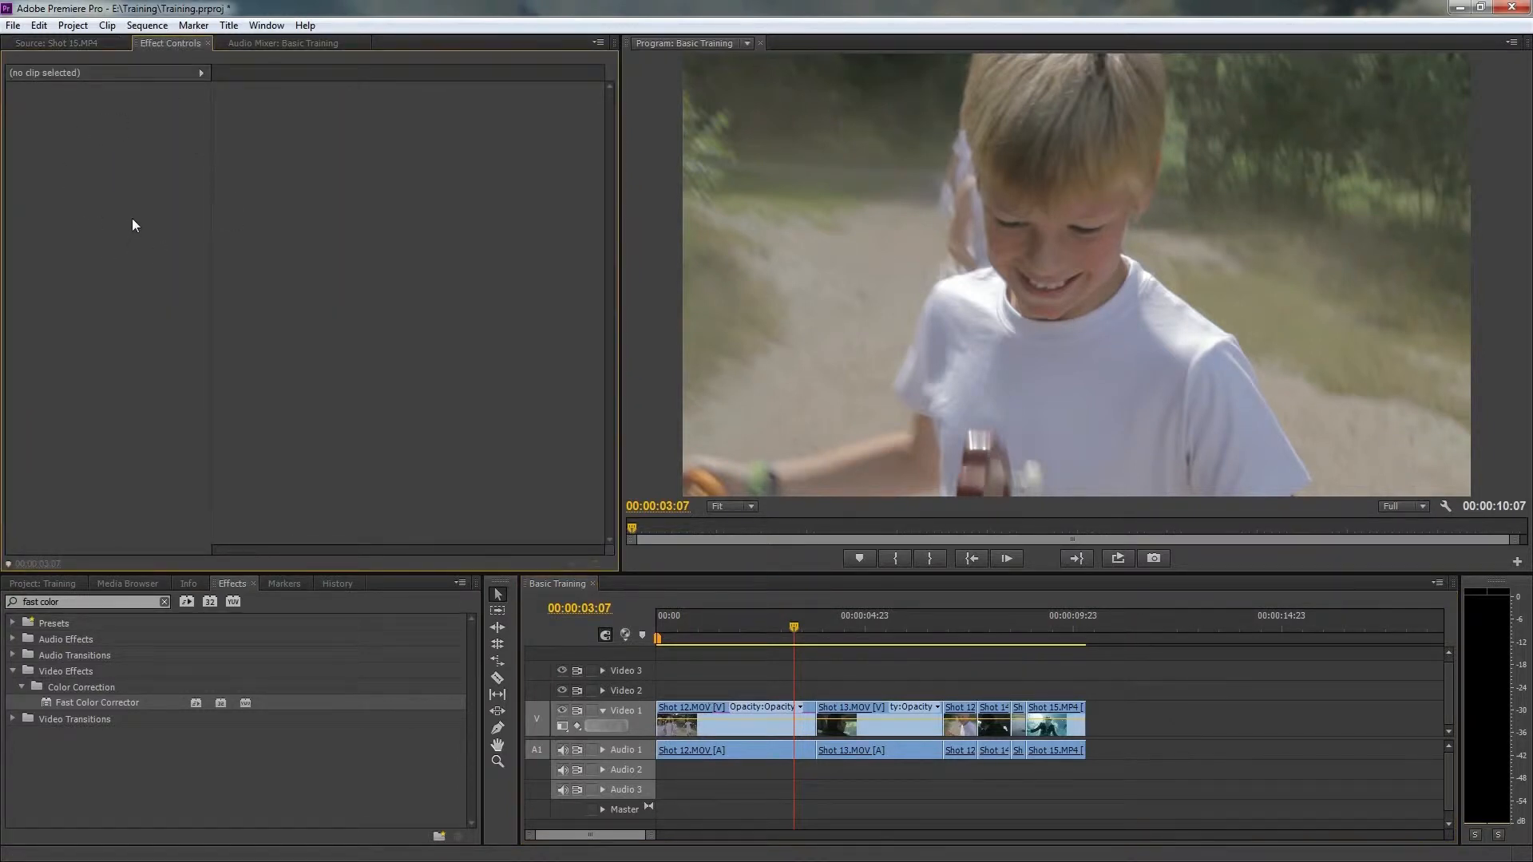
Step: Shift Shot 12's Hue Balance wheel toward warm yellow and adjust the levels to darken it
click(729, 724)
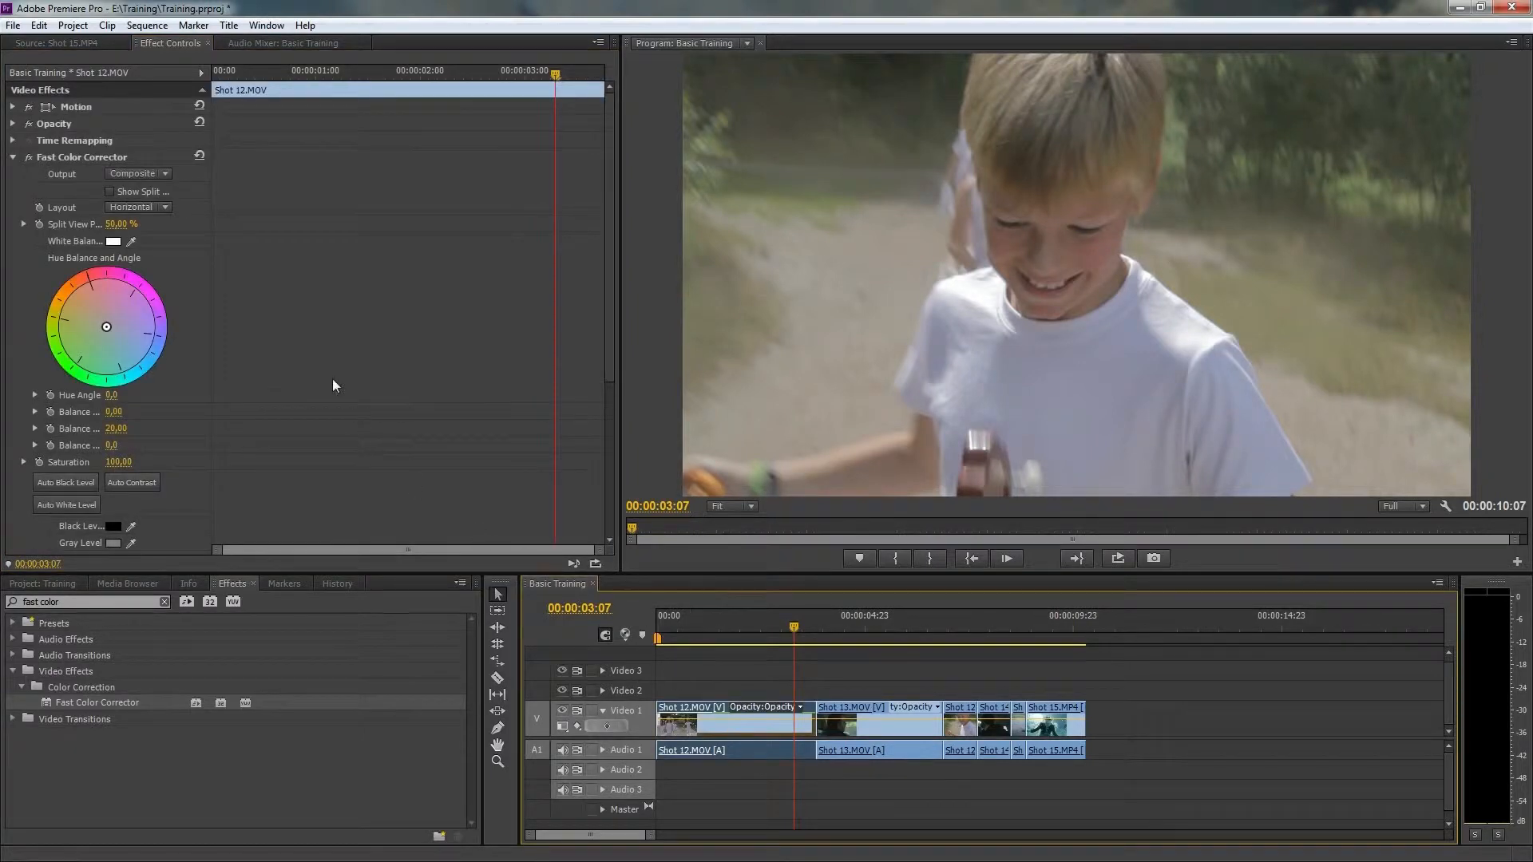
mouse_move(153, 139)
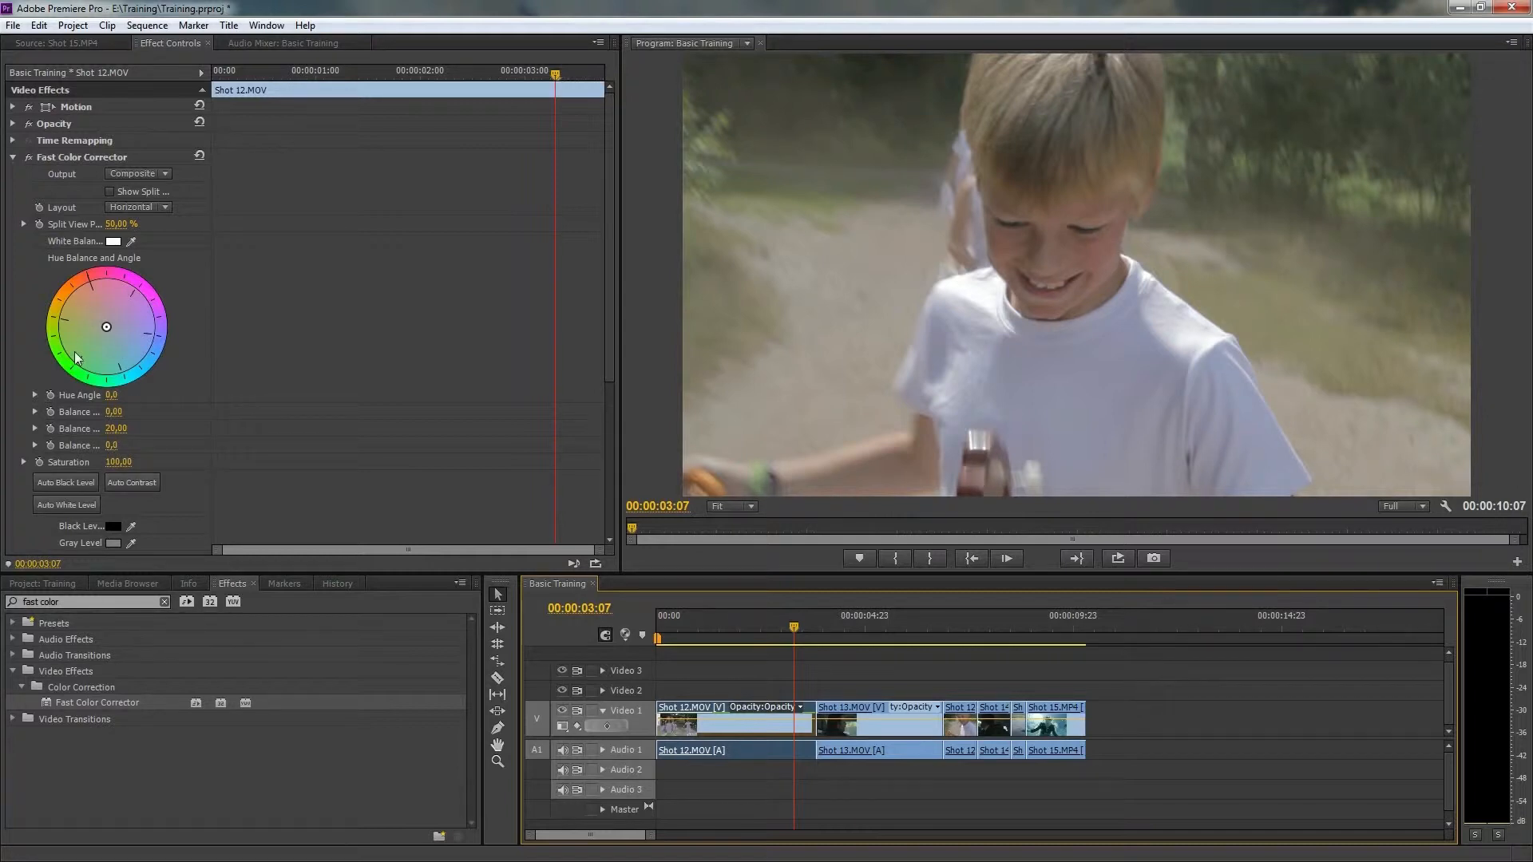
mouse_move(105, 329)
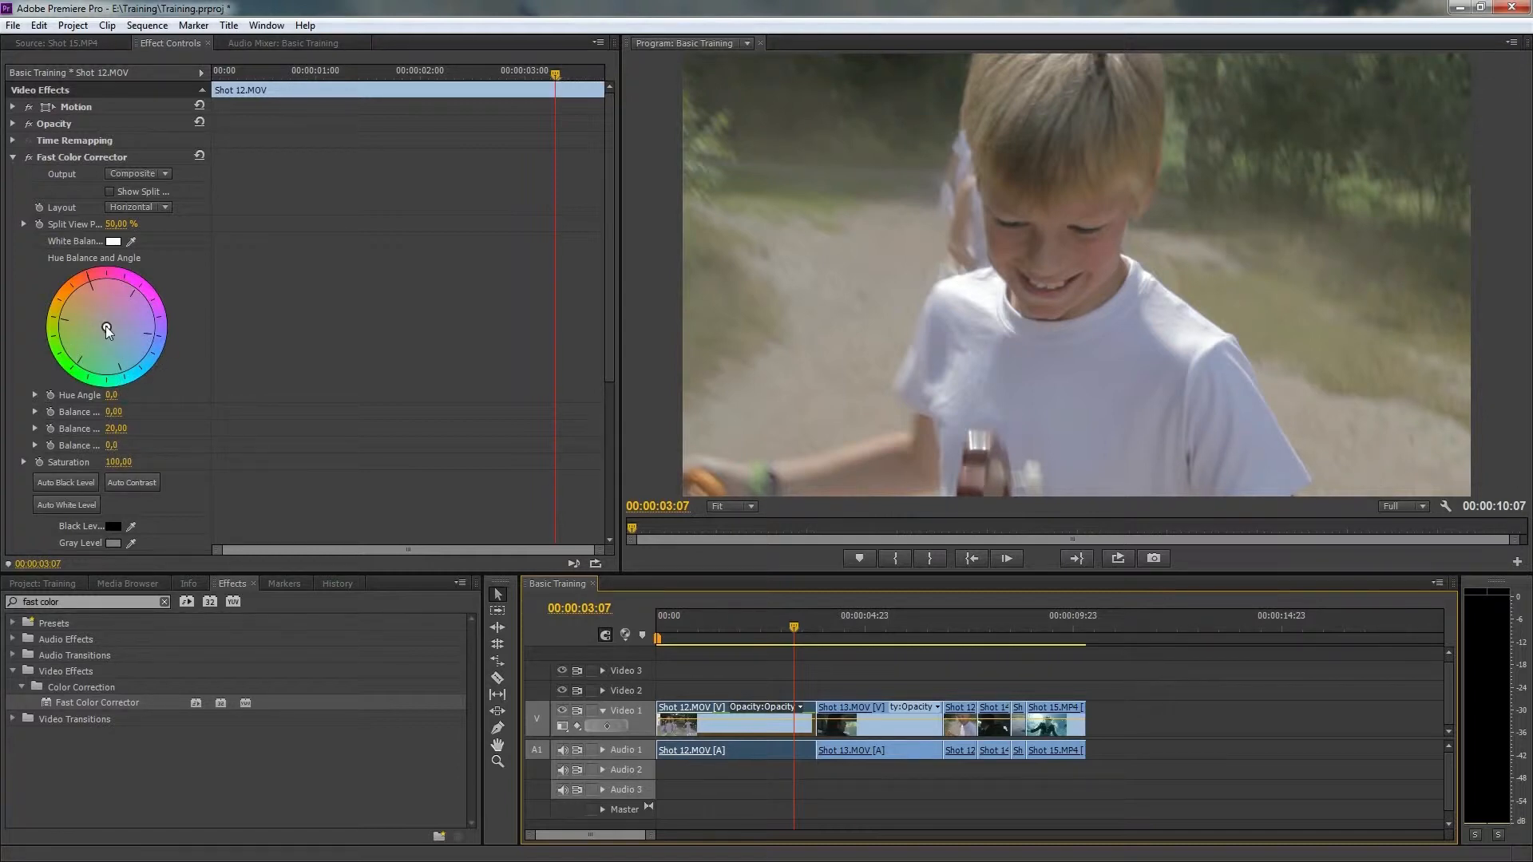
drag(105, 328, 68, 321)
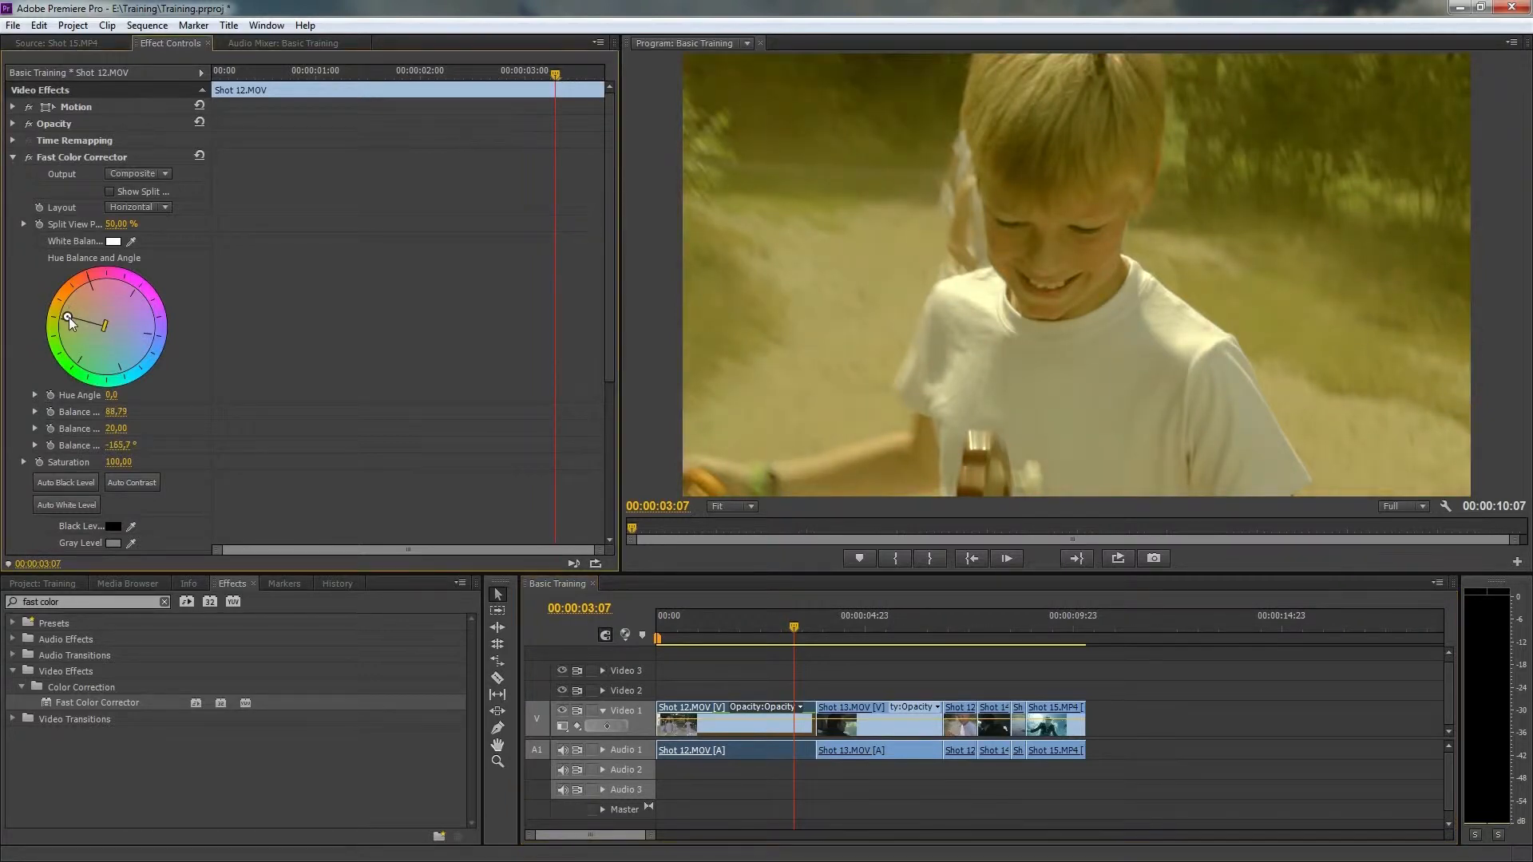
drag(69, 322, 67, 312)
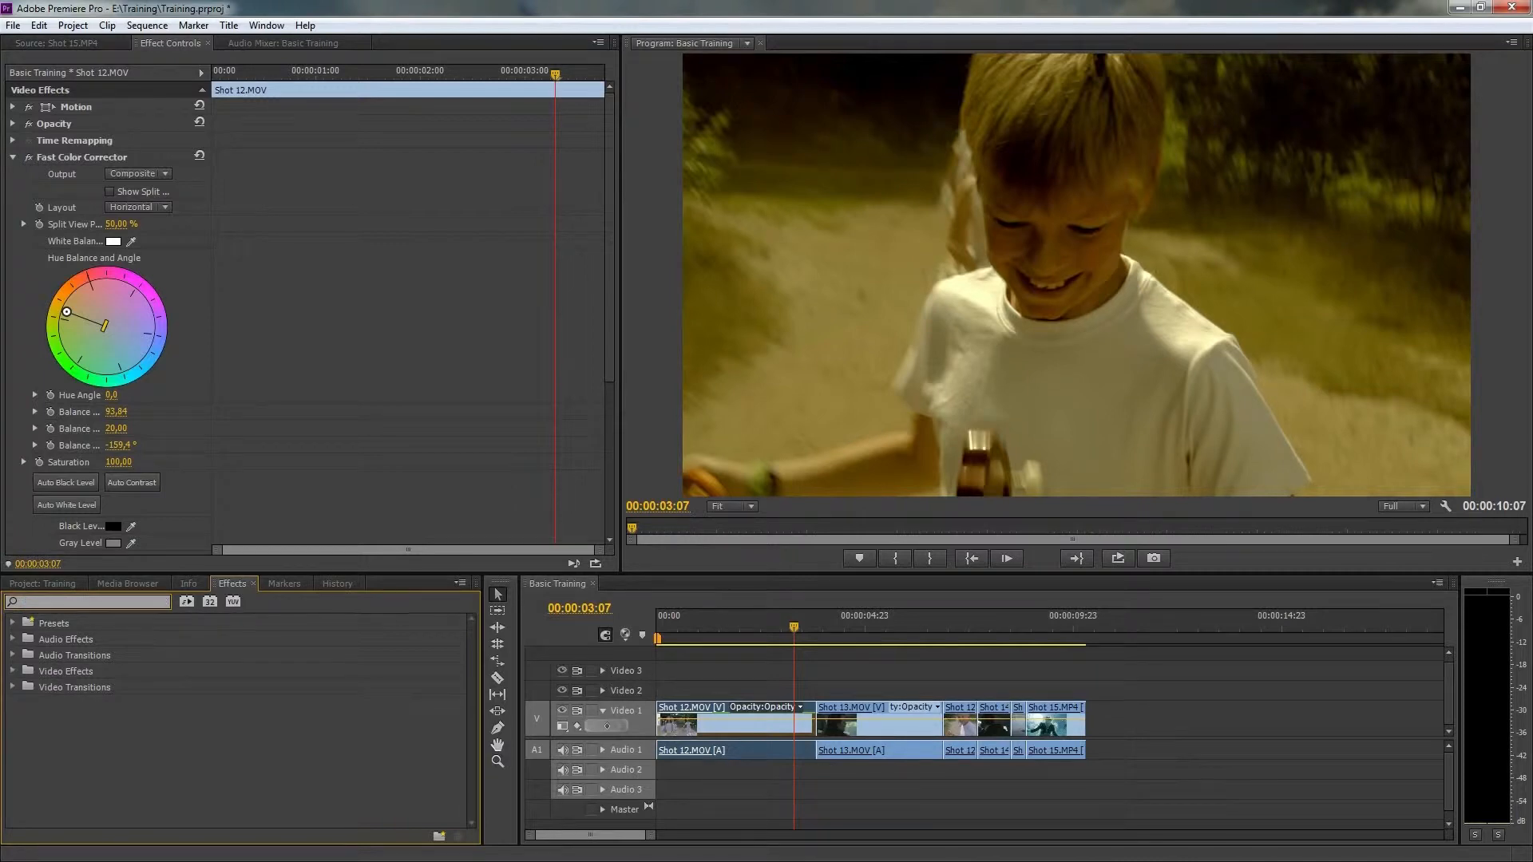
click(14, 671)
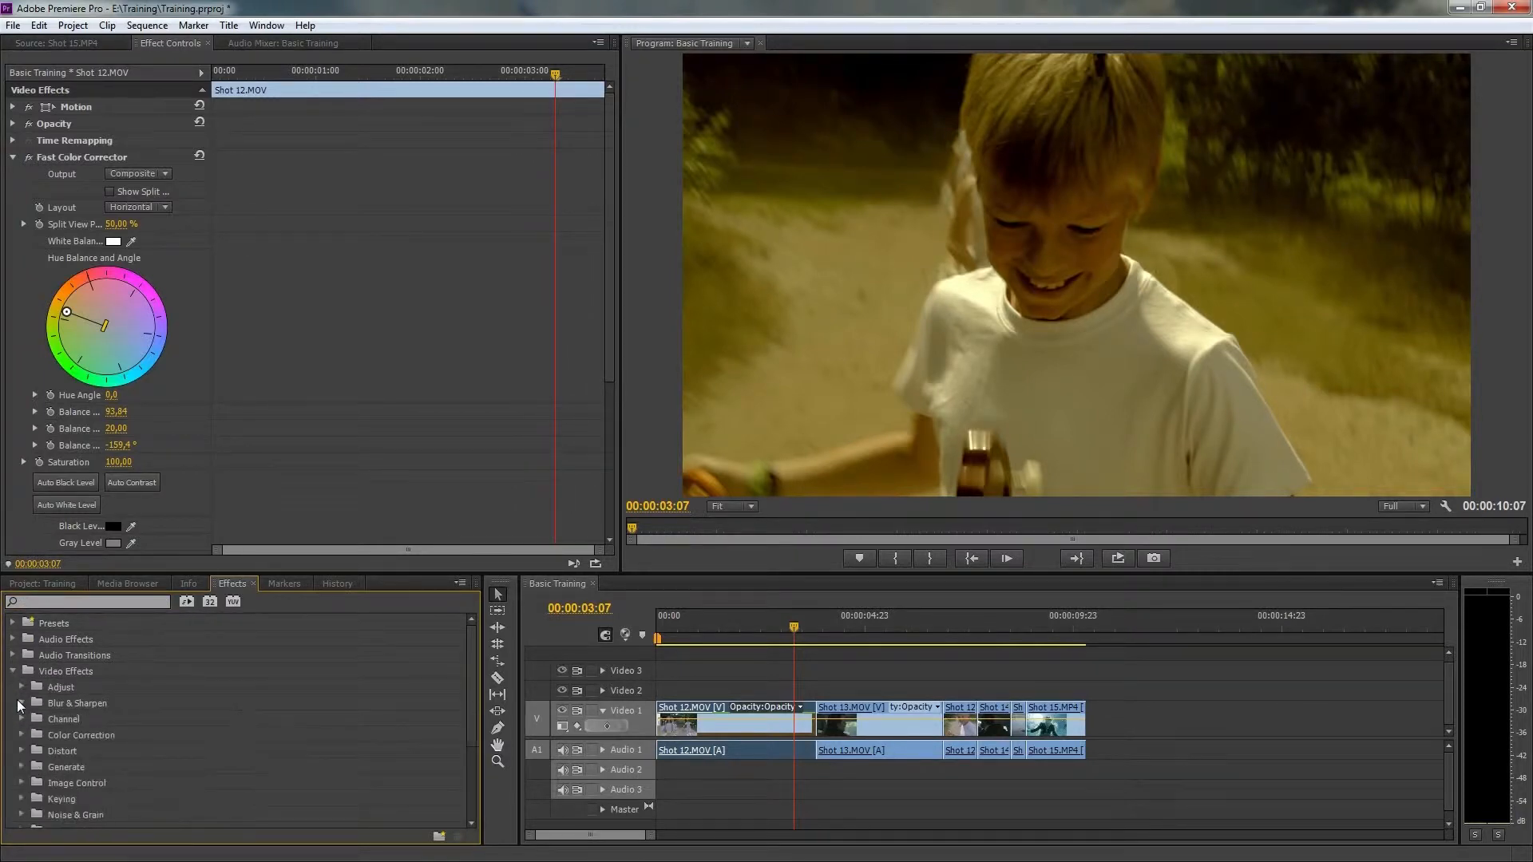
drag(67, 311, 86, 337)
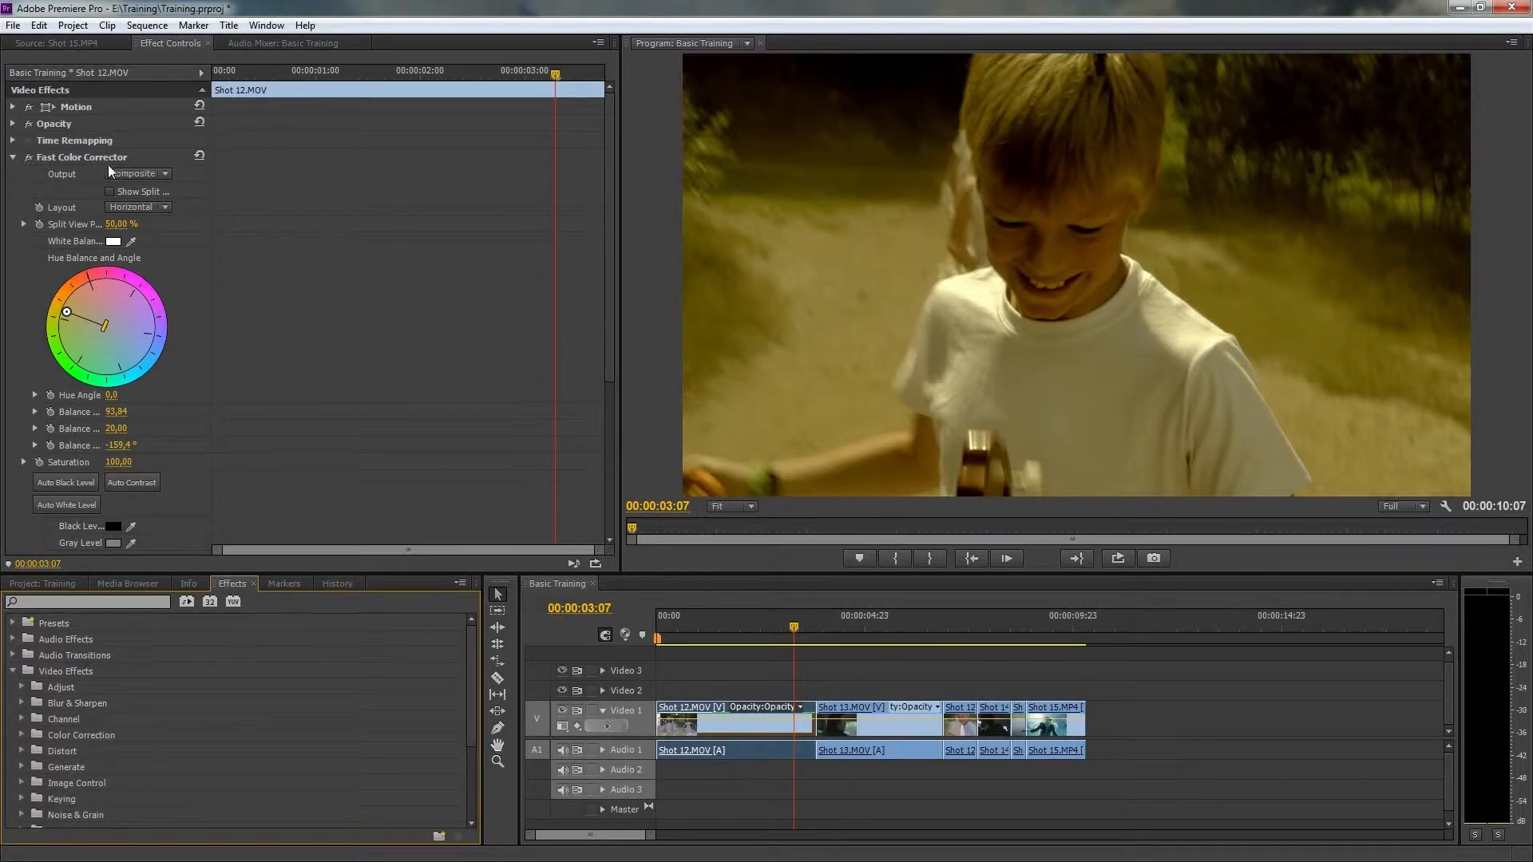
right_click(81, 156)
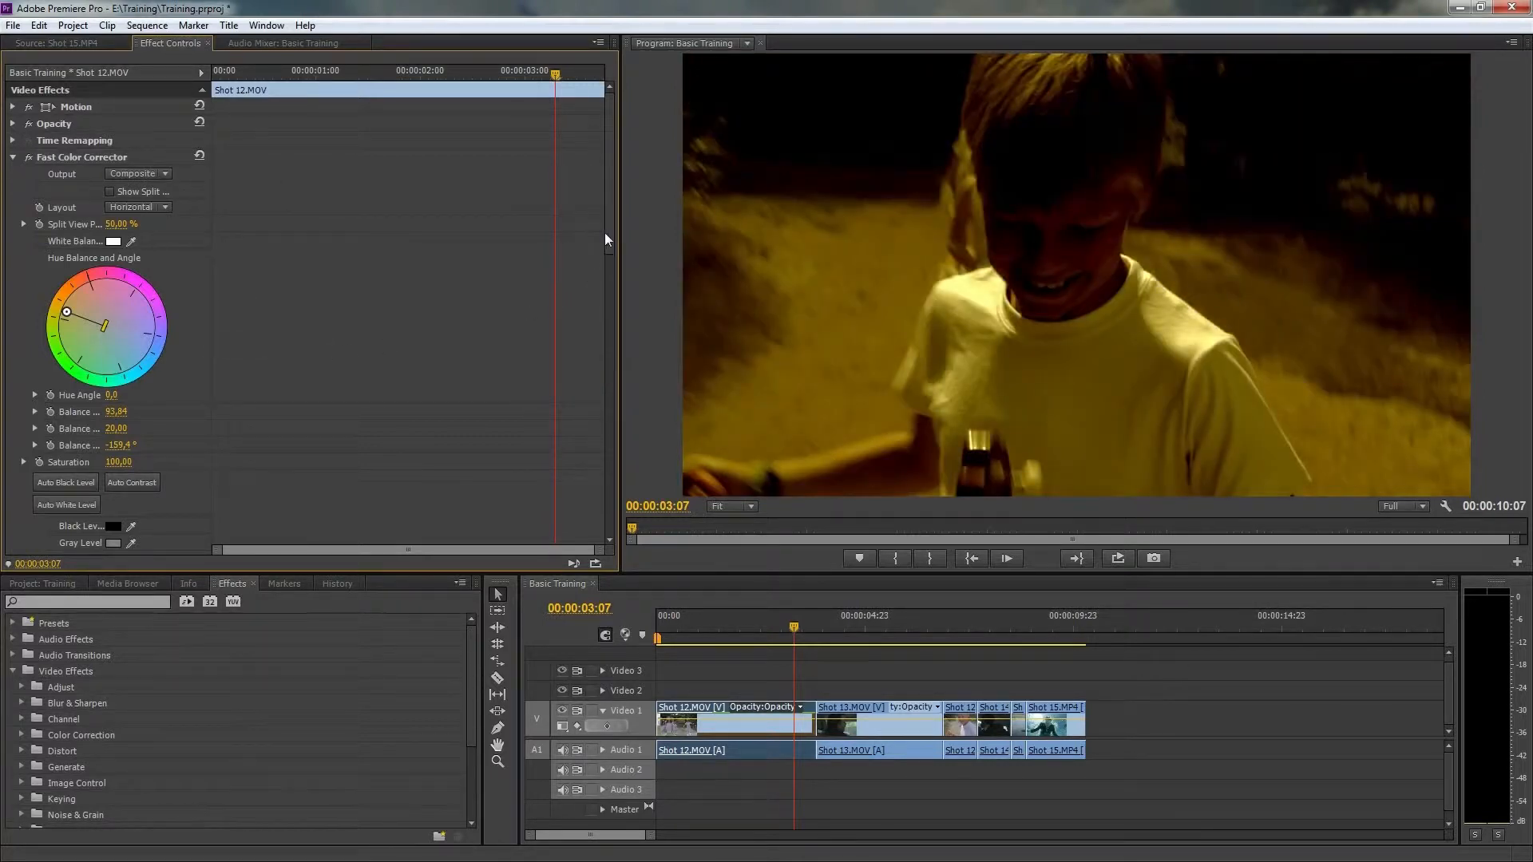
scroll(down, 3)
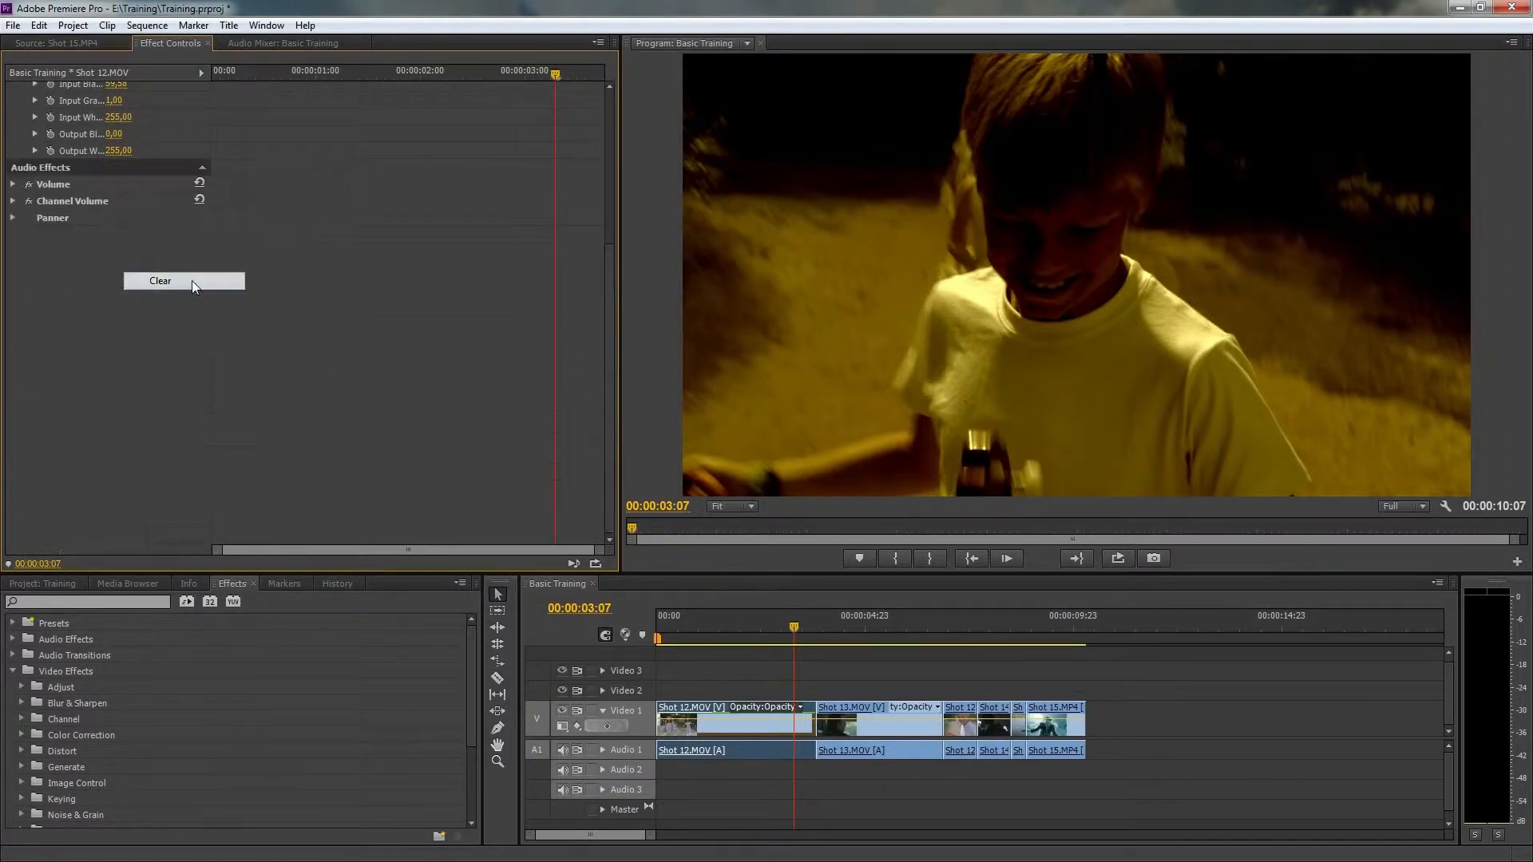
Step: Copy the Fast Color Corrector effect from Shot 12's Effect Controls
click(160, 281)
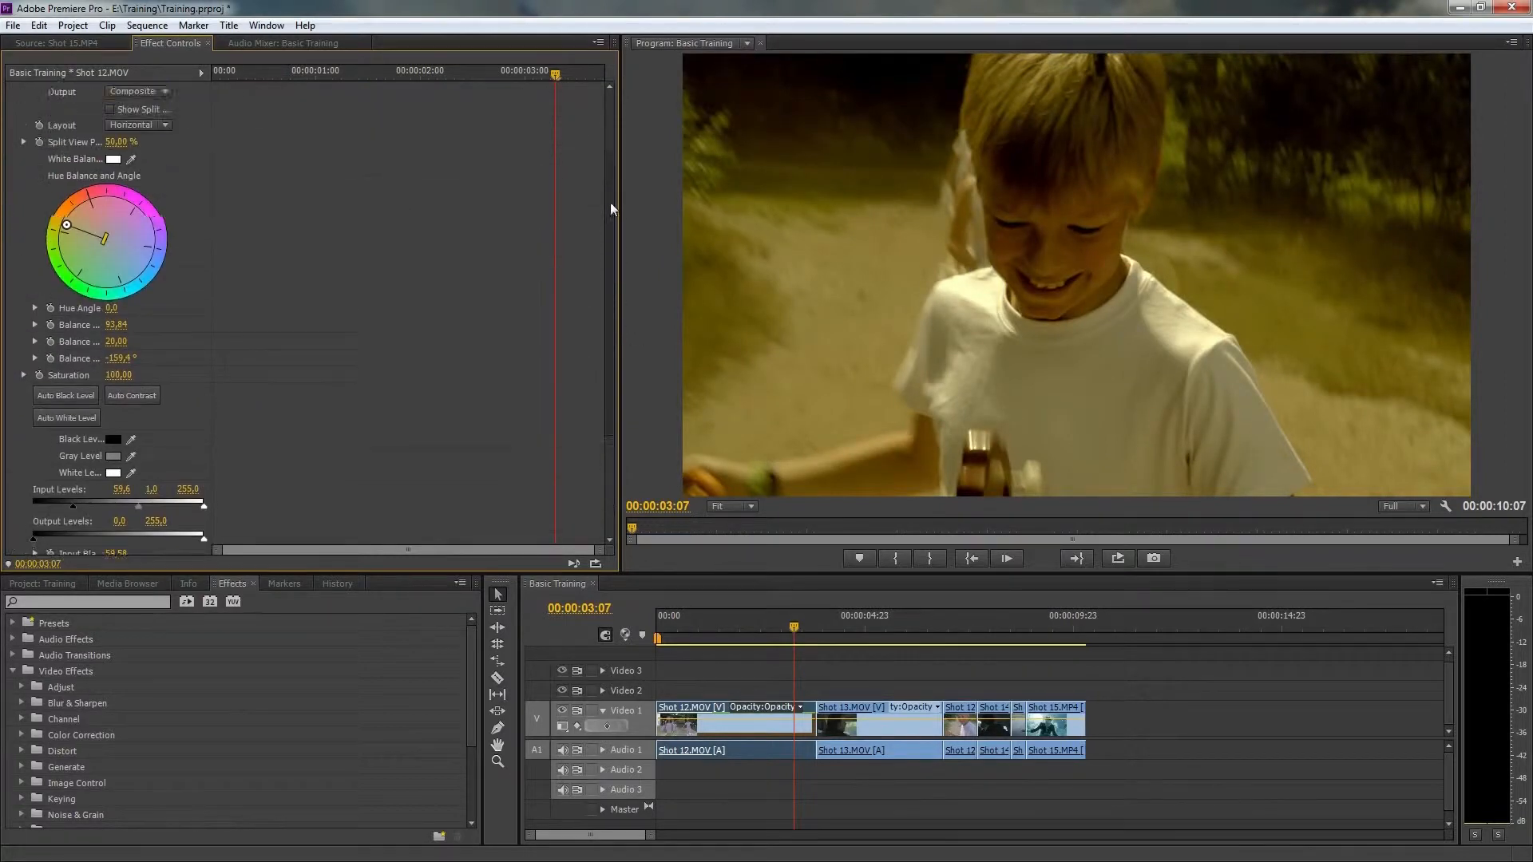
right_click(79, 147)
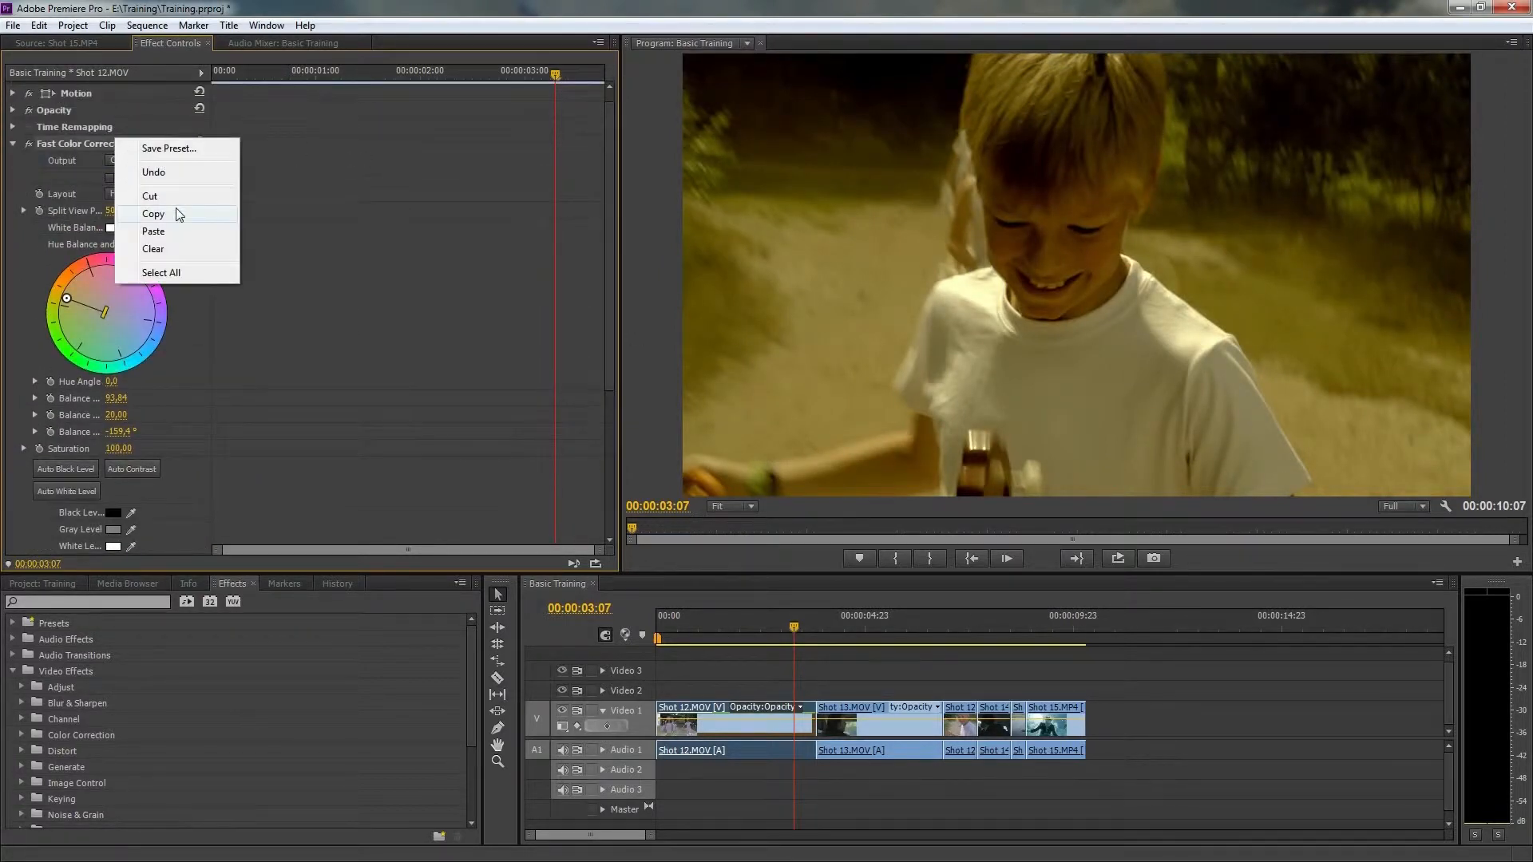
click(860, 728)
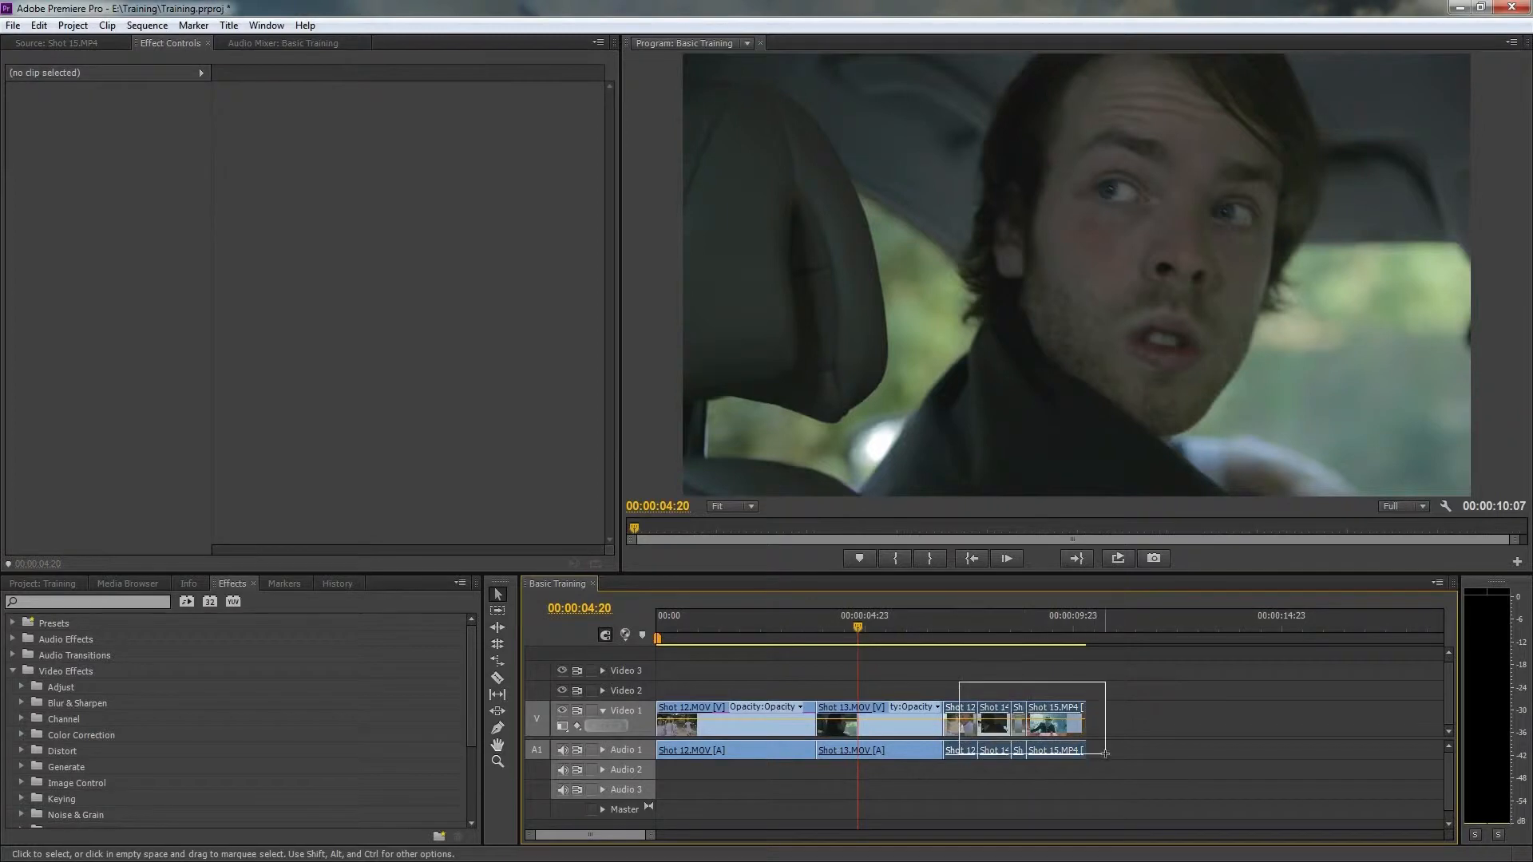
Step: Paste the colour correction onto the Shot 14 clips, push then weaken a blue cast, and select the end clips
key(ctrl+v)
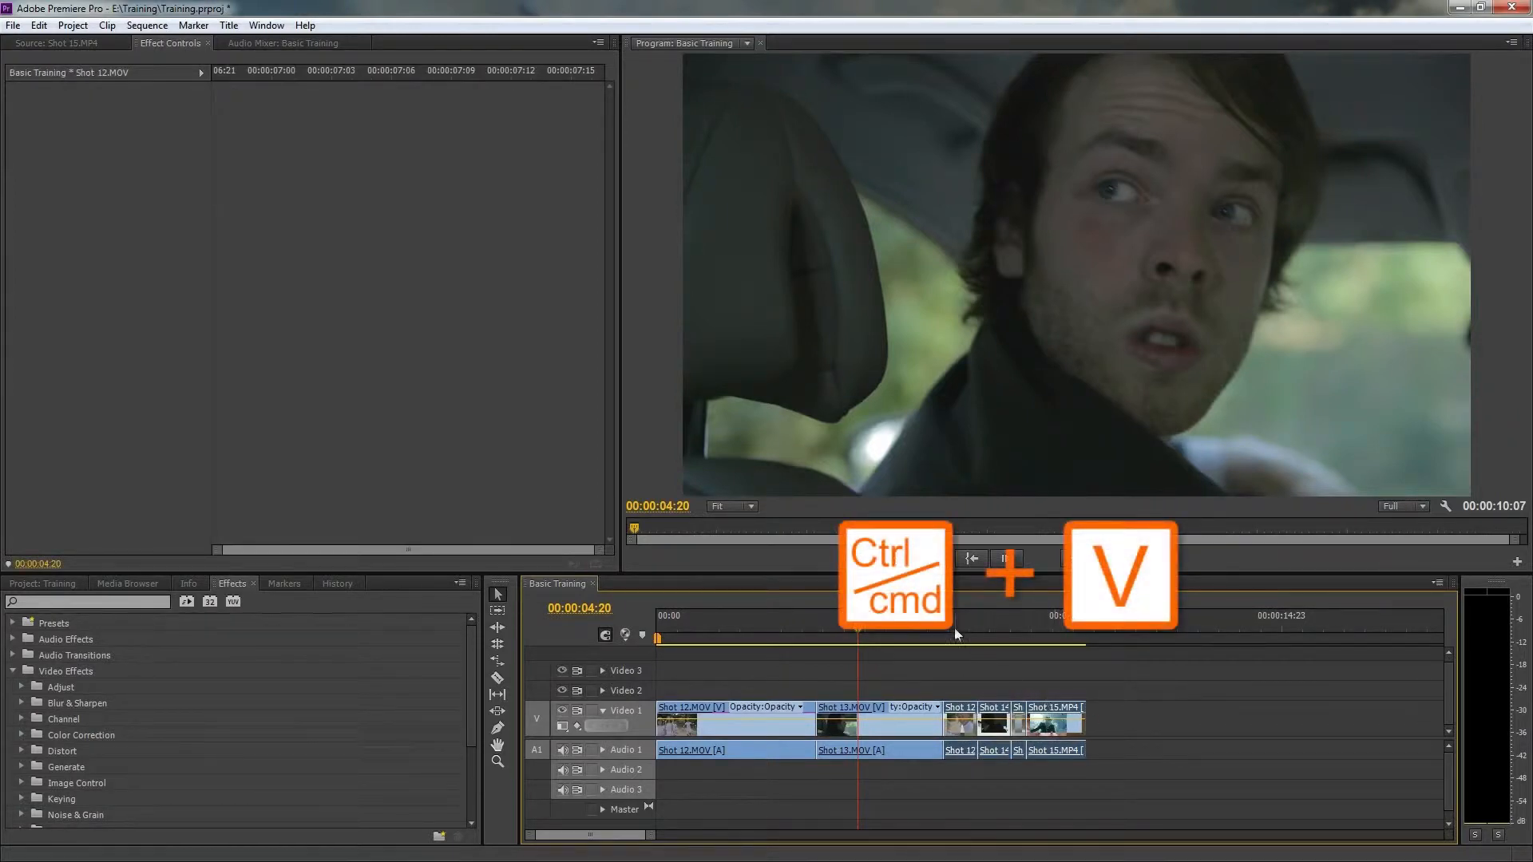
click(1000, 626)
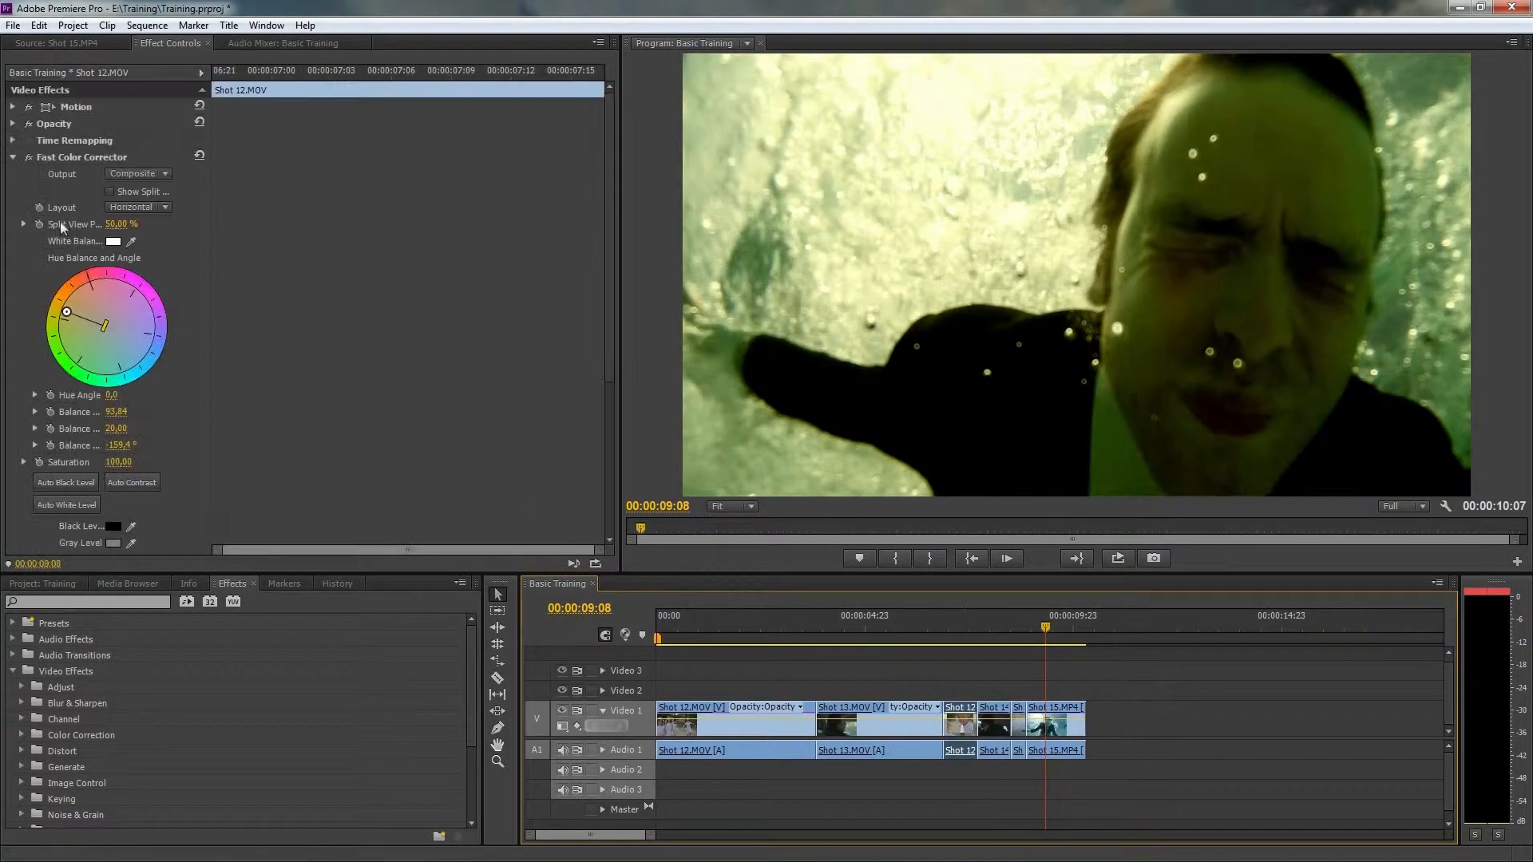
drag(67, 312, 124, 337)
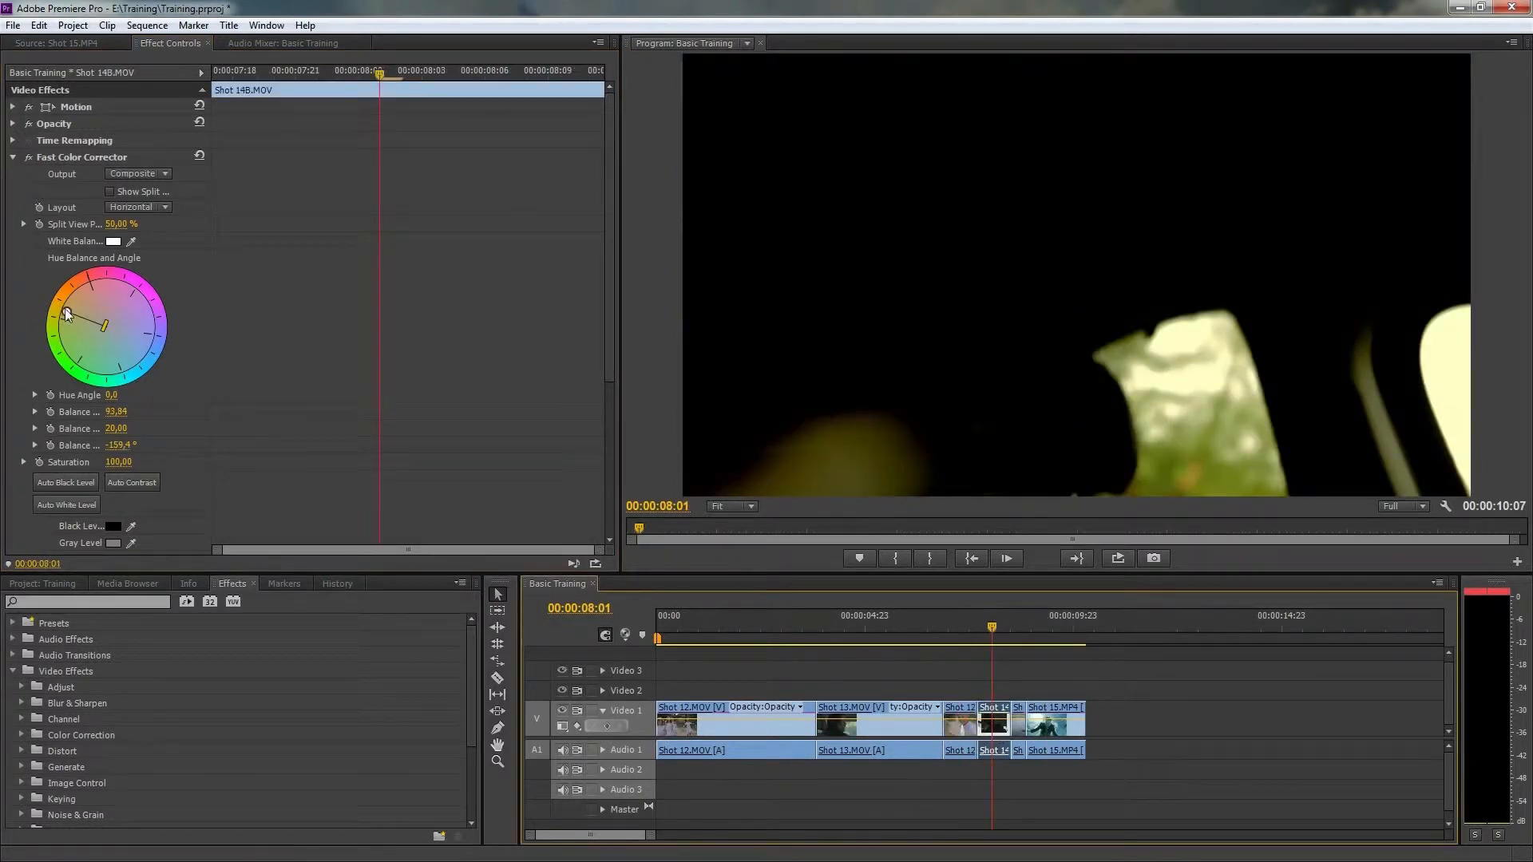
drag(99, 326, 147, 339)
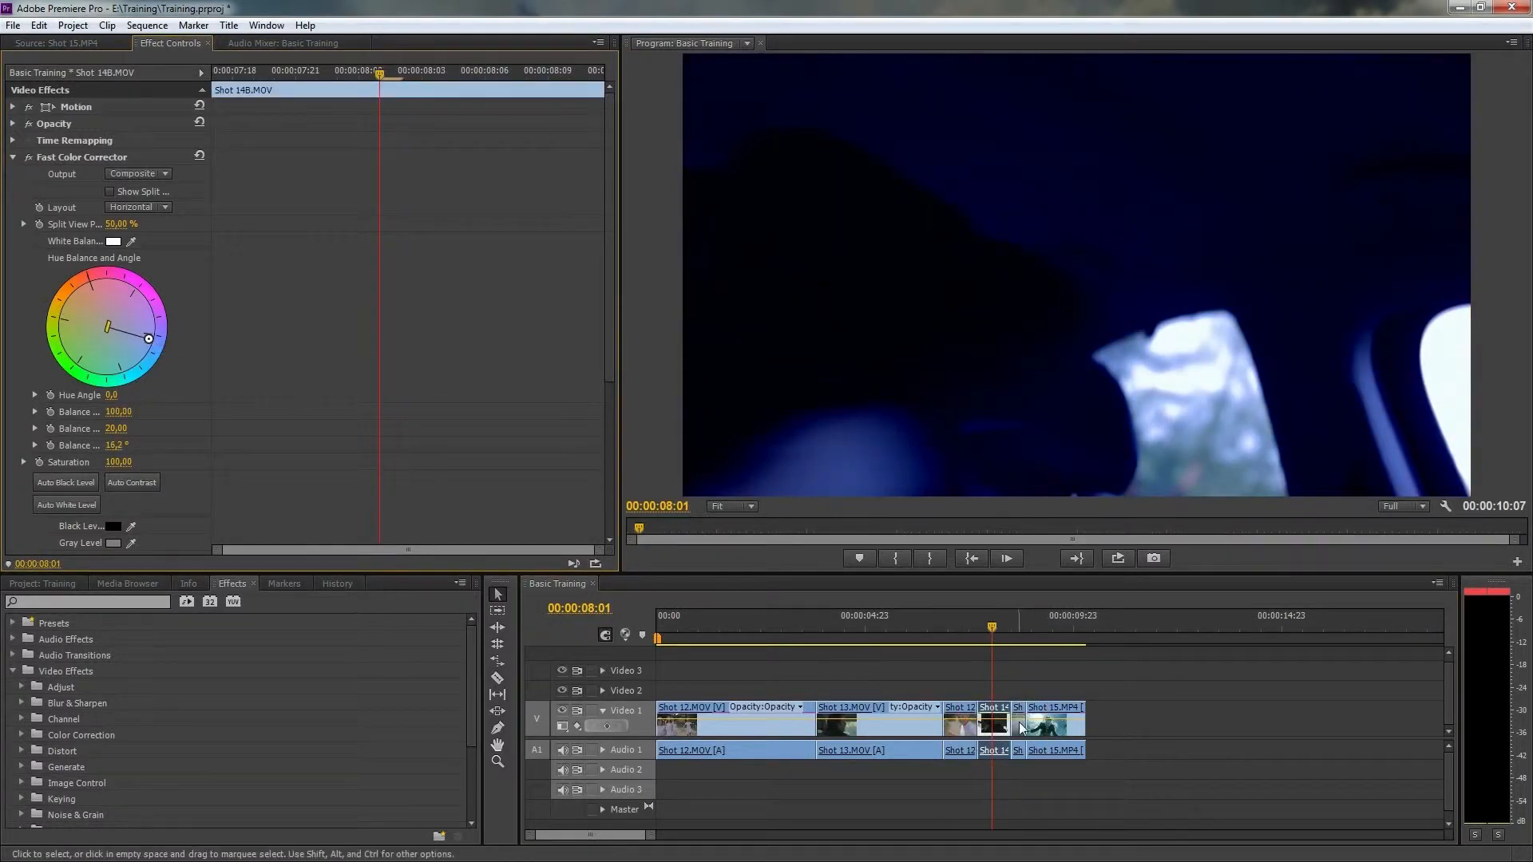
drag(147, 339, 124, 332)
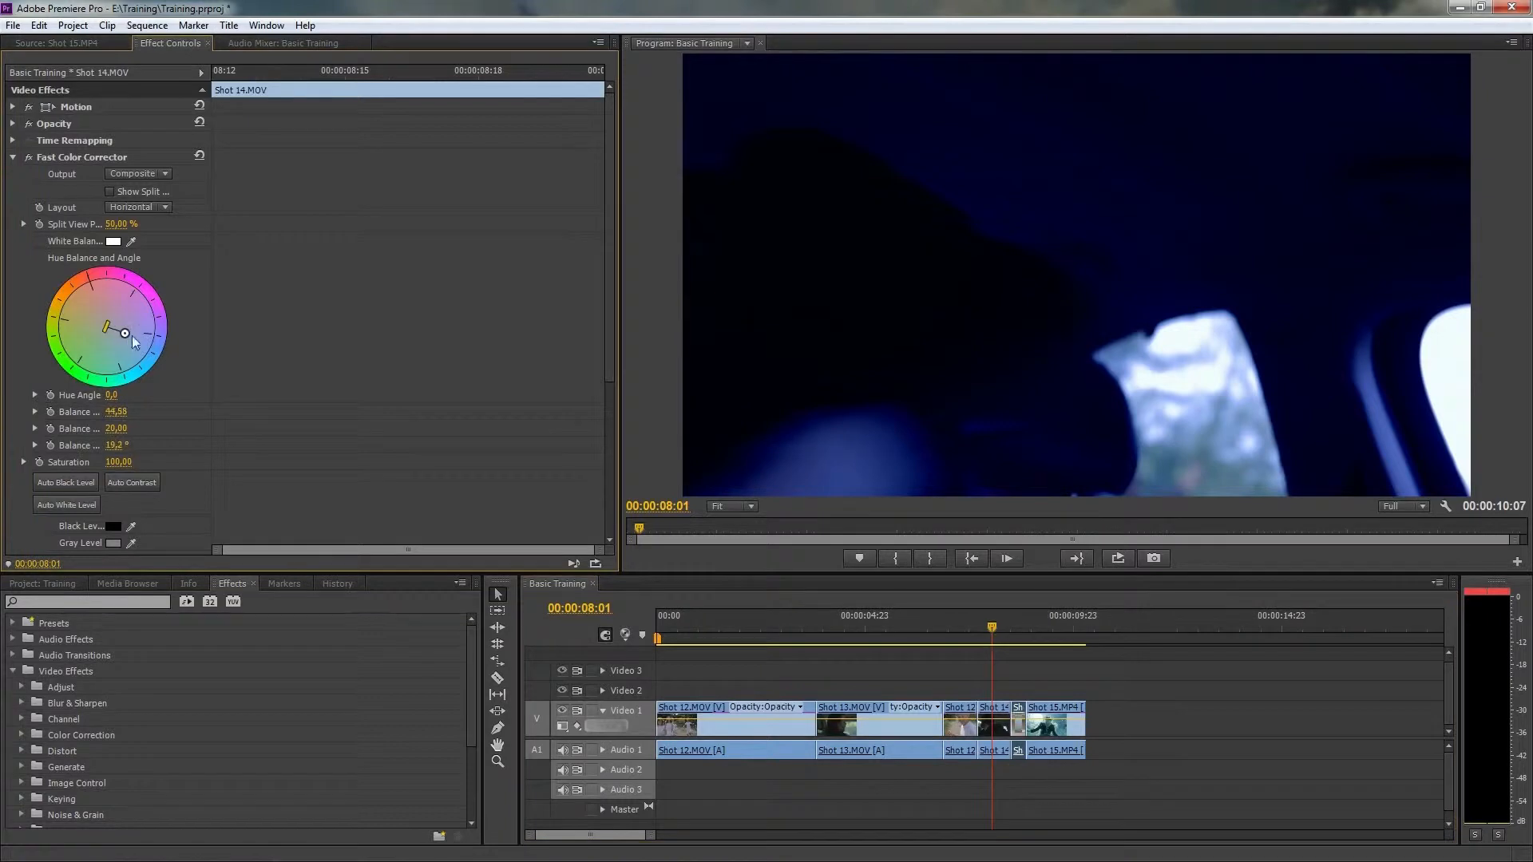
mouse_move(131, 270)
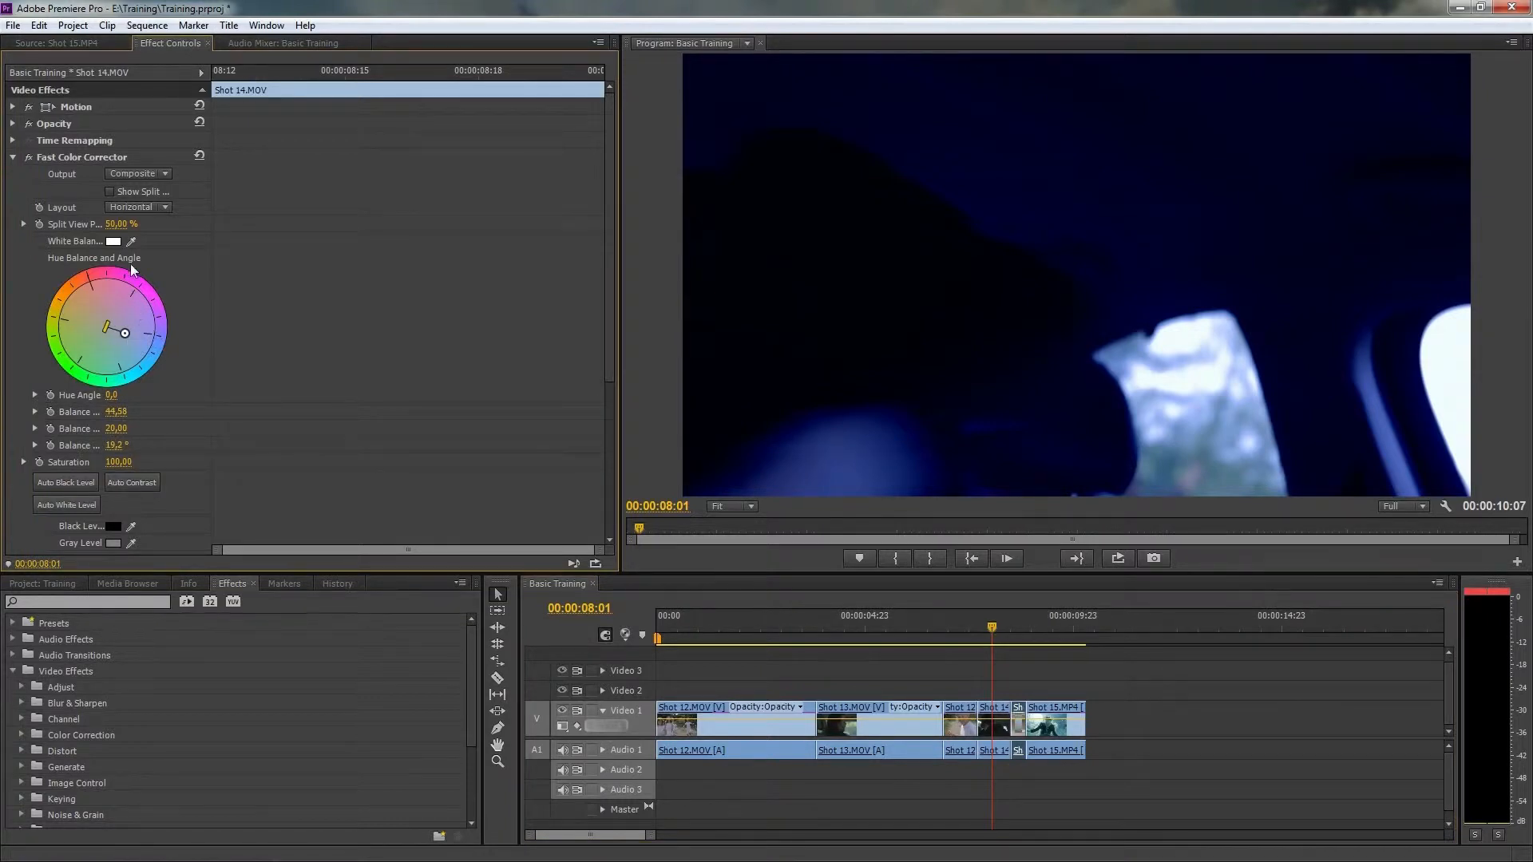
click(957, 682)
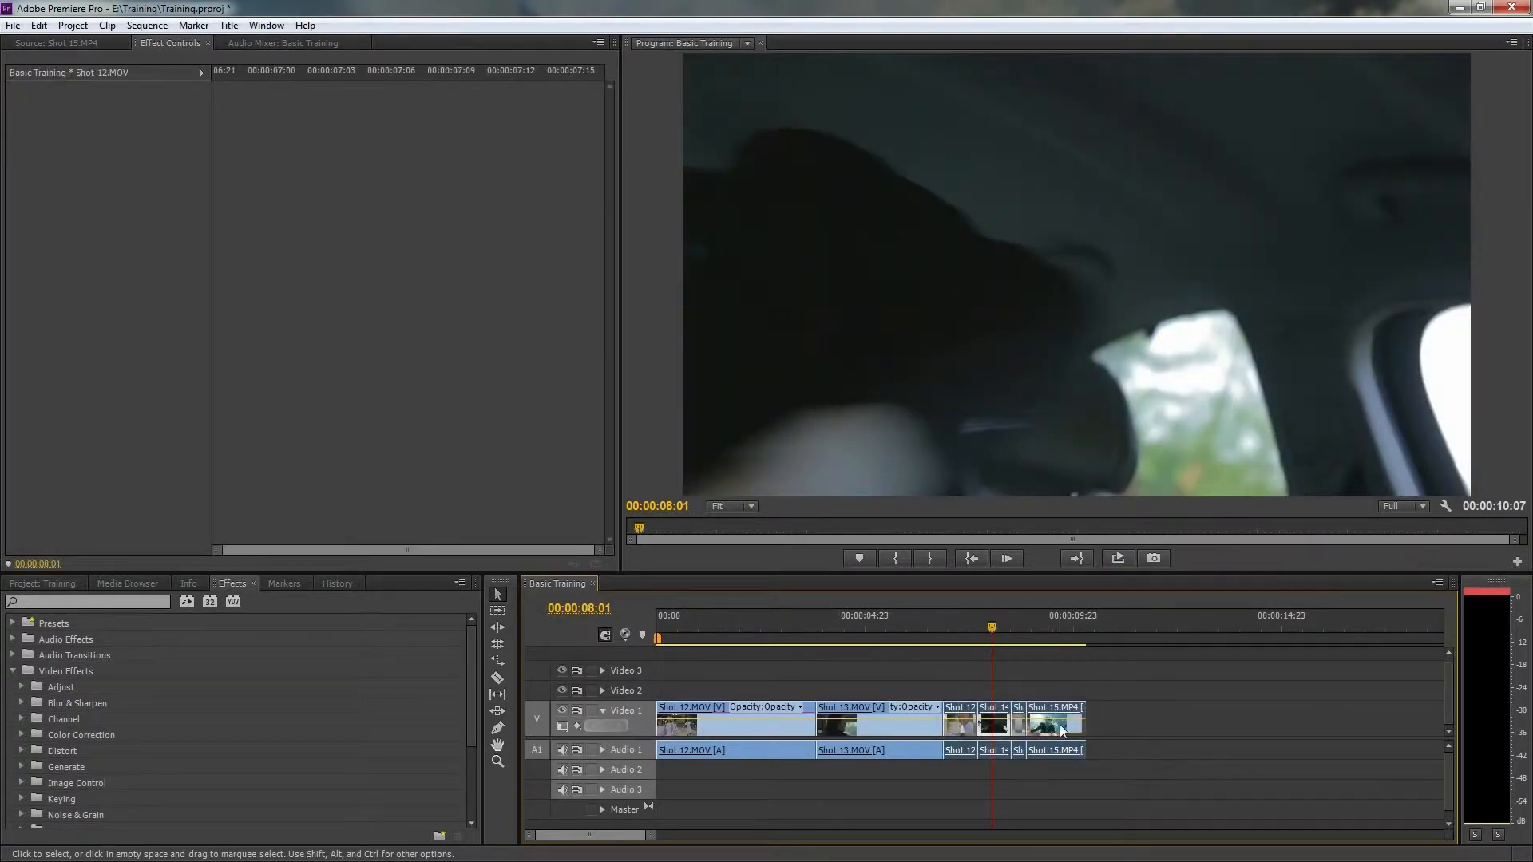
Step: Nest the selected end clips into Nested Sequence 02 and select it
right_click(1060, 729)
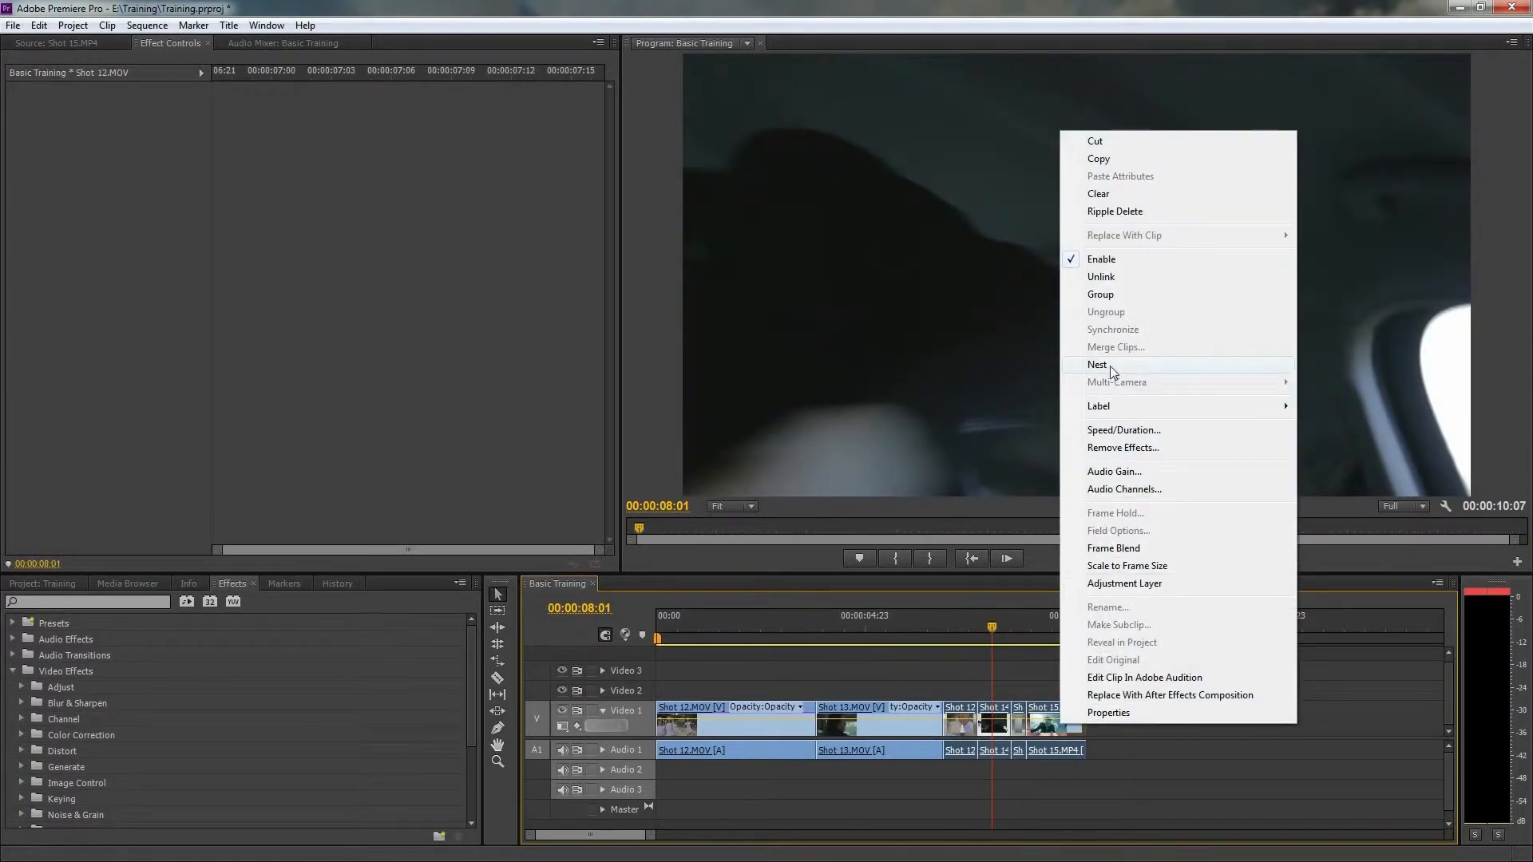
click(1097, 364)
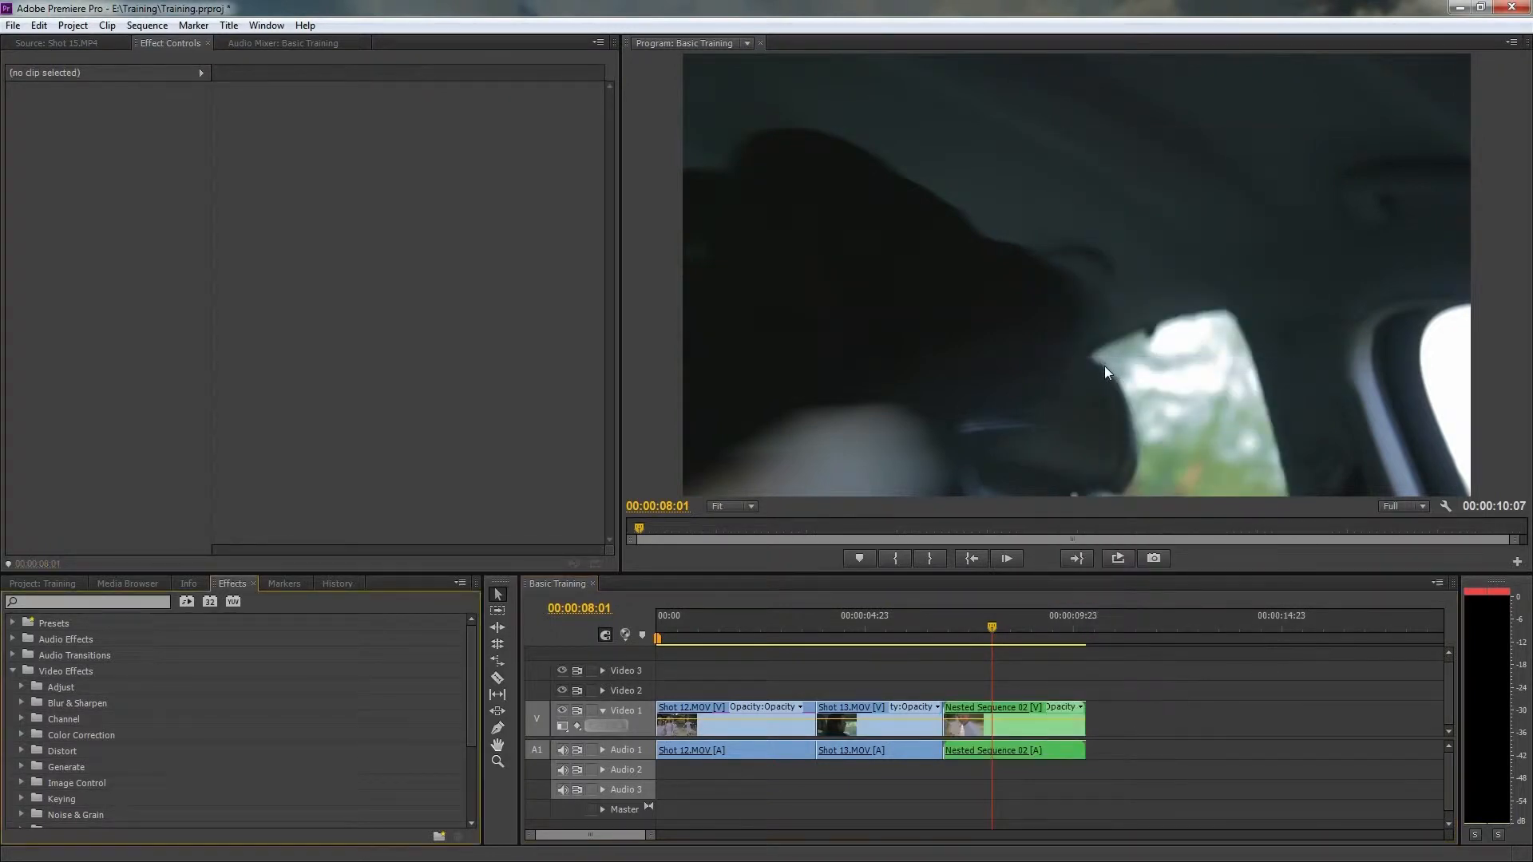
click(1012, 724)
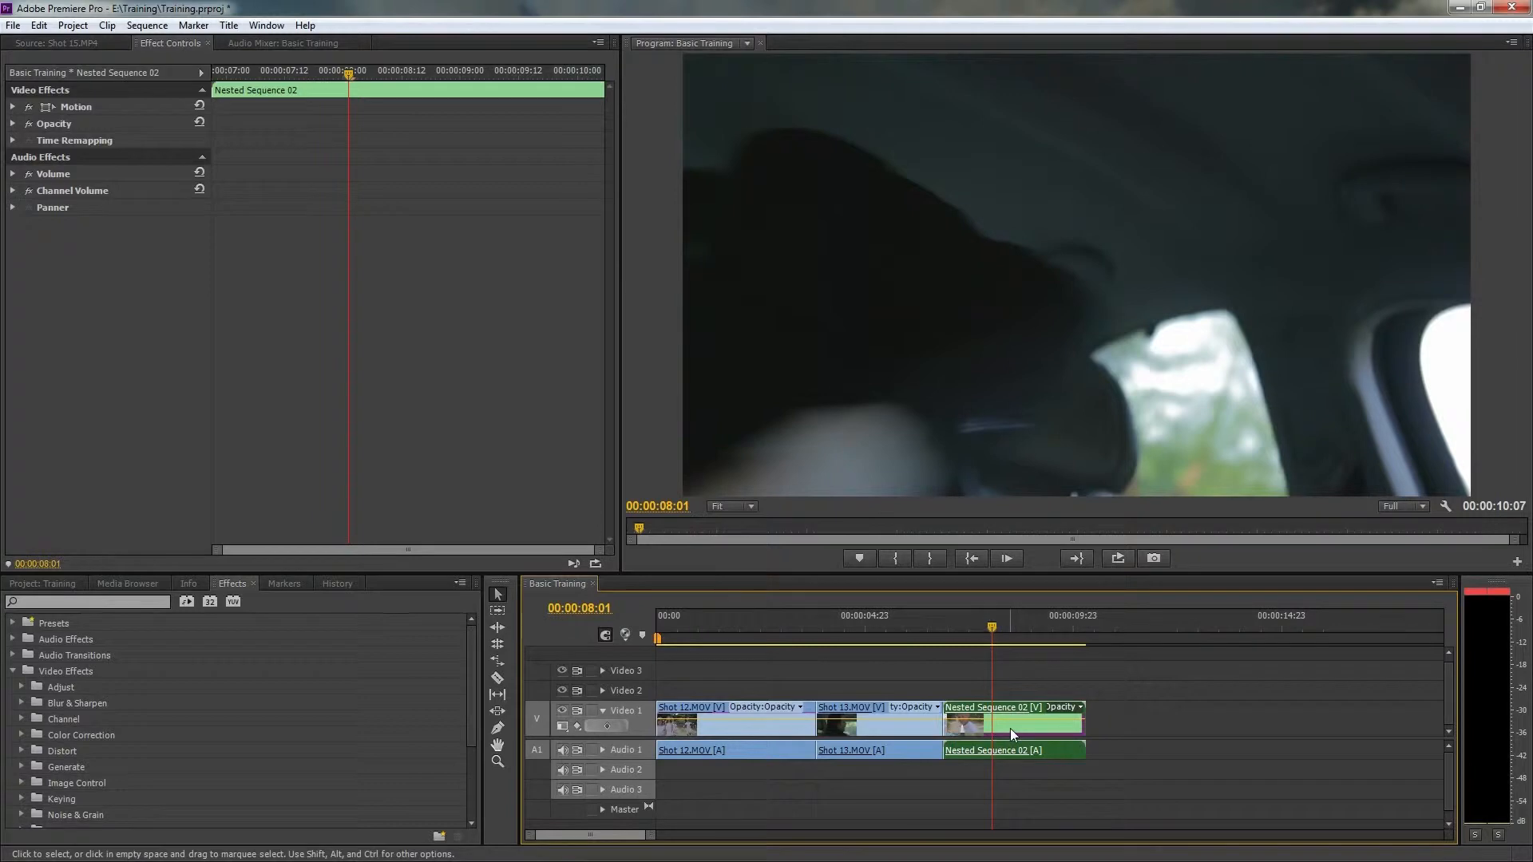
mouse_move(992, 751)
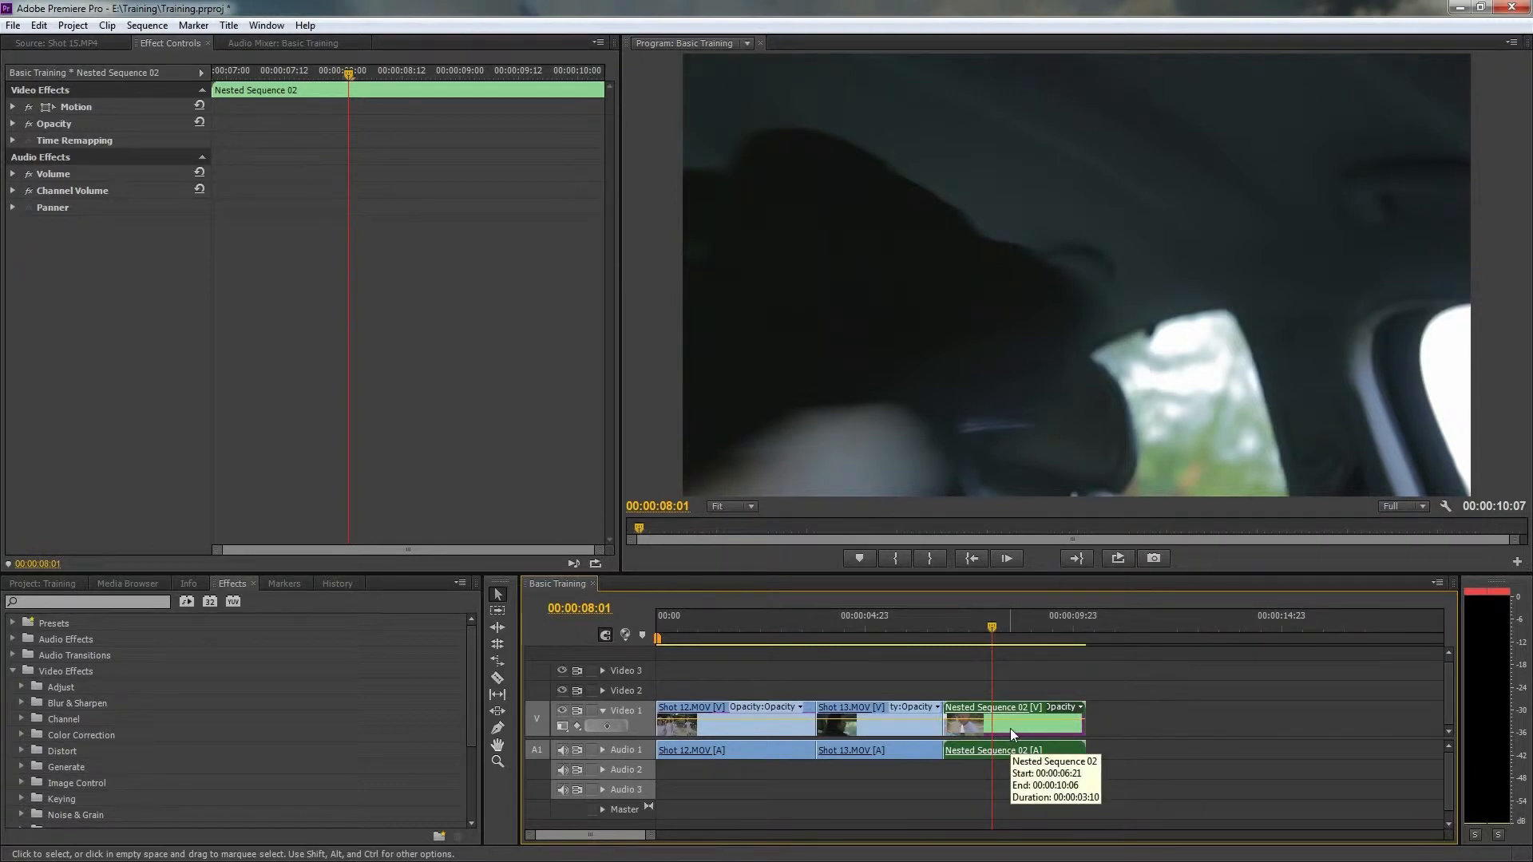
click(42, 583)
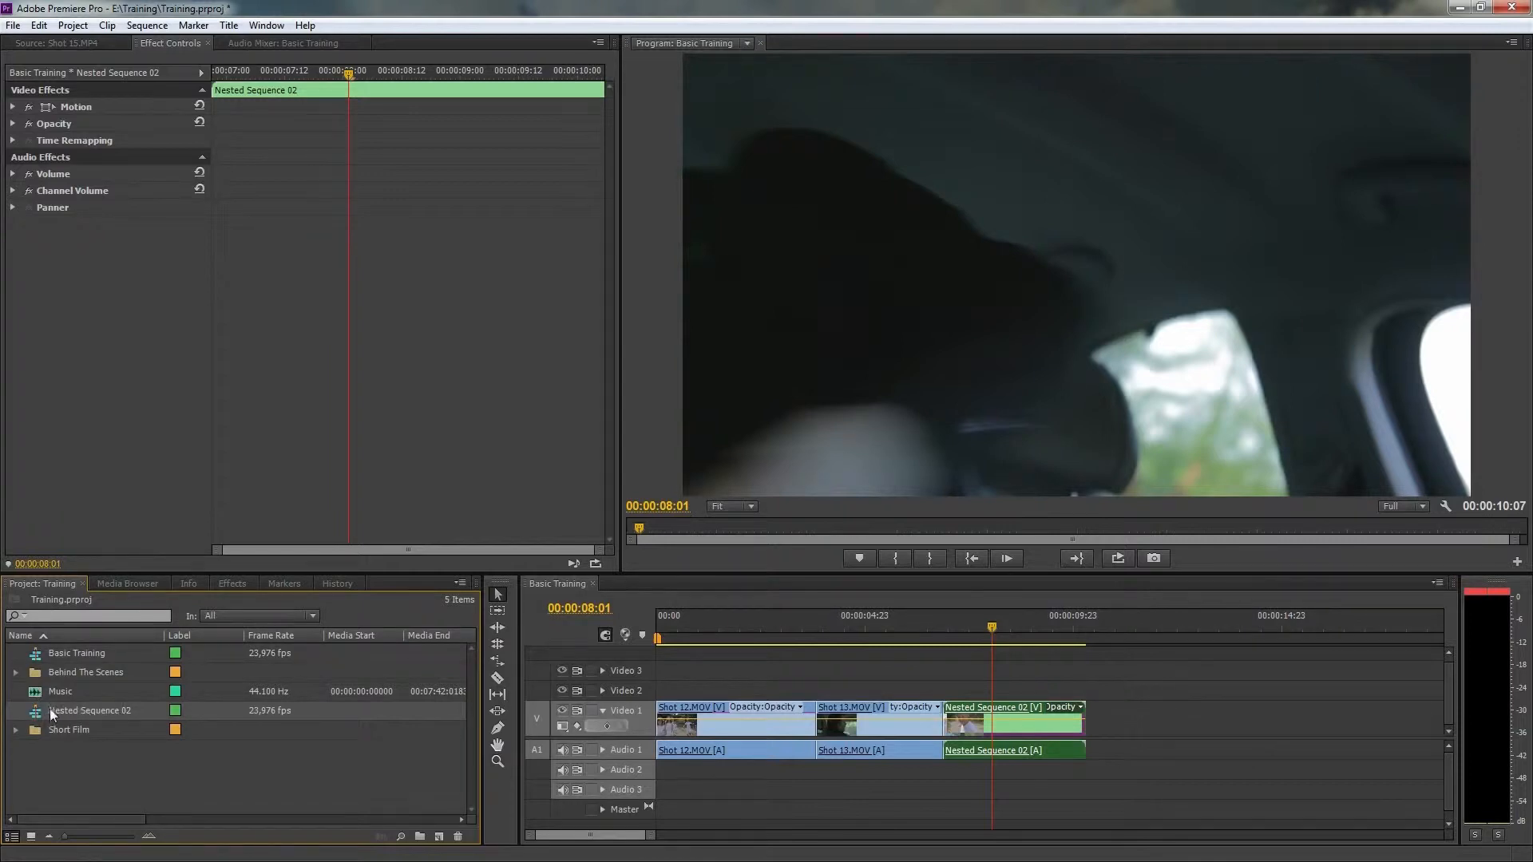
double_click(90, 709)
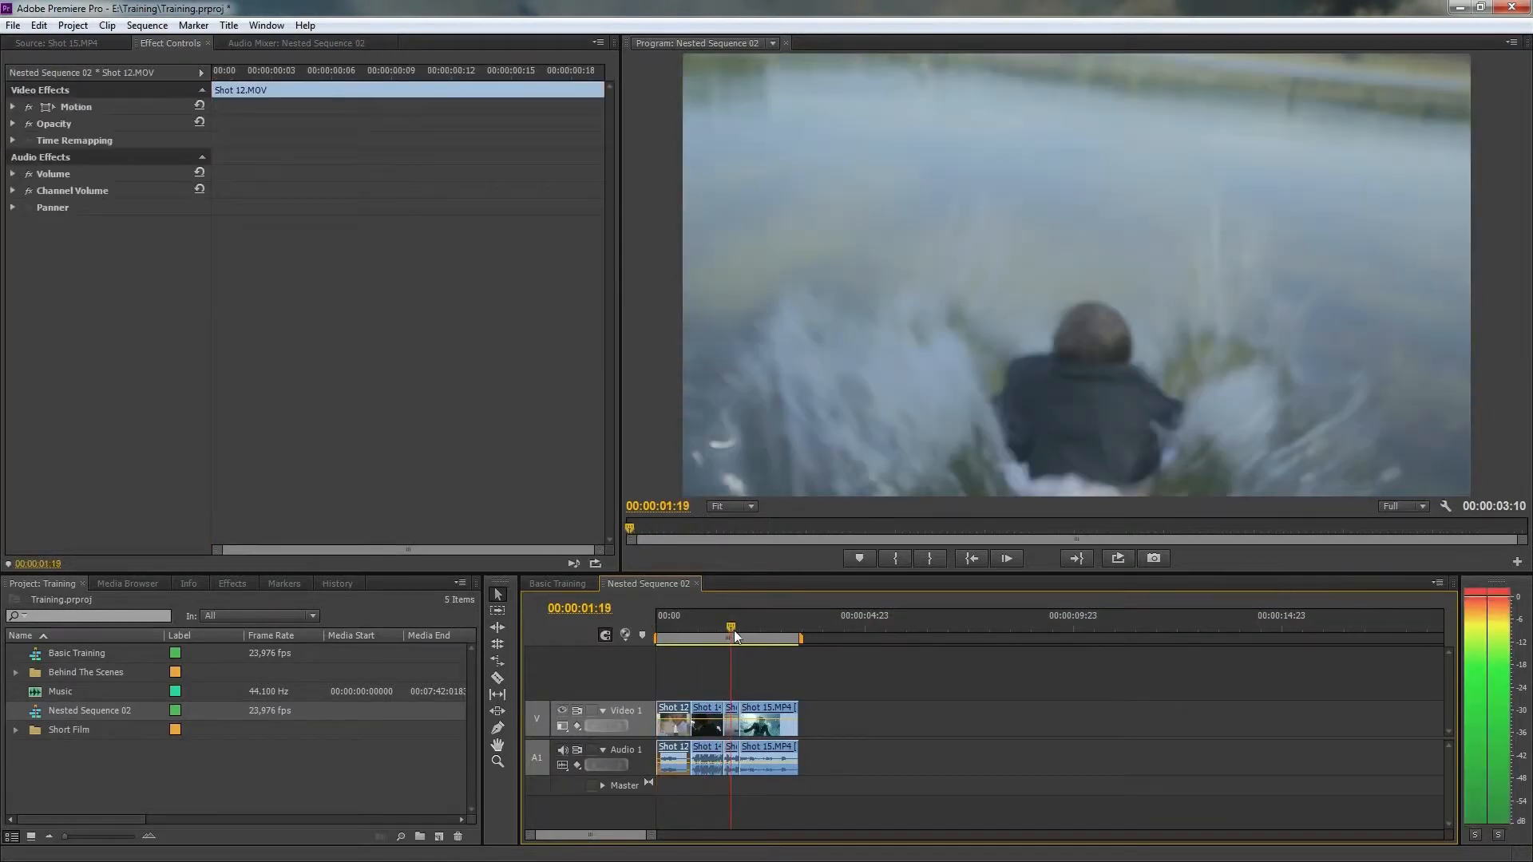
click(751, 626)
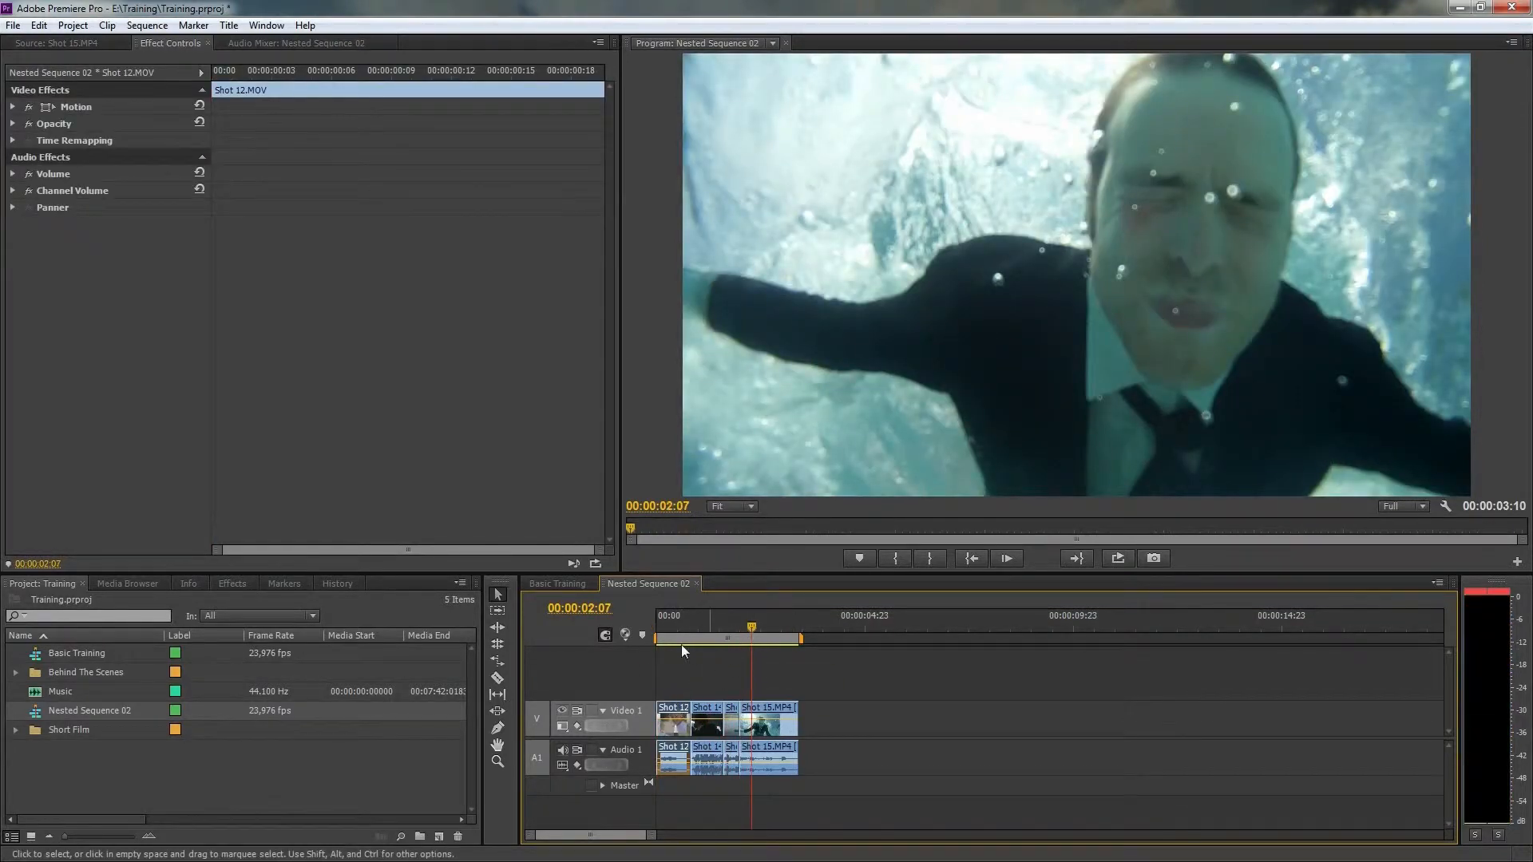
click(556, 584)
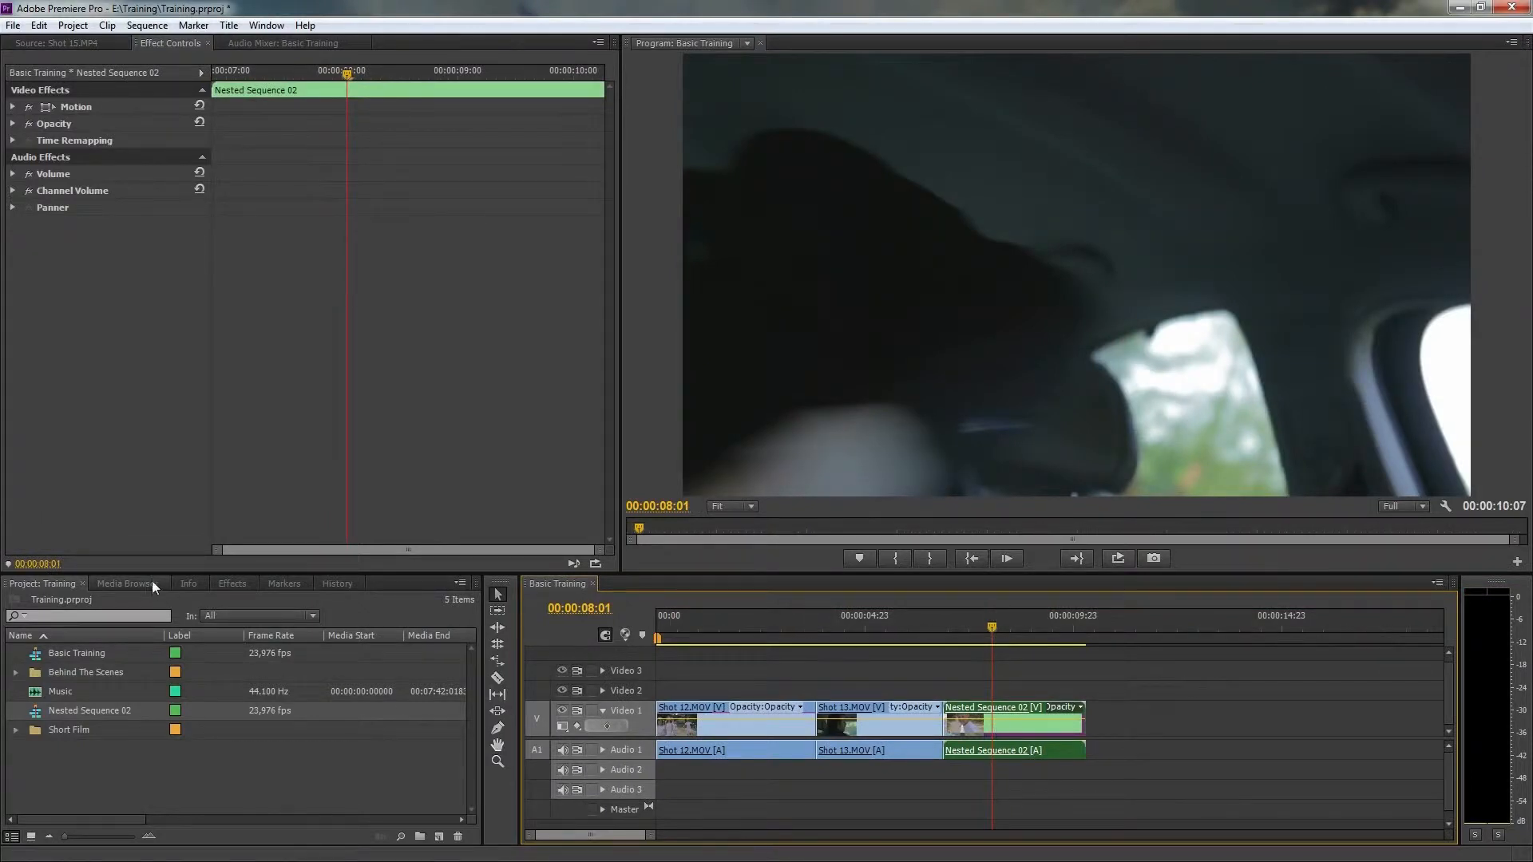
Step: Apply Fast Color Corrector to Nested Sequence 02 and keyframe its Saturation from 100 to 0
click(232, 583)
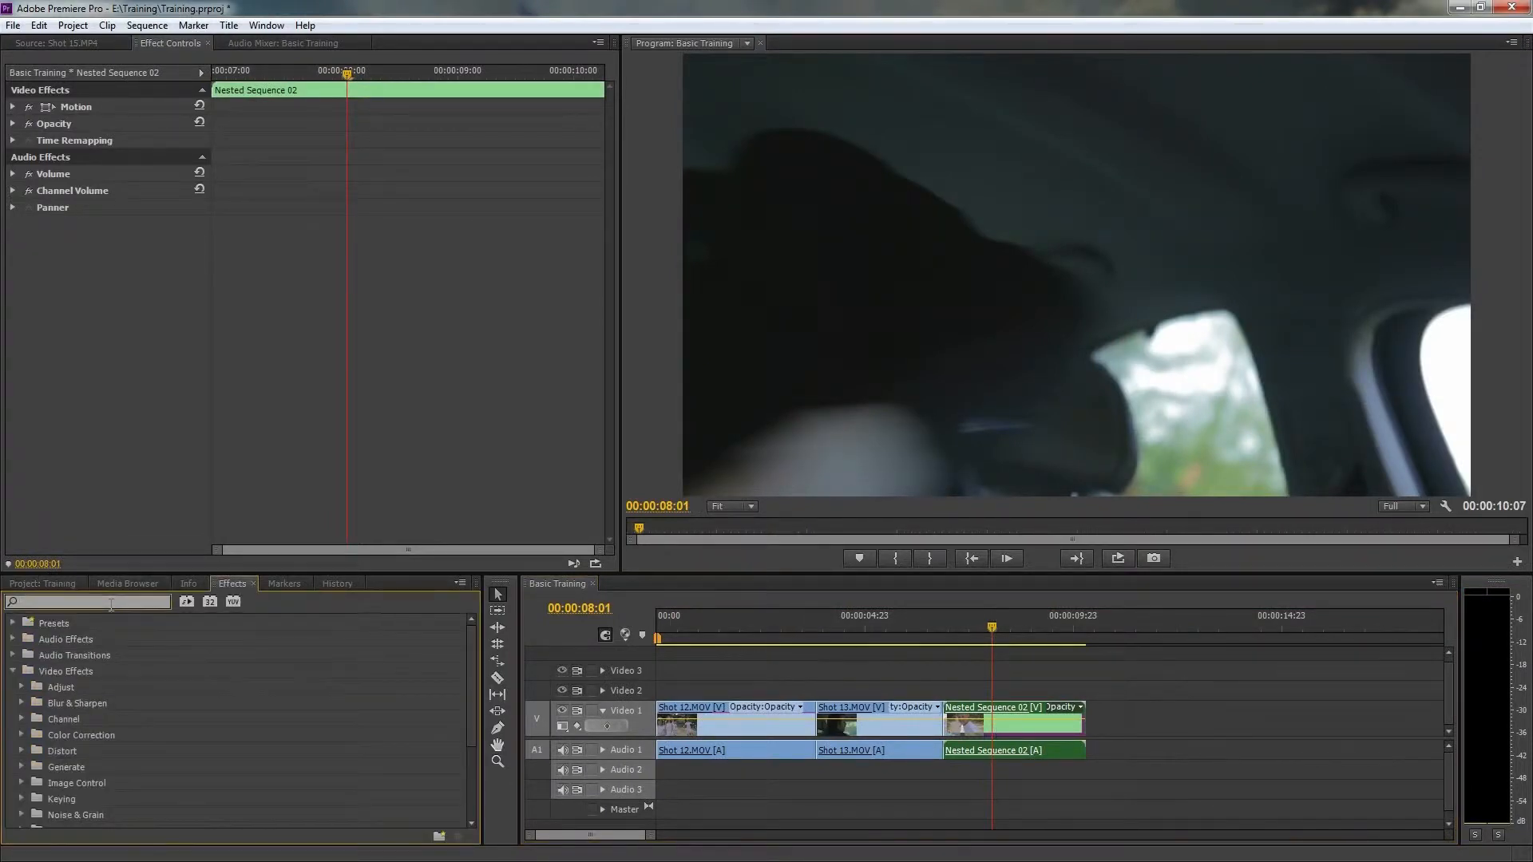
text(fast co)
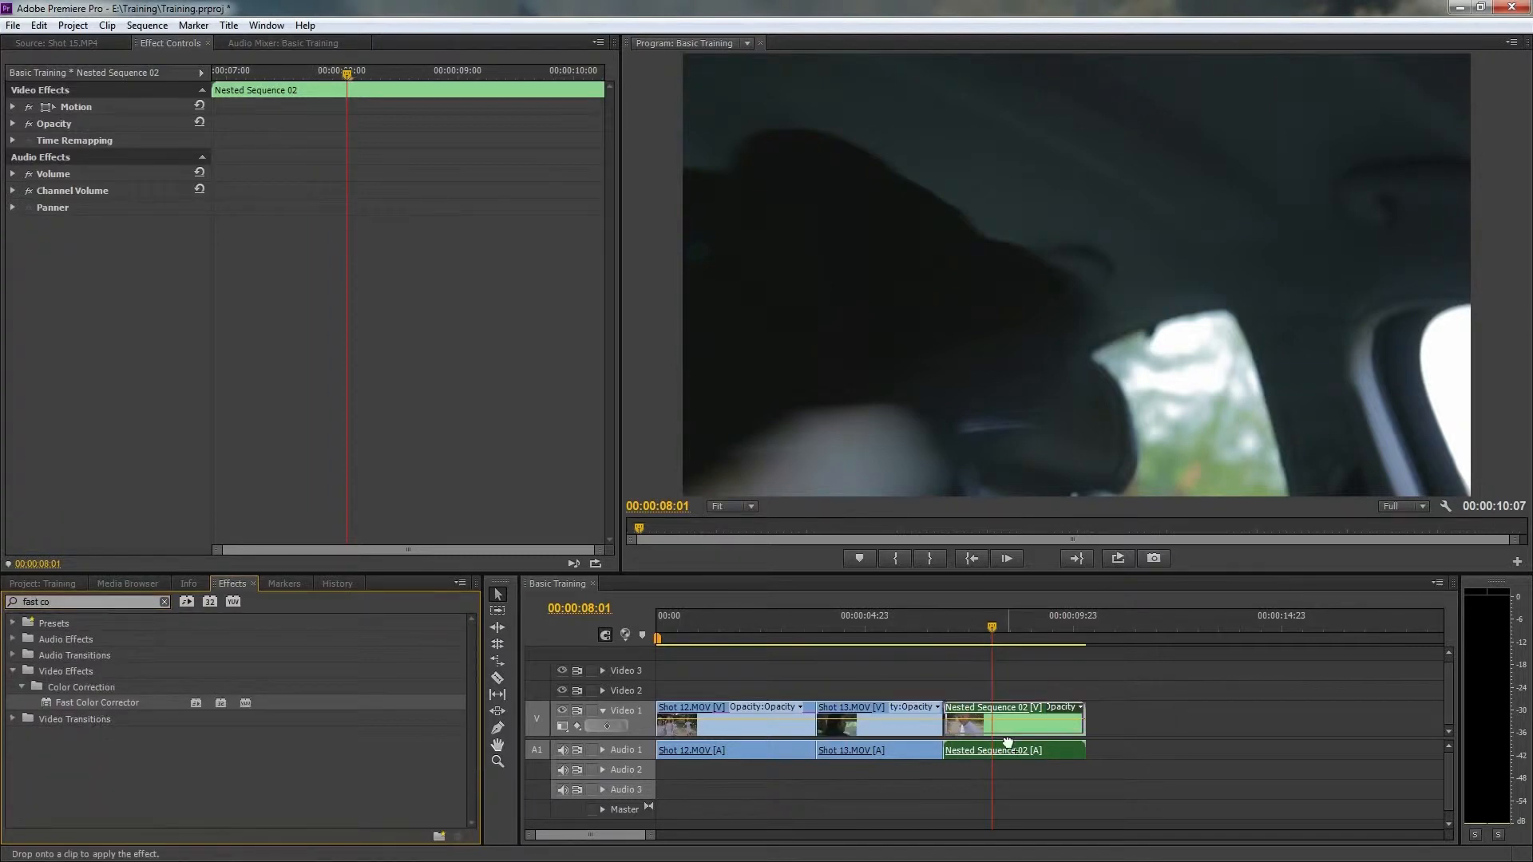
drag(98, 702, 1014, 718)
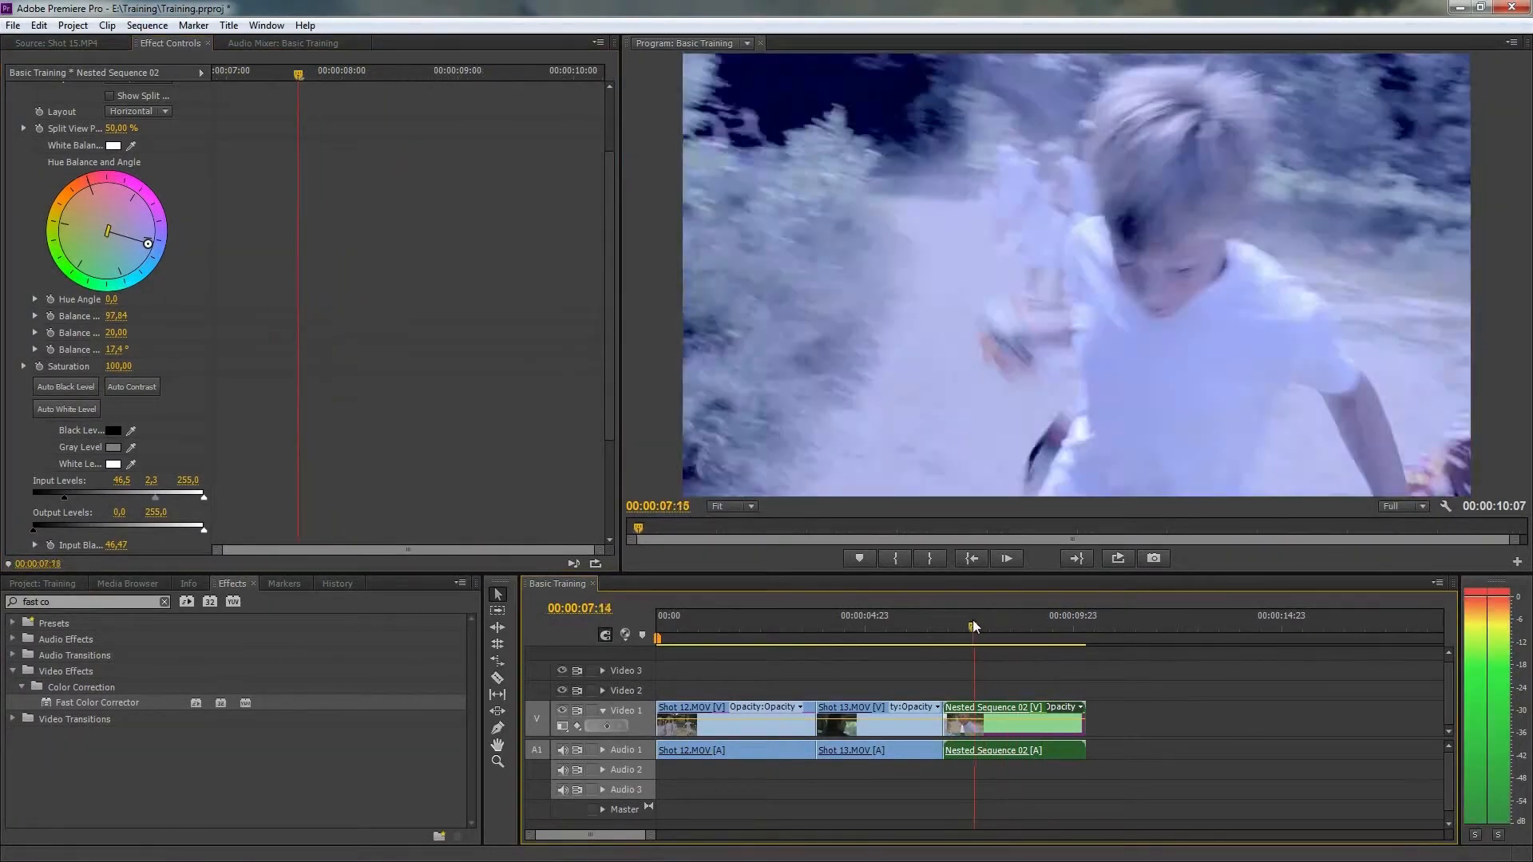
click(968, 626)
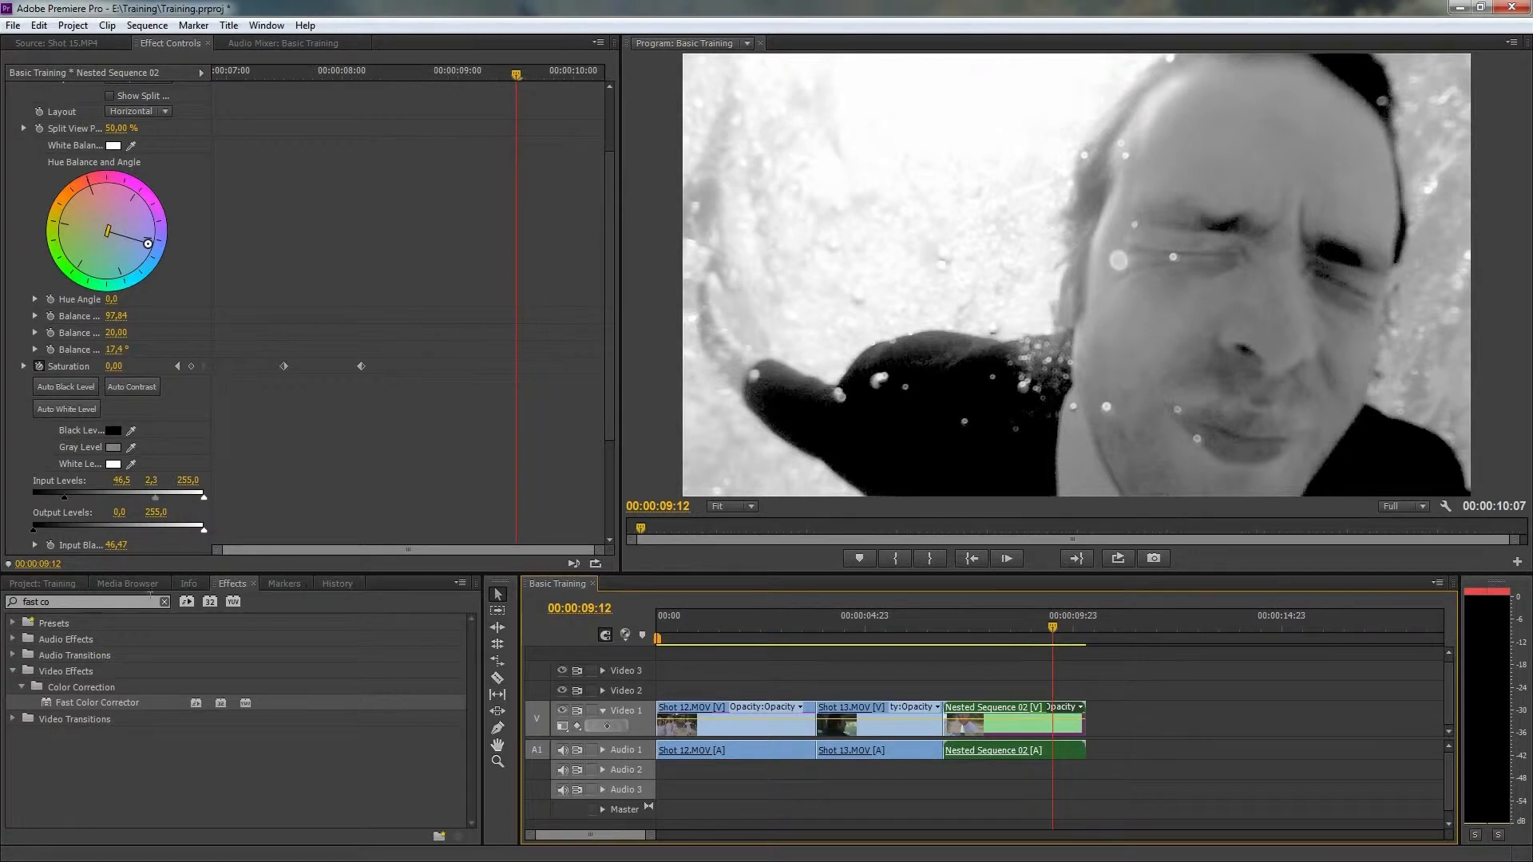
Step: Place a Cross Dissolve from Video Transitions > Dissolve on the cut between Shot 12 and Shot 13
click(12, 687)
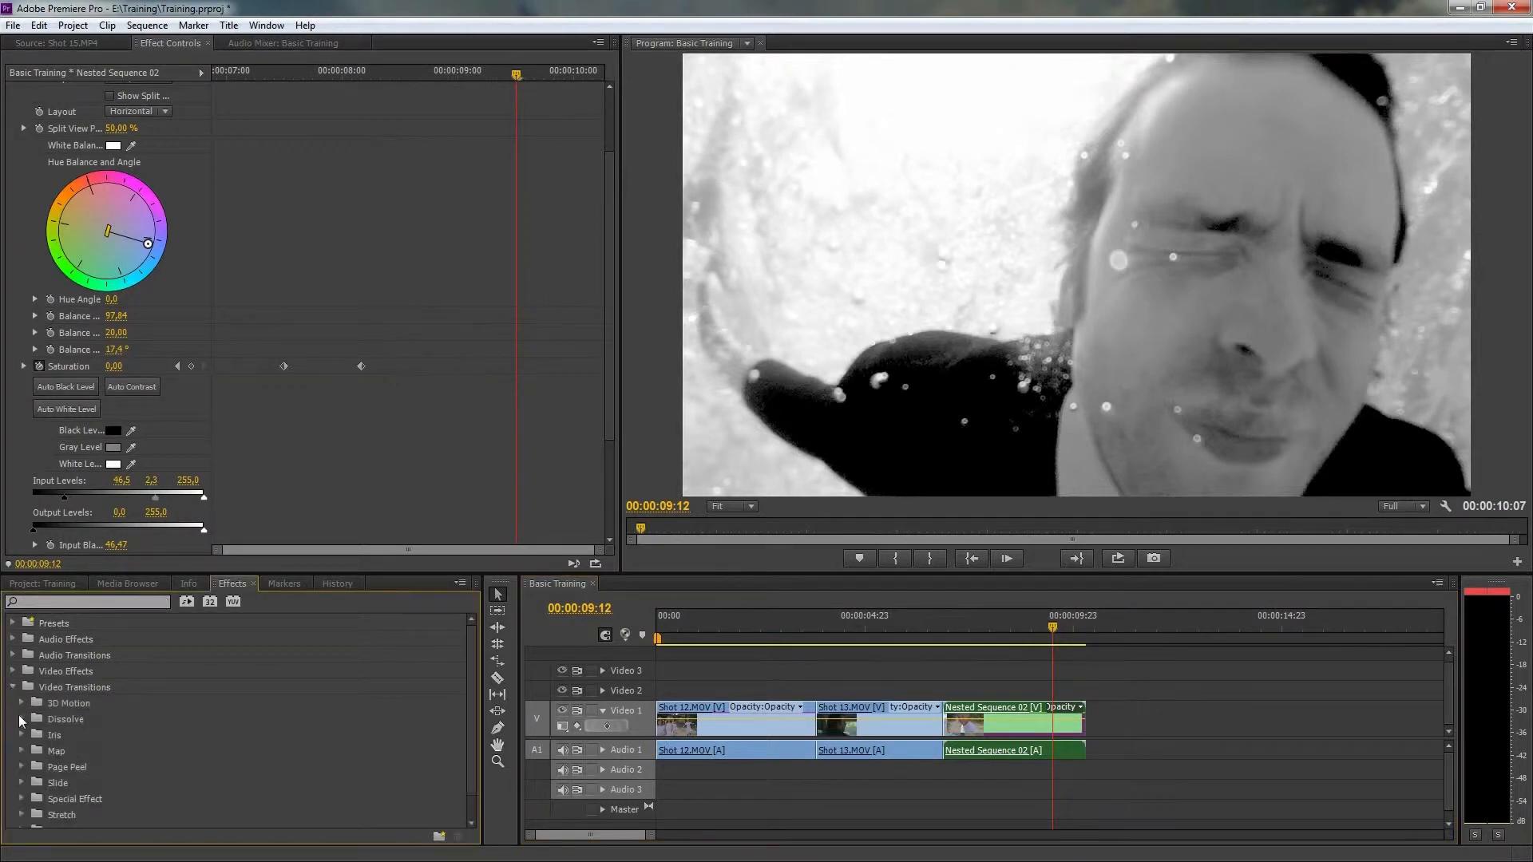
click(21, 718)
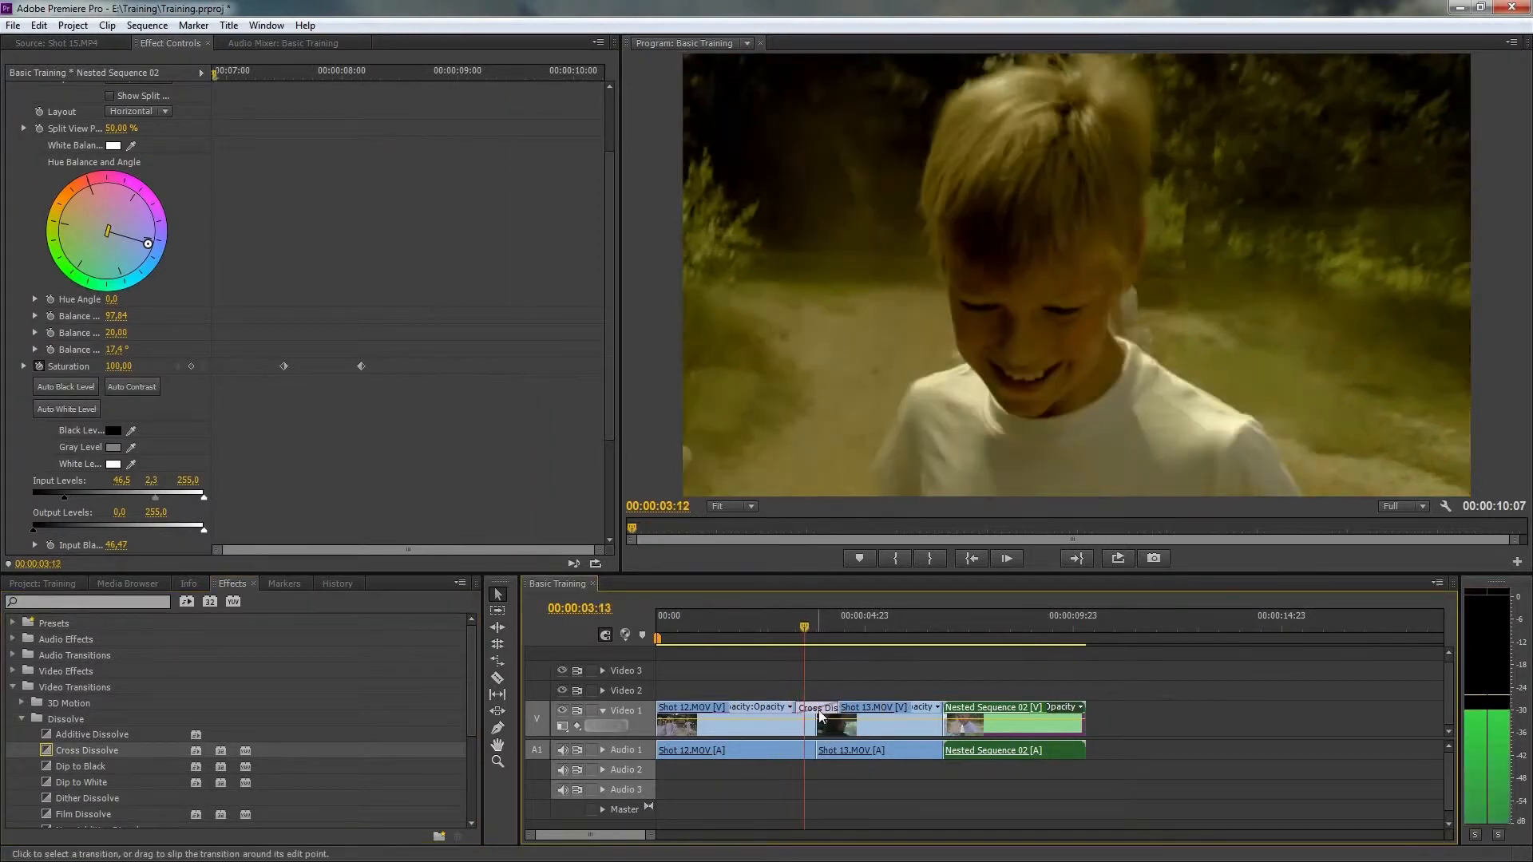
click(888, 628)
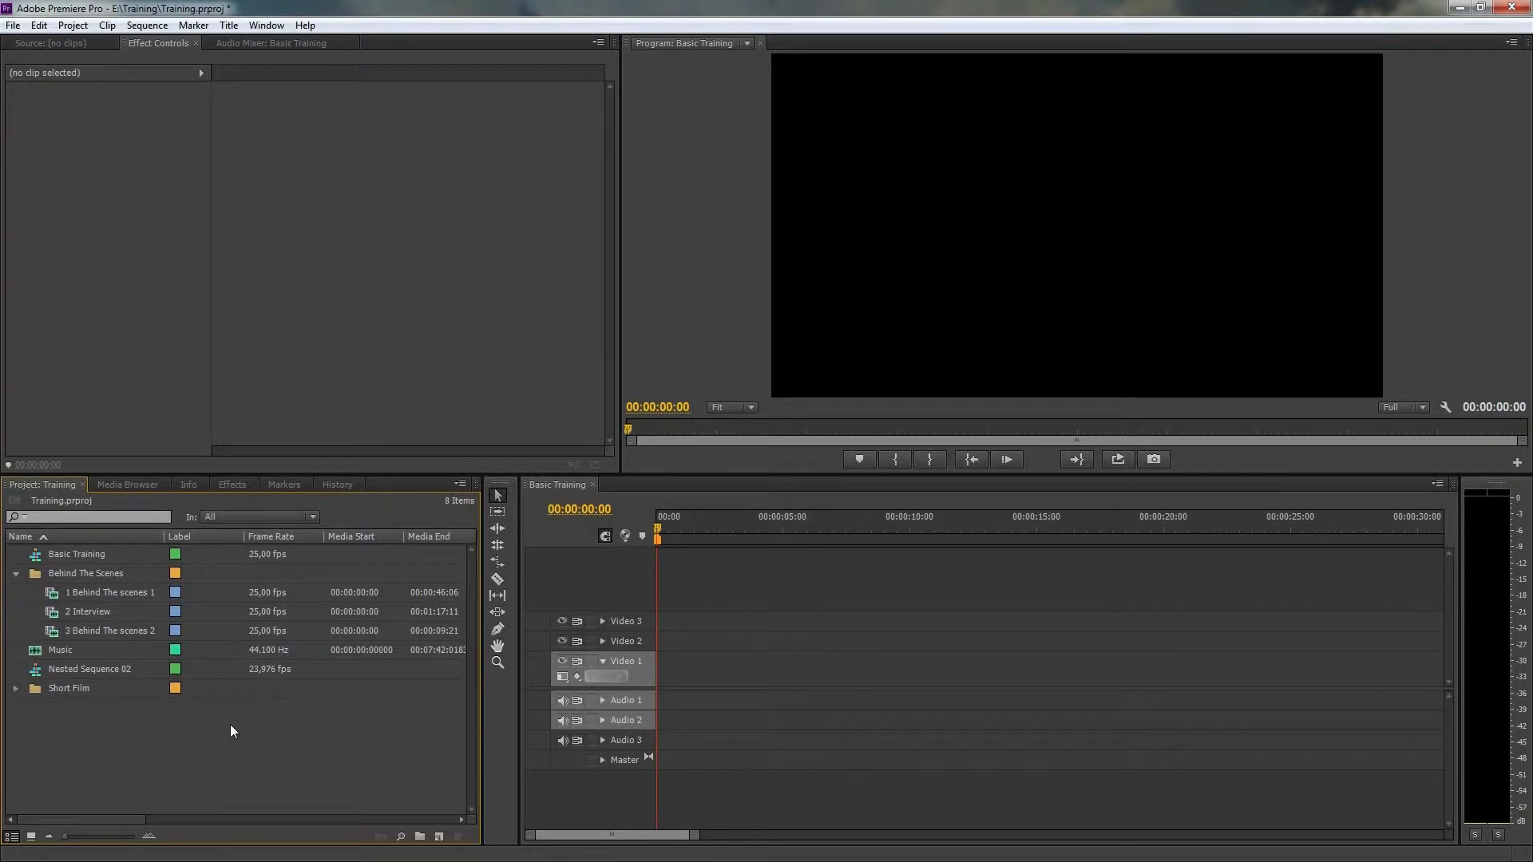
mouse_move(212, 722)
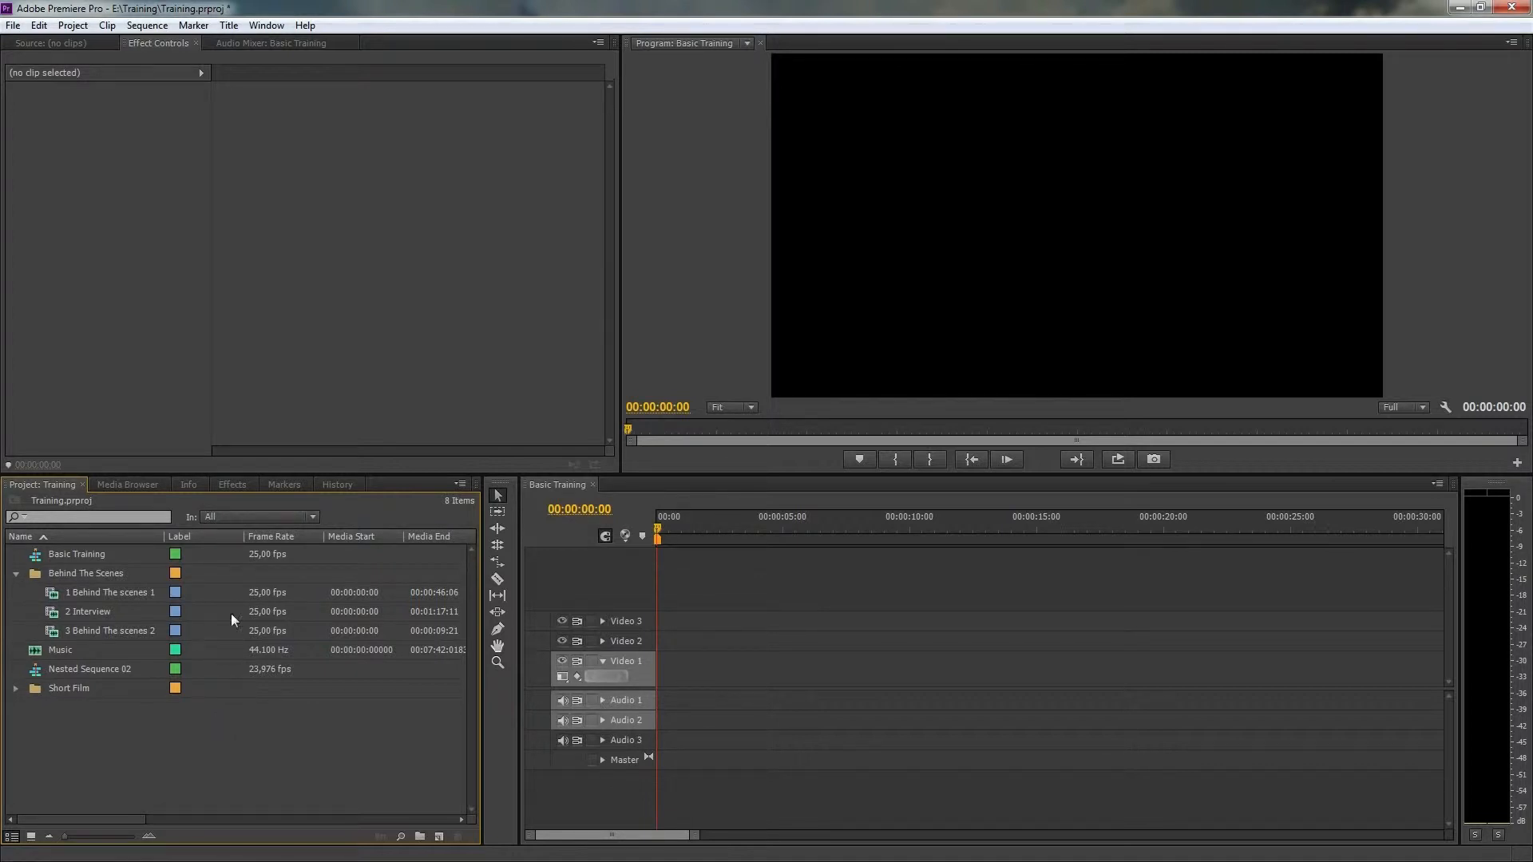
Step: Show the Audio Mixer briefly, then return to Effect Controls
click(272, 42)
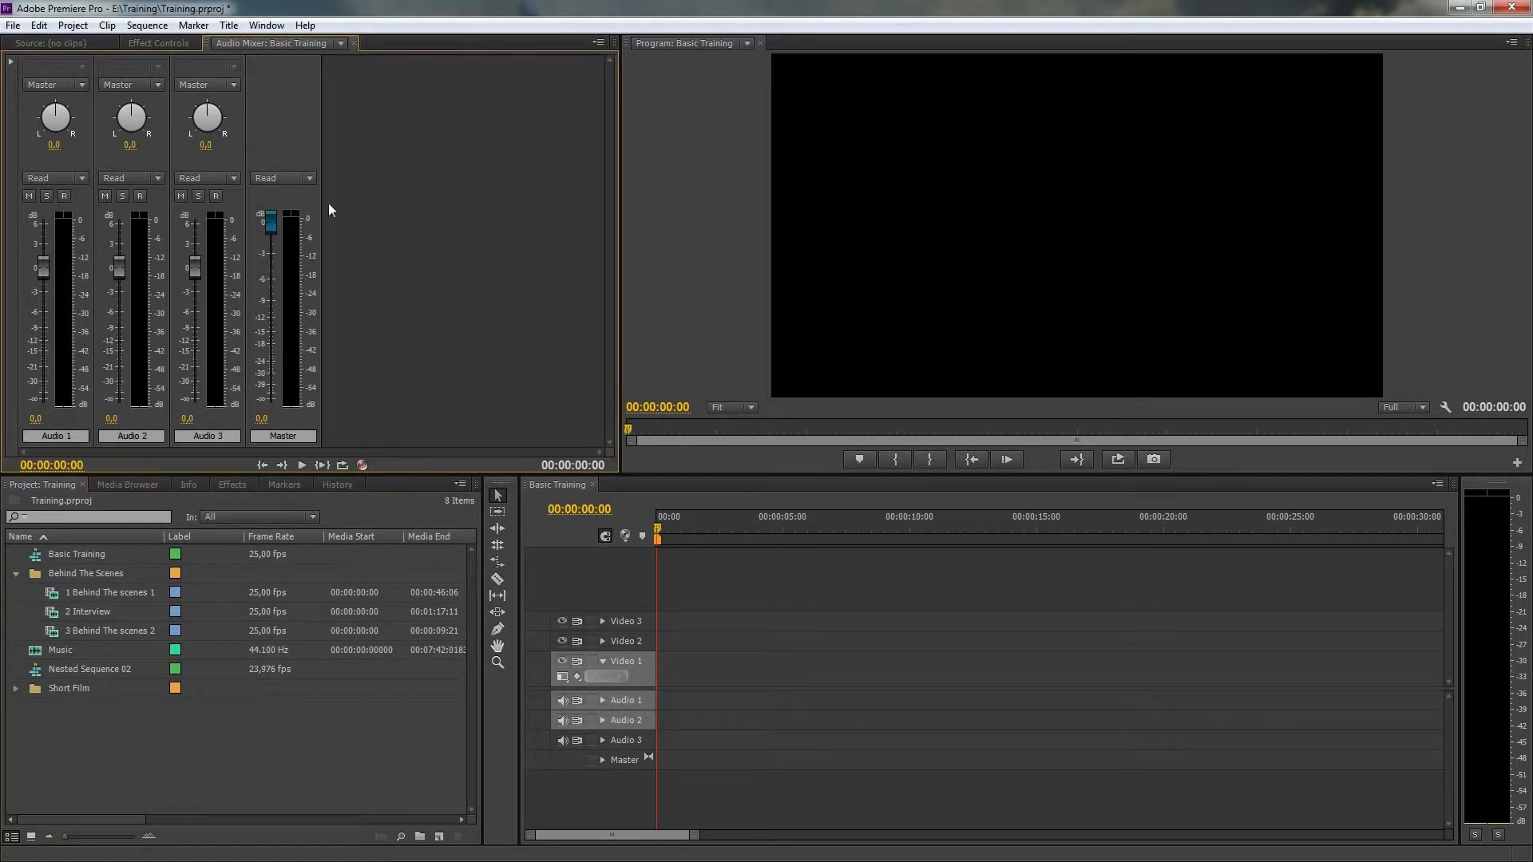
mouse_move(317, 193)
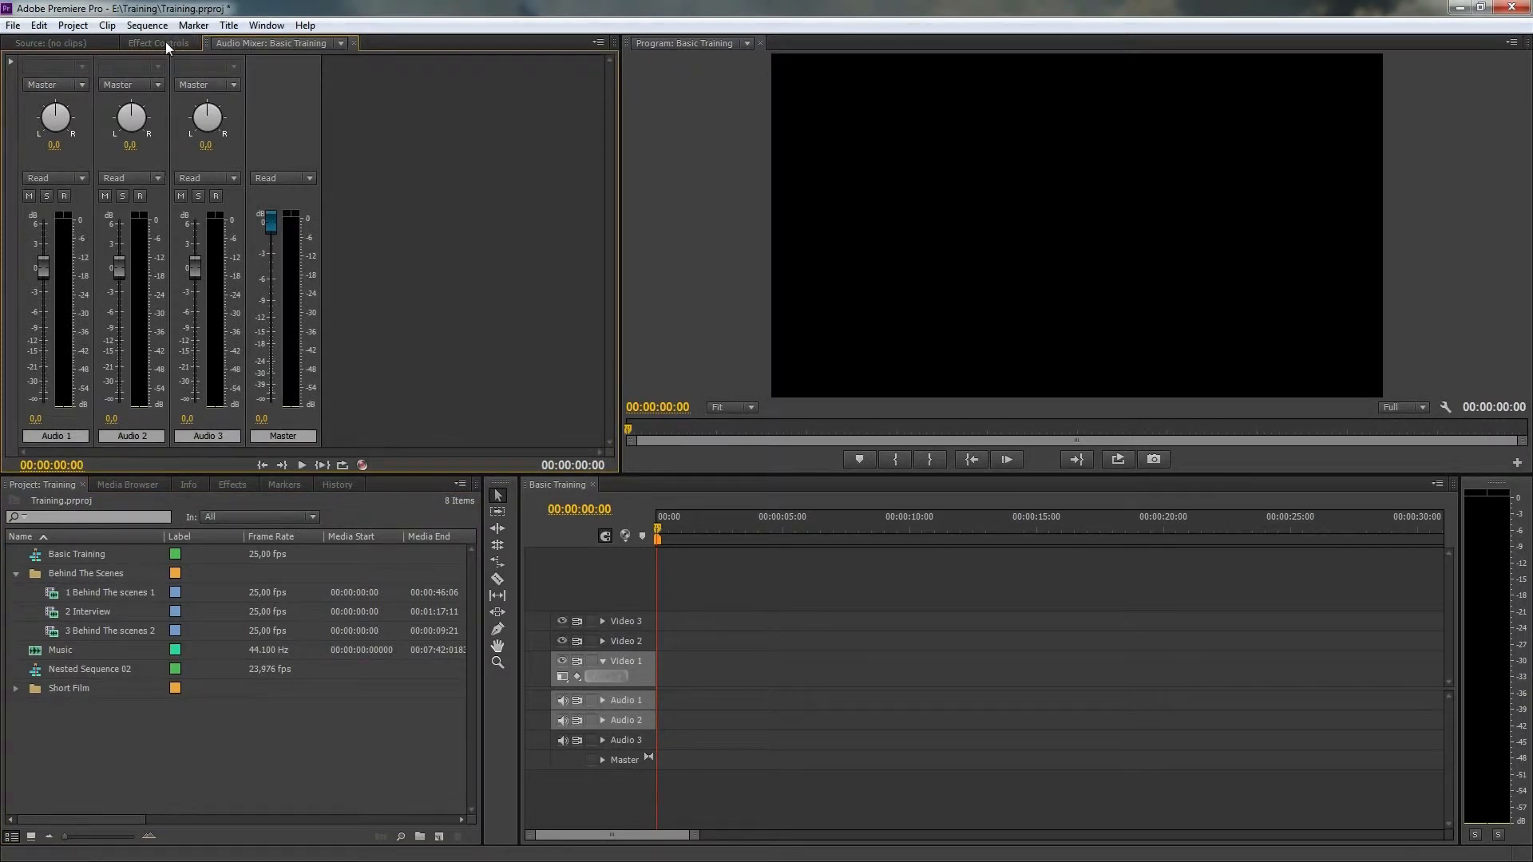
click(158, 43)
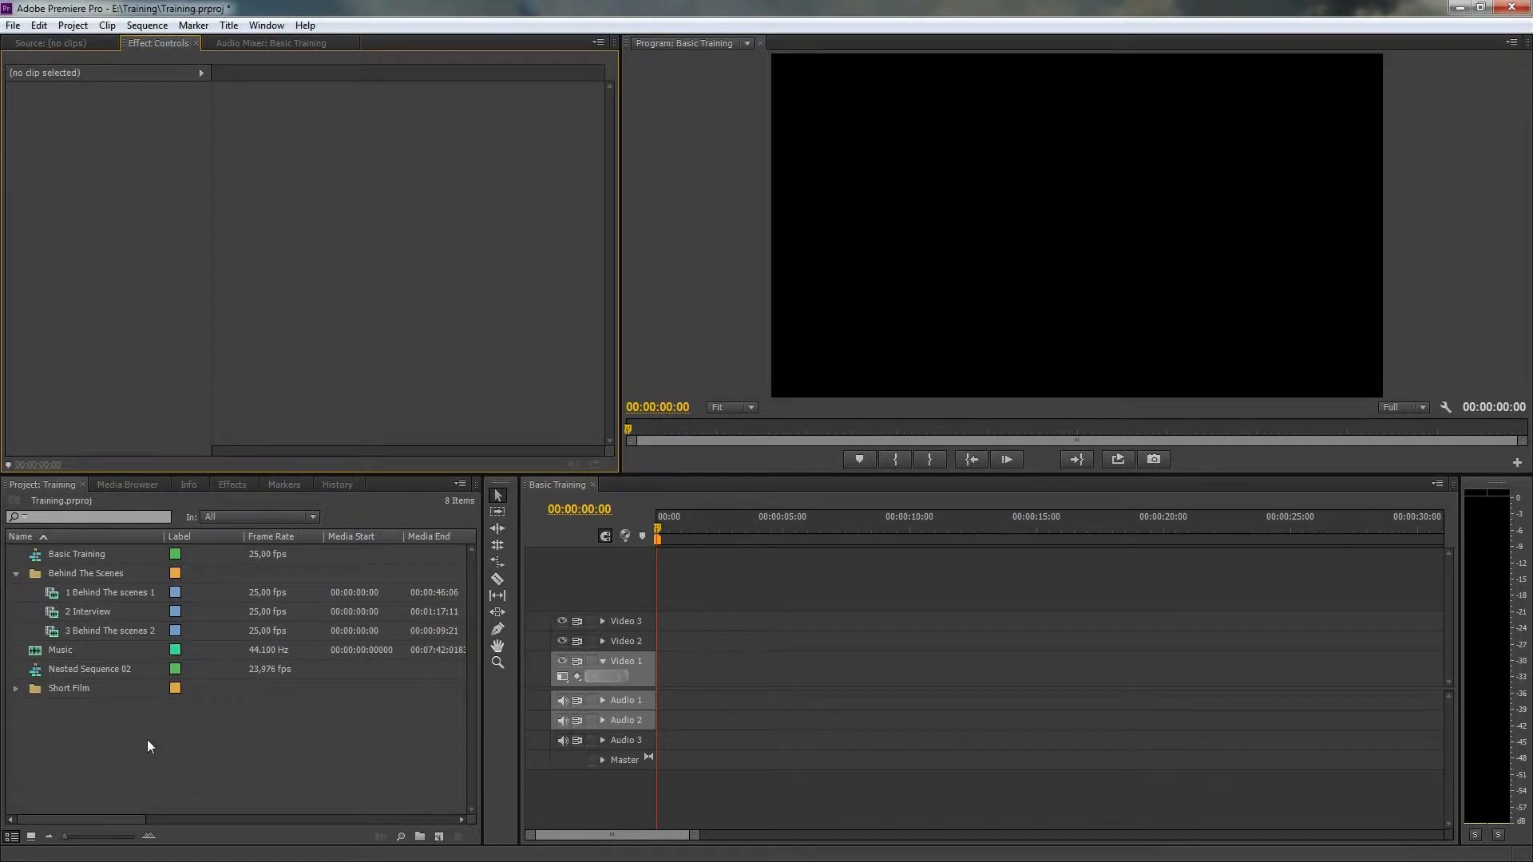
click(111, 593)
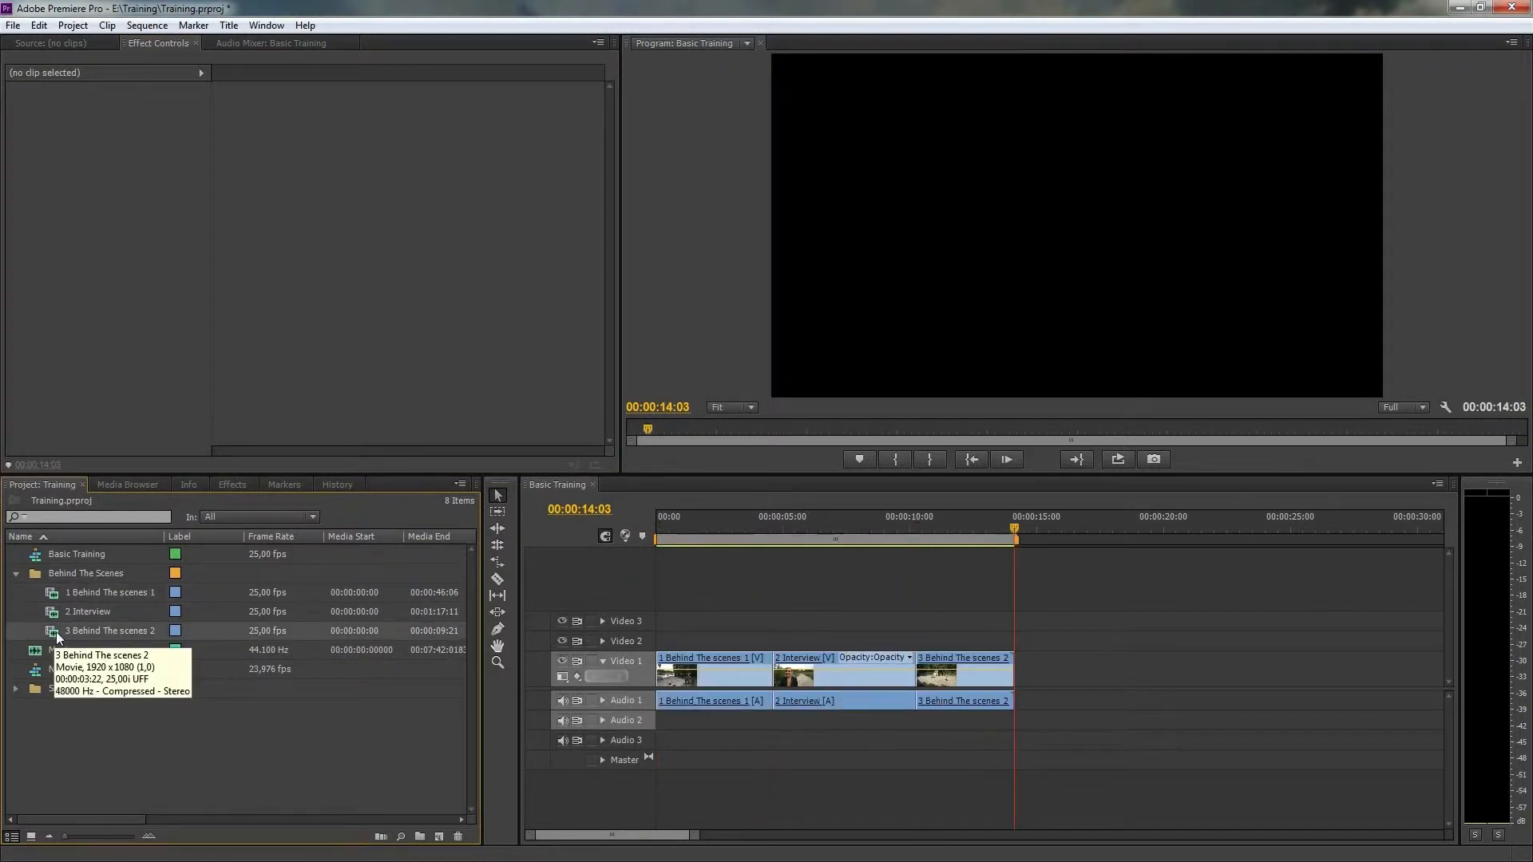
click(848, 539)
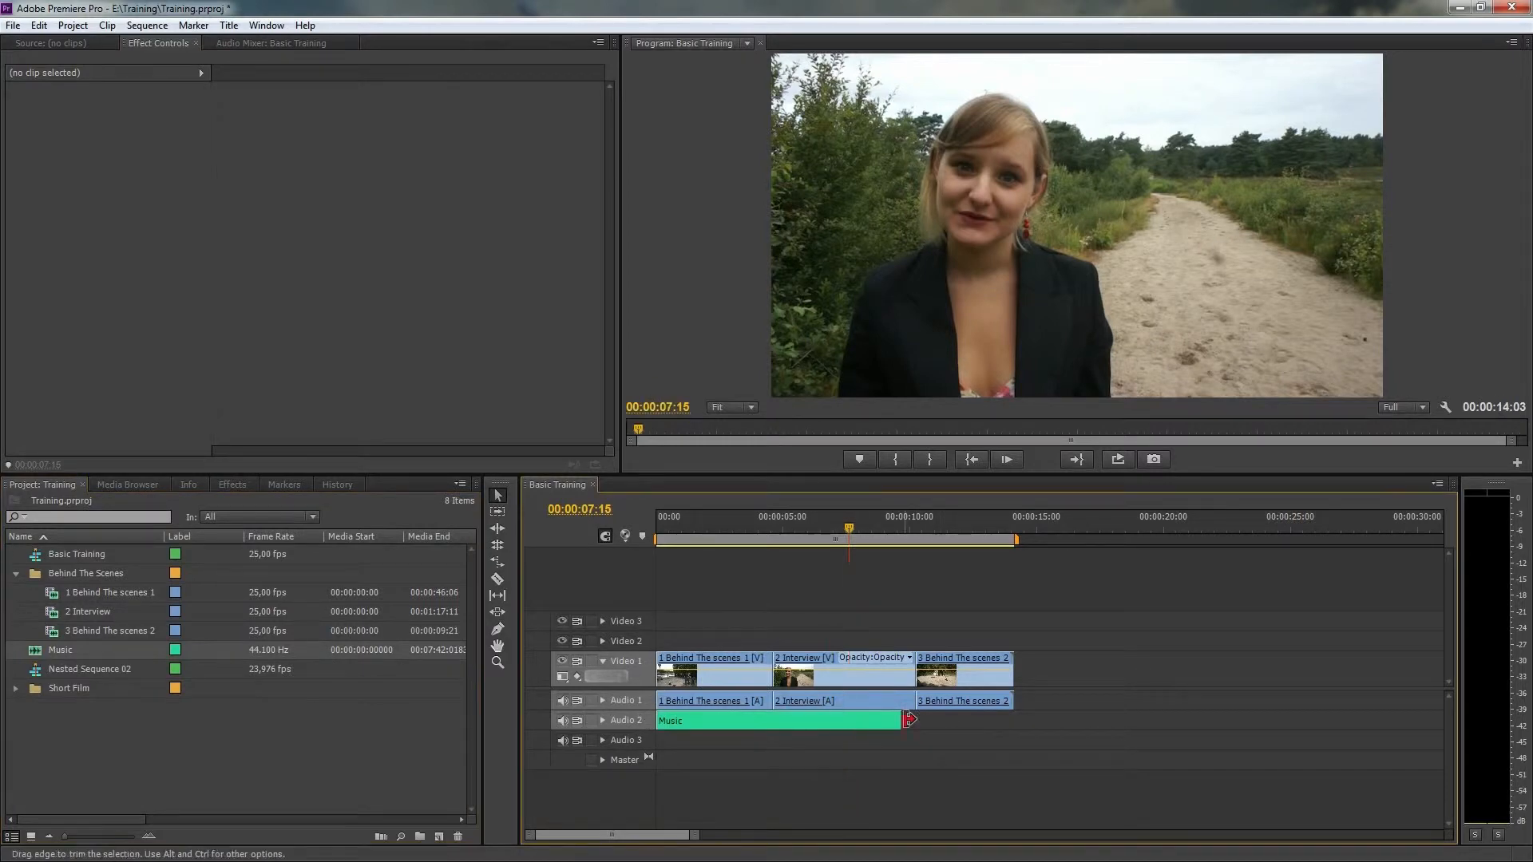
click(729, 529)
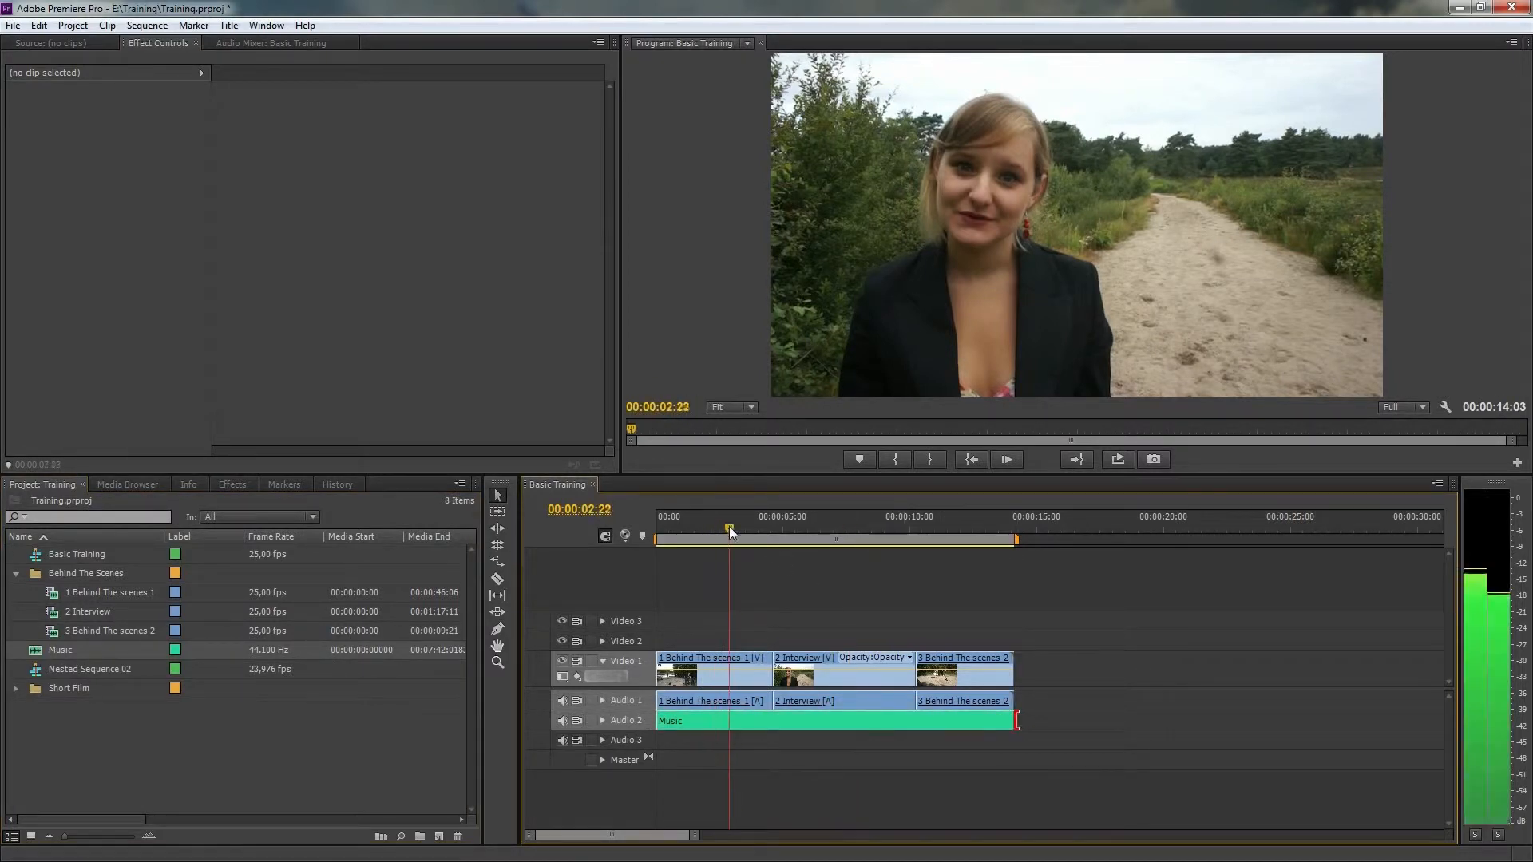
click(929, 542)
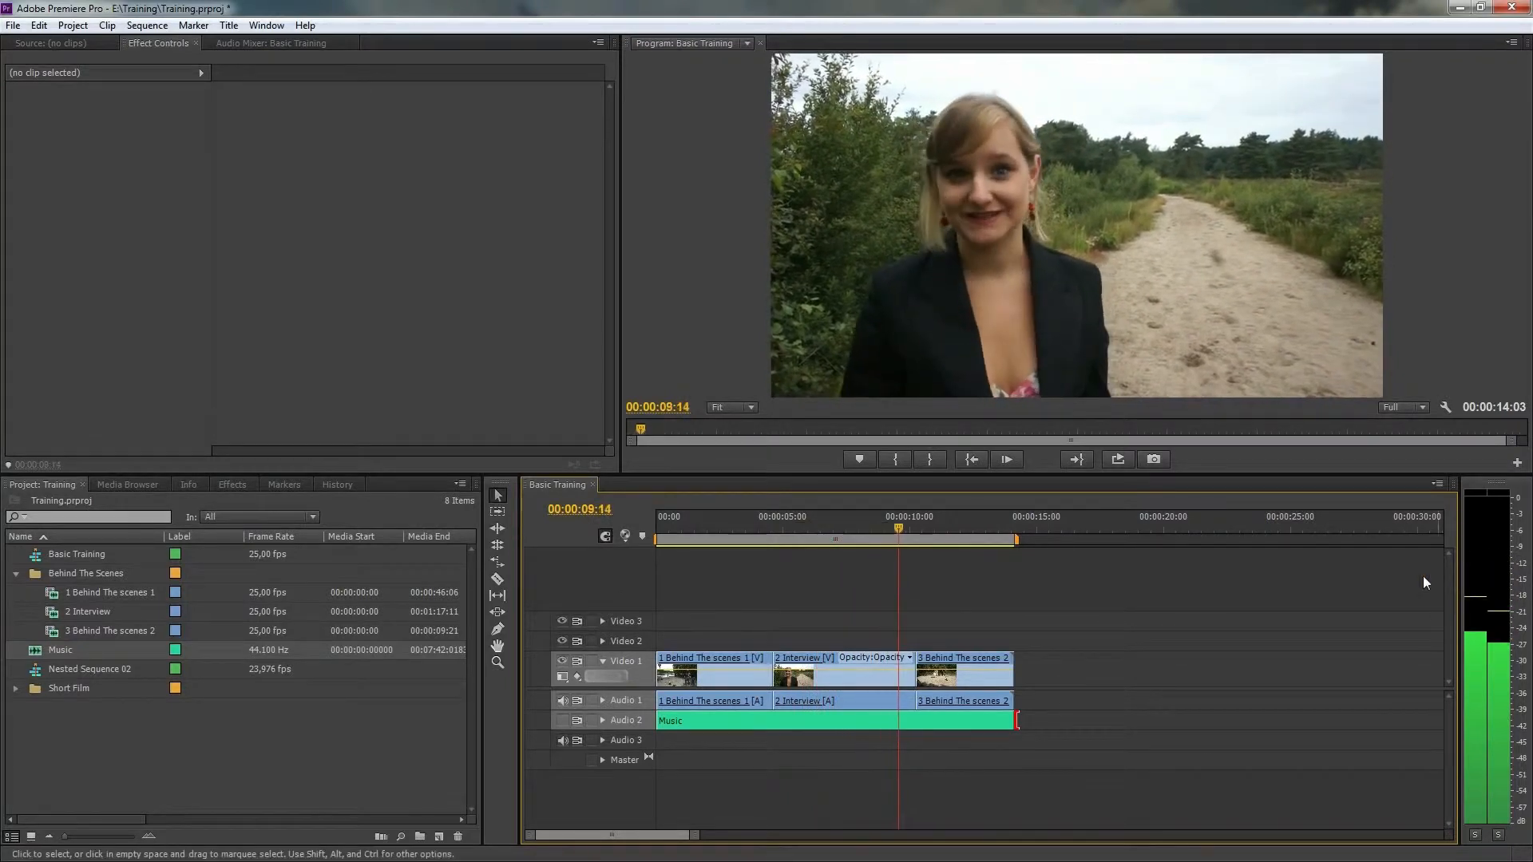
click(786, 534)
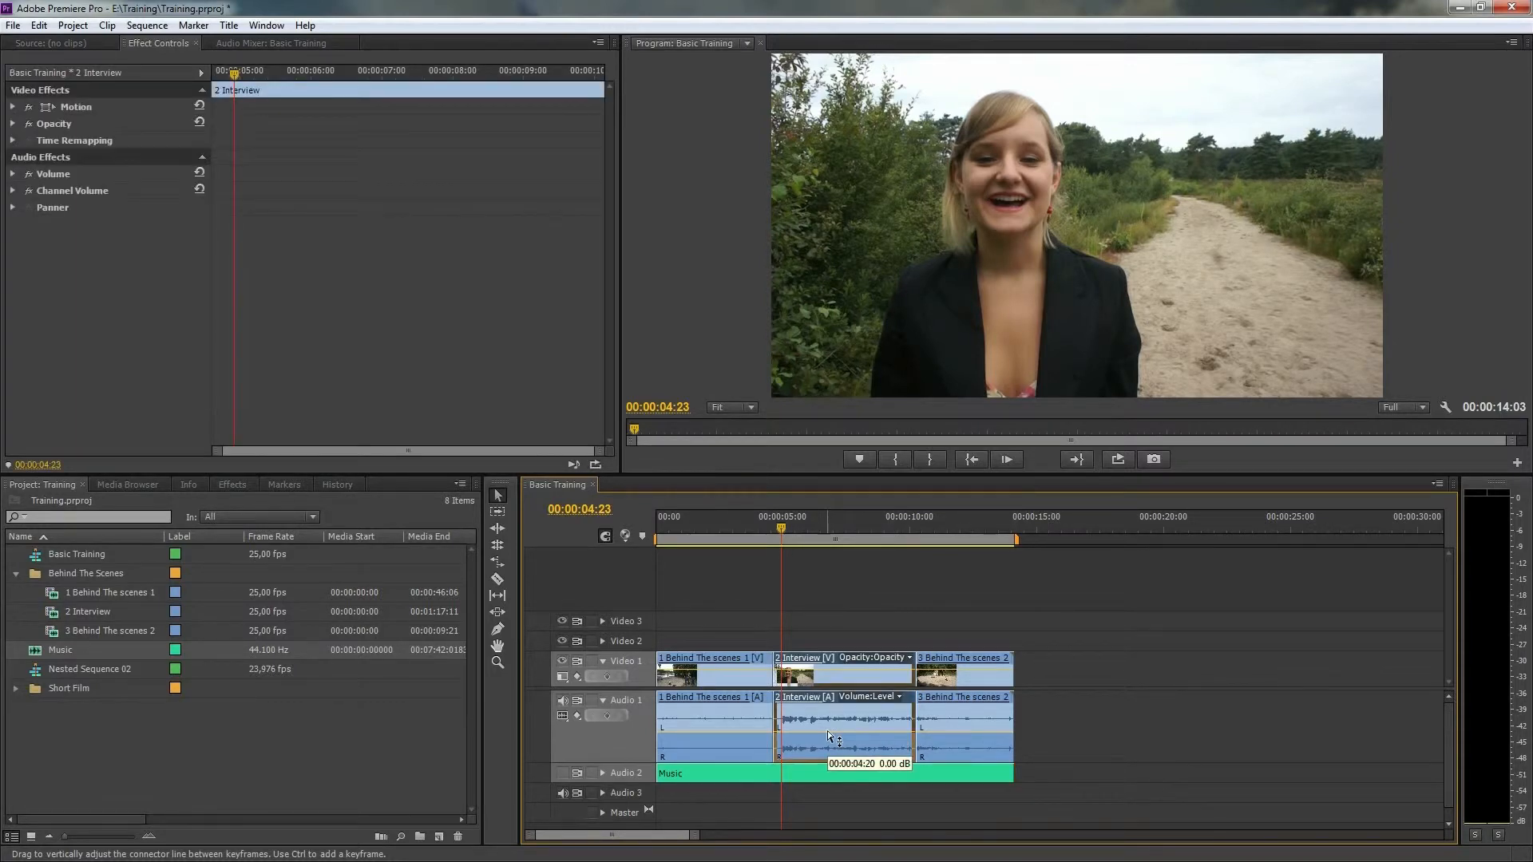
Step: Select the Interview audio clip and scrub its Volume Level up to 3.4 dB
click(12, 172)
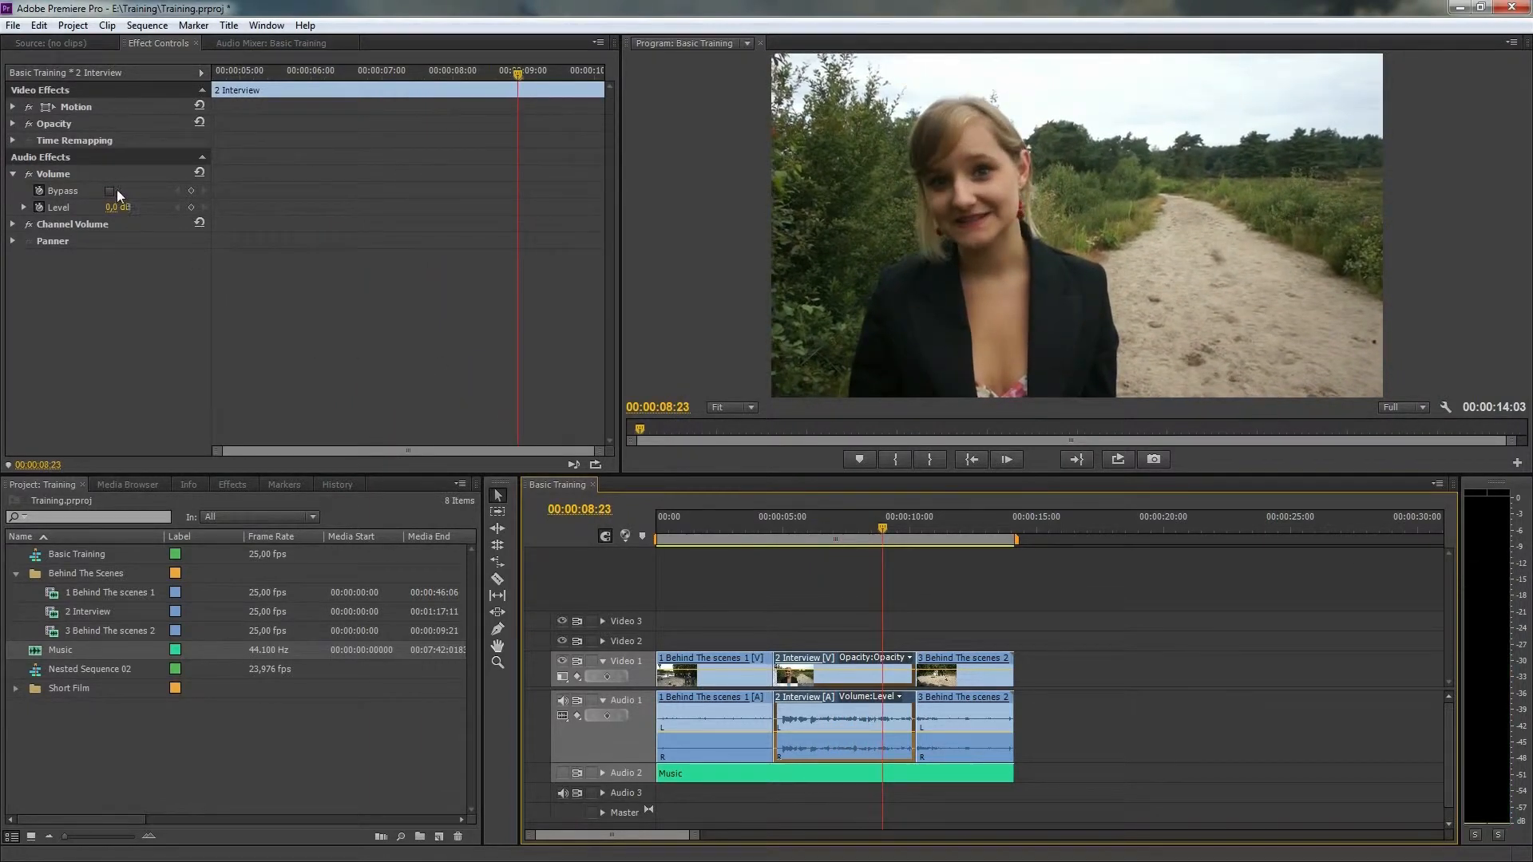
mouse_move(793, 529)
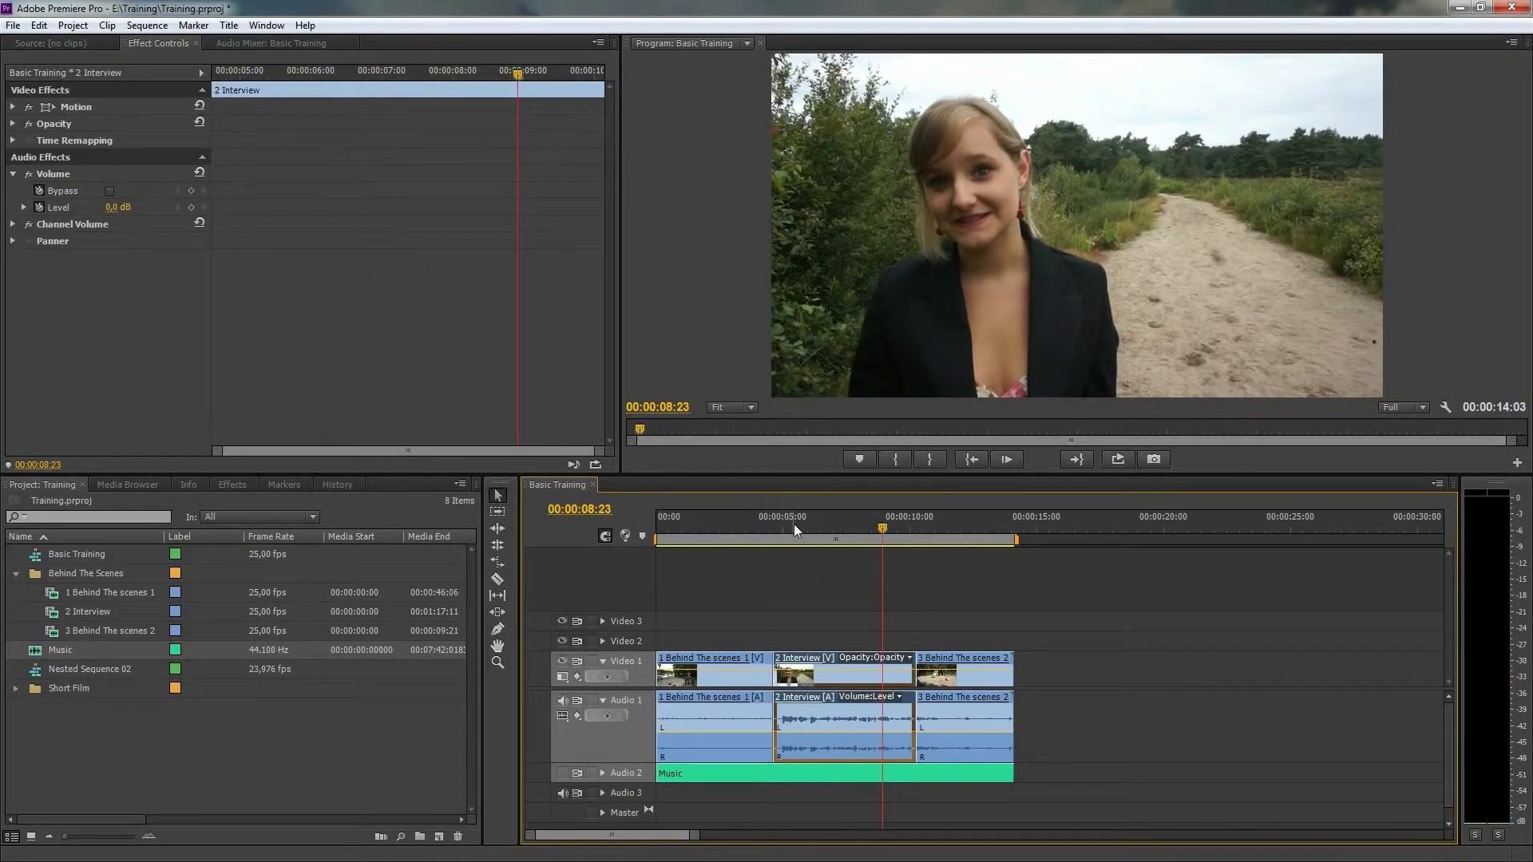
click(792, 516)
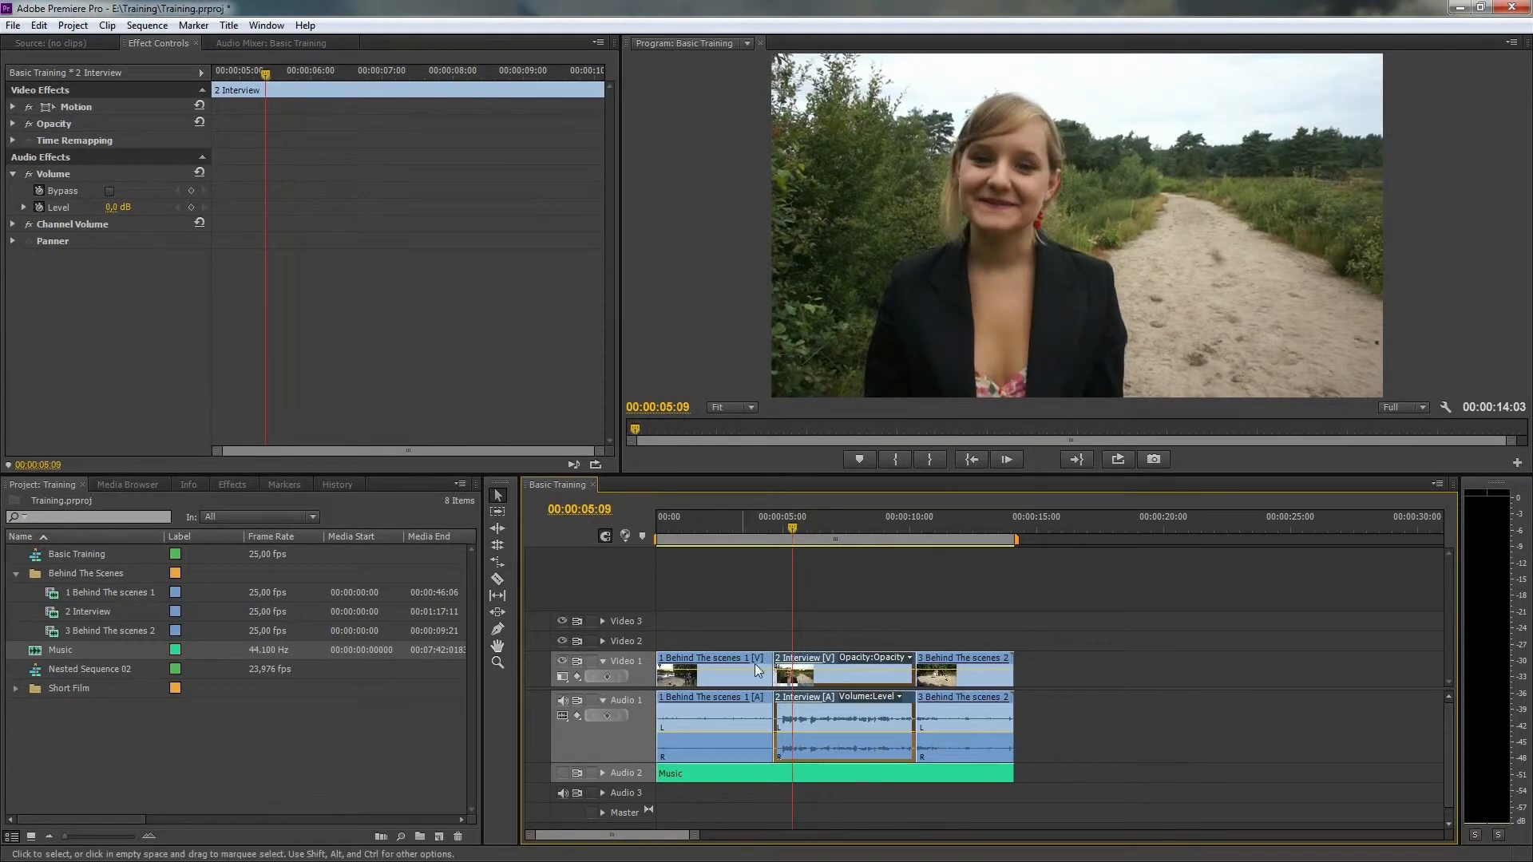
drag(835, 755, 836, 746)
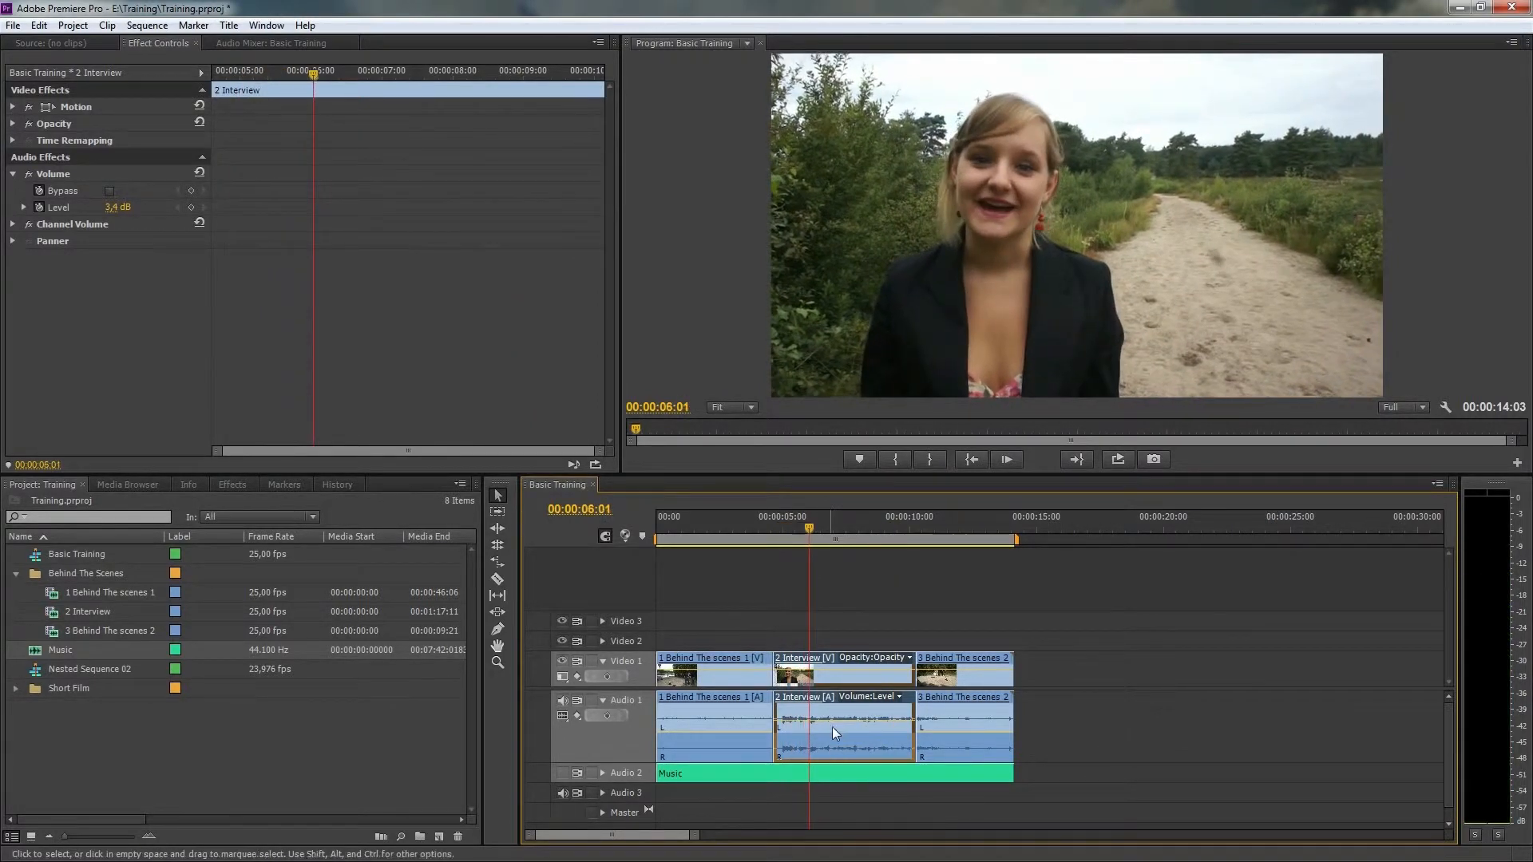
Step: Apply a 5 dB Audio Gain to the Interview clip and raise its volume line to 5.2 dB
right_click(834, 733)
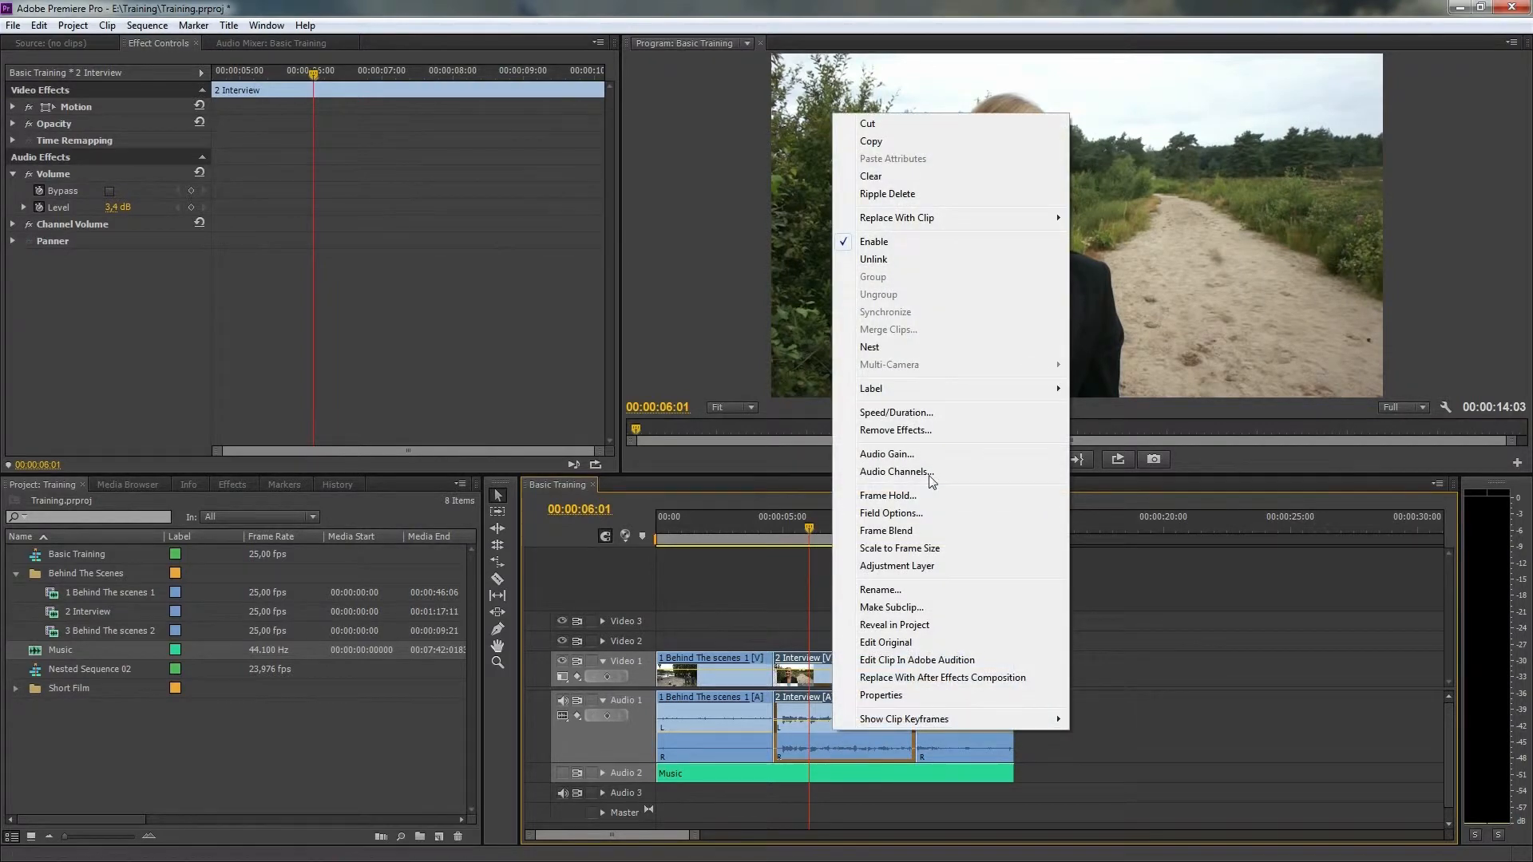
click(886, 453)
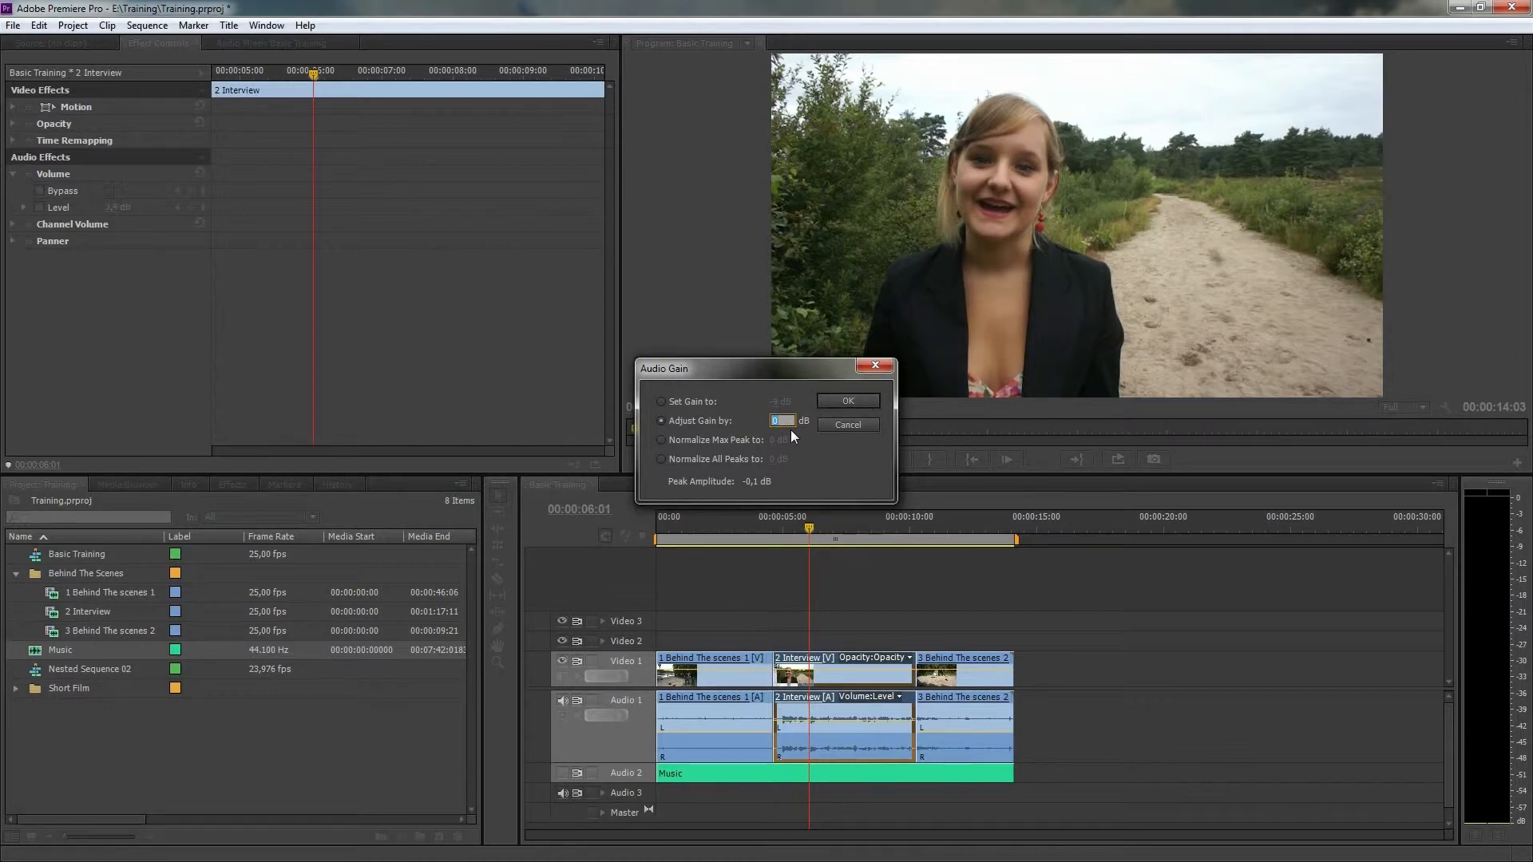
text(5)
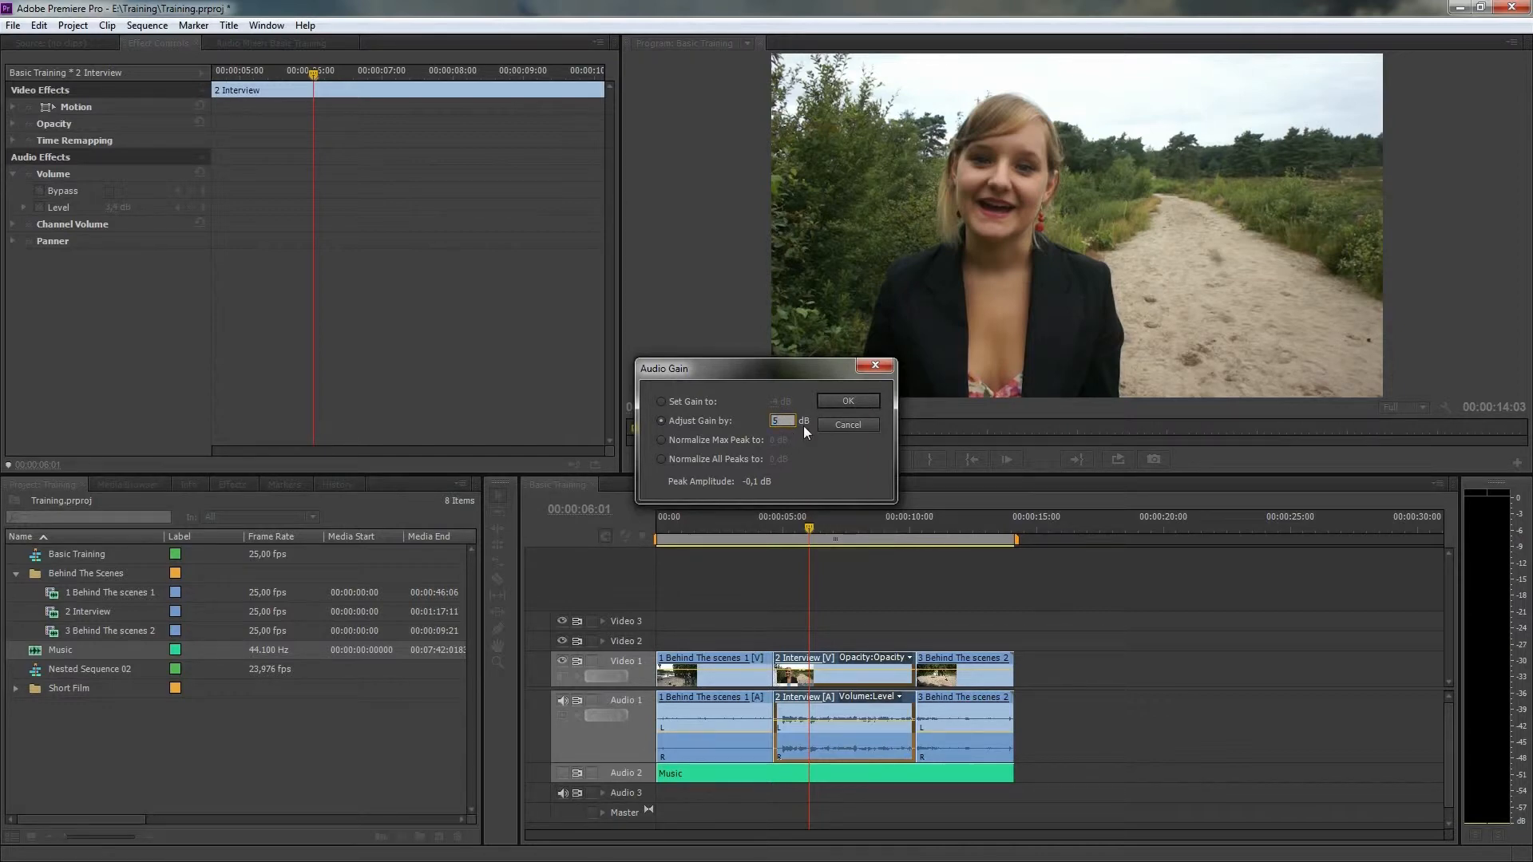
click(846, 401)
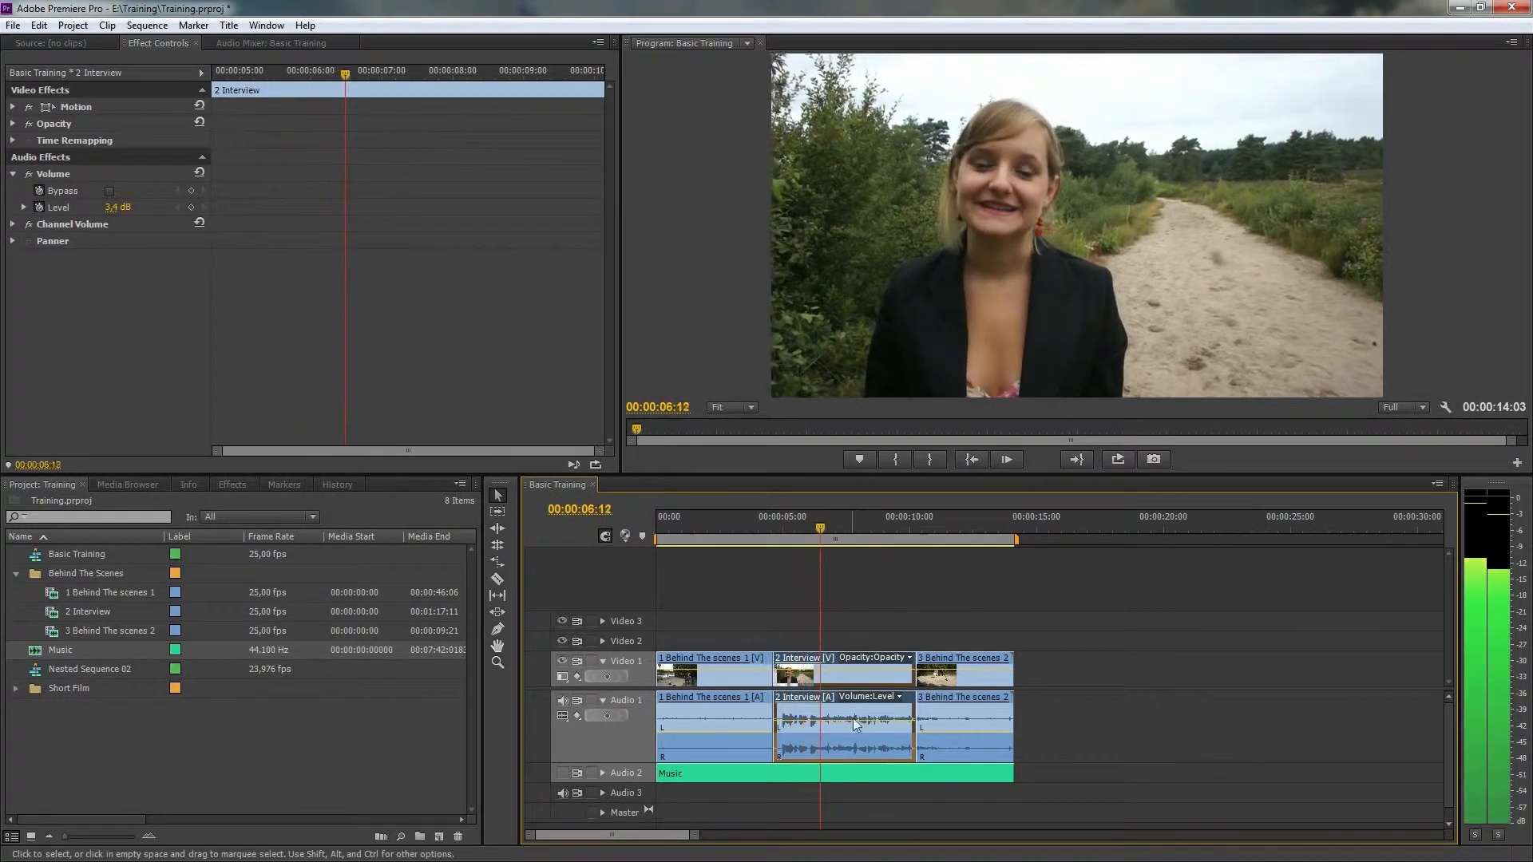
drag(856, 728, 856, 722)
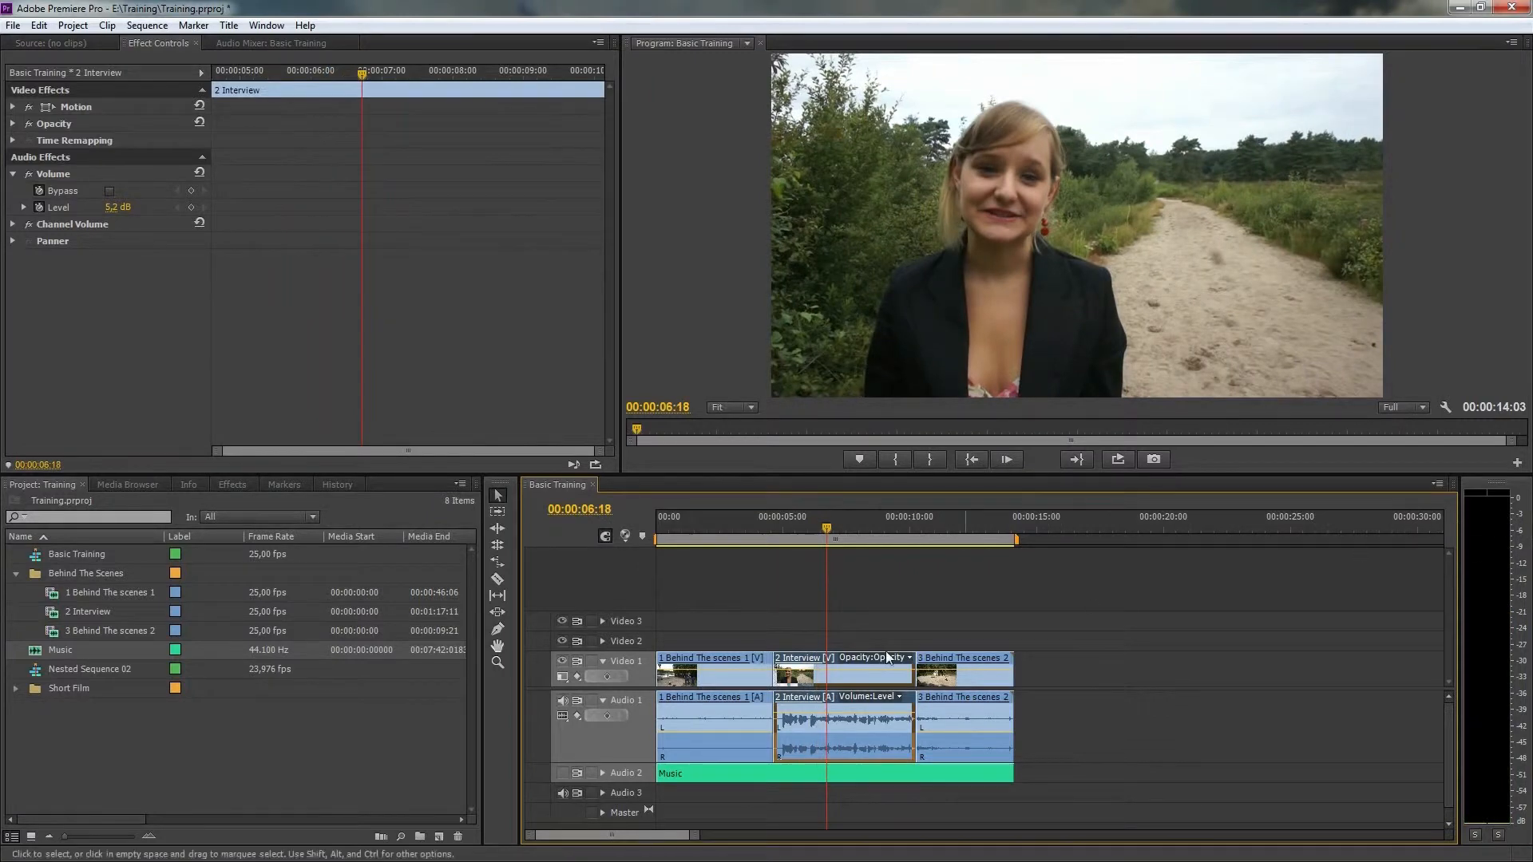
Step: Expand the Audio 2 track and raise the Music clip's volume to 2.85 dB, playhead near 4 s
click(830, 773)
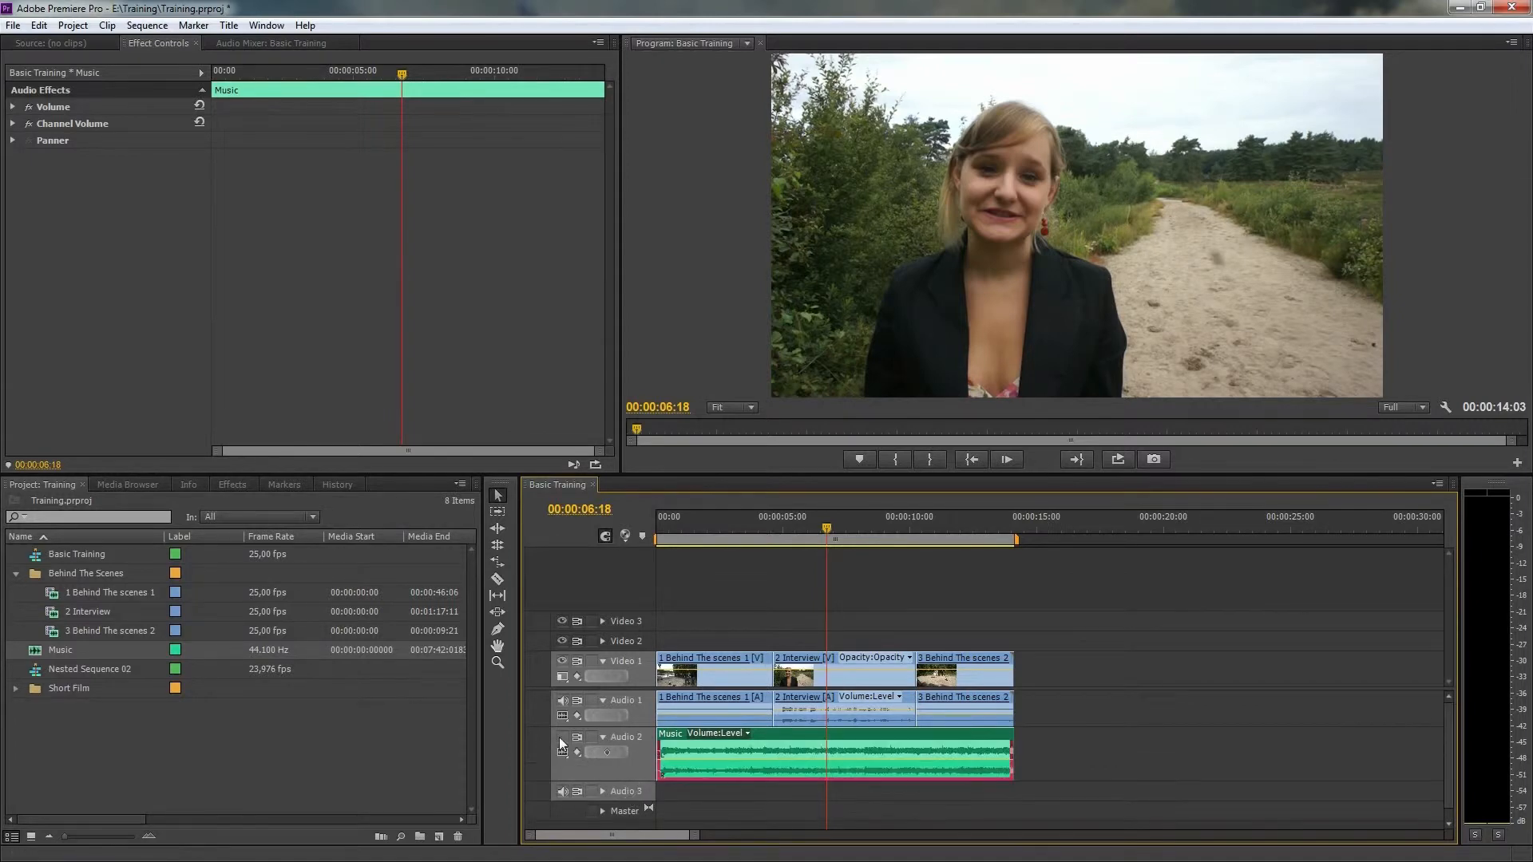
click(747, 528)
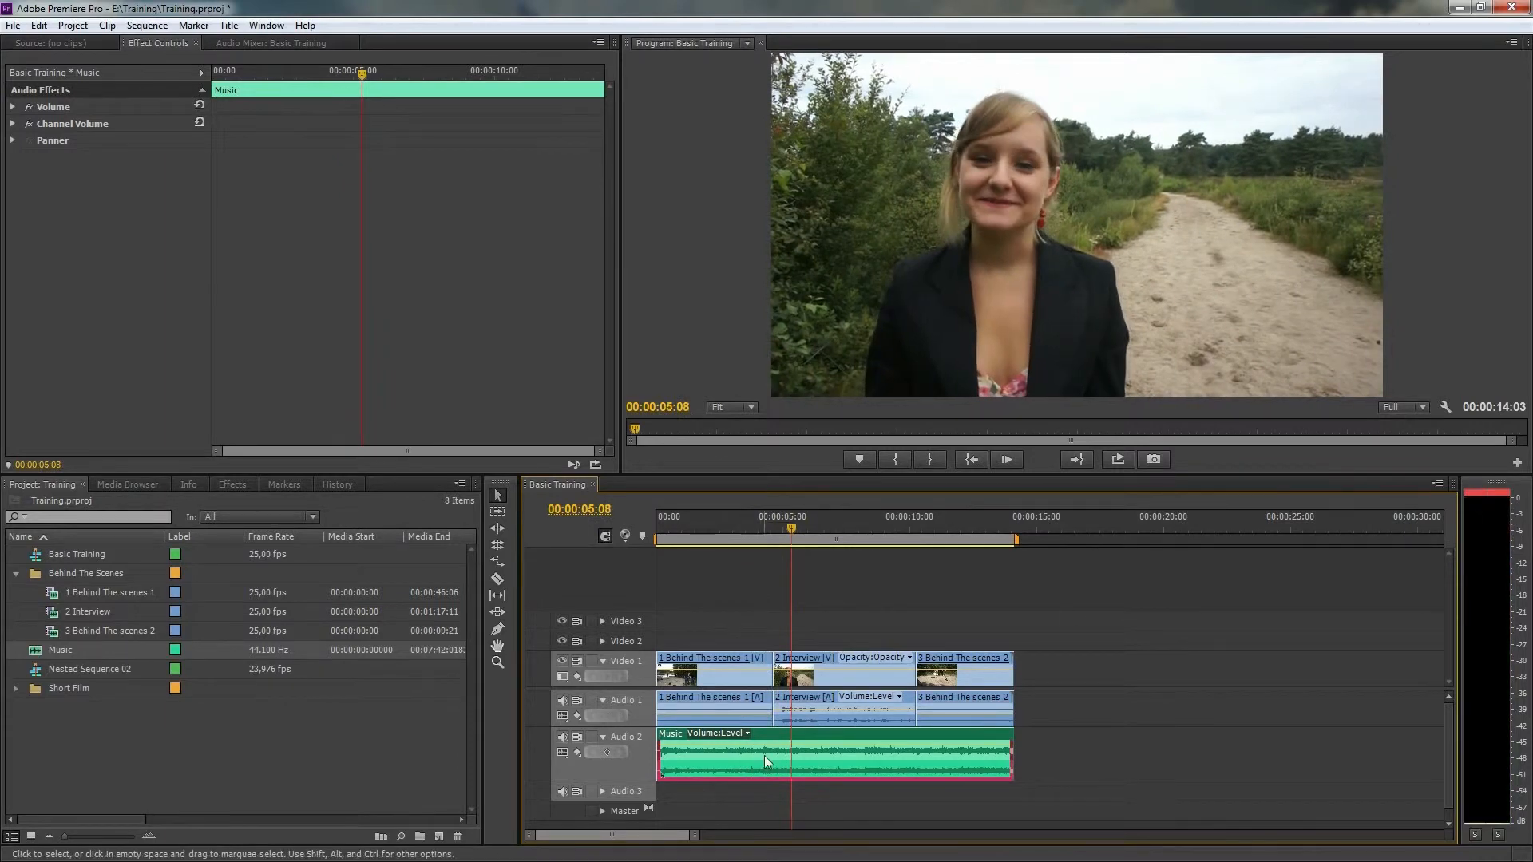
drag(765, 765, 765, 757)
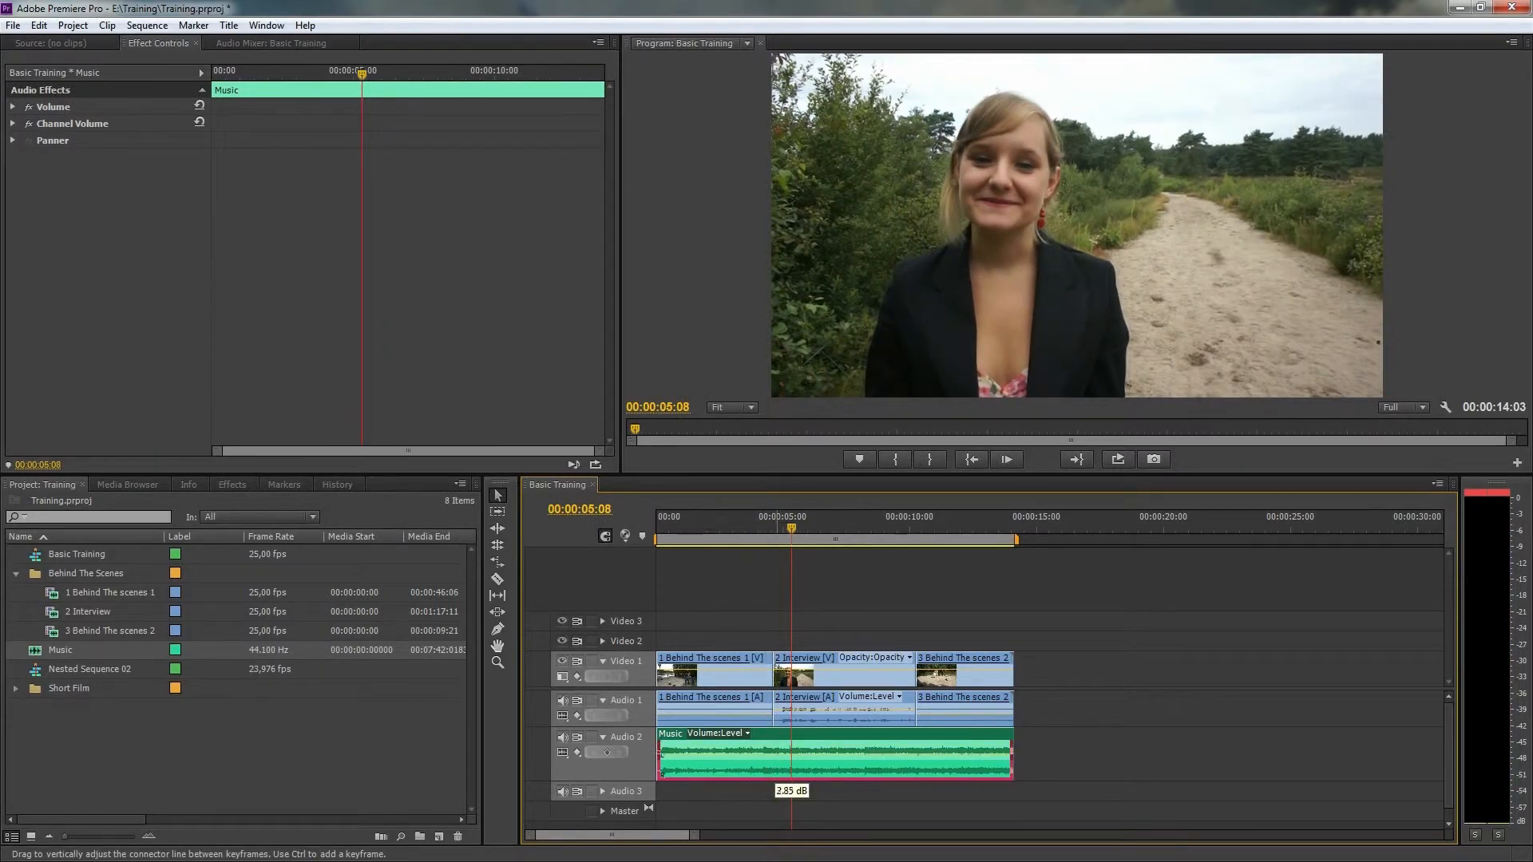
mouse_move(761, 559)
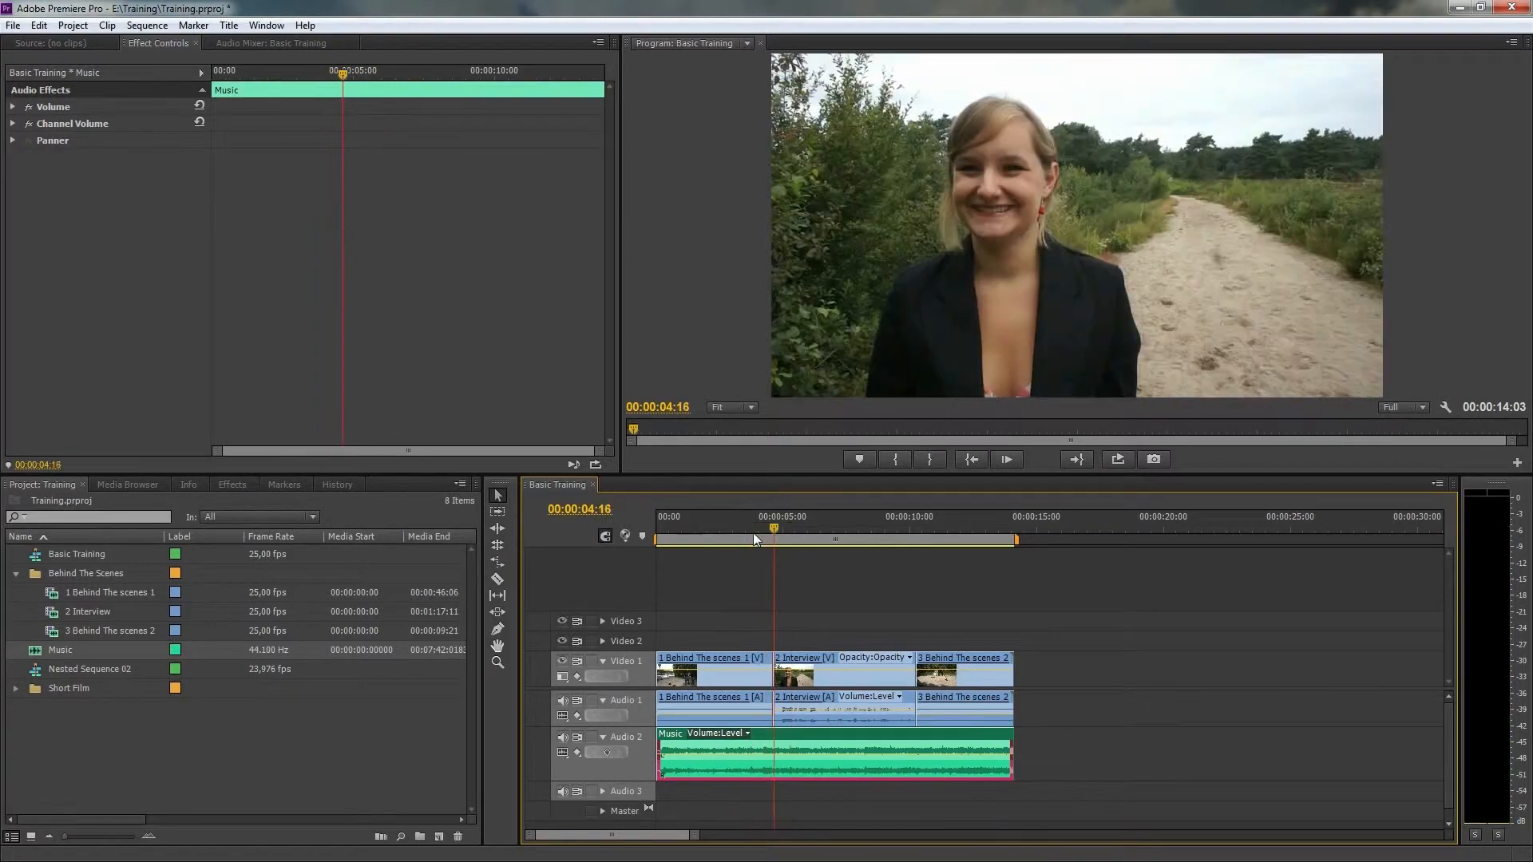
drag(753, 538, 764, 538)
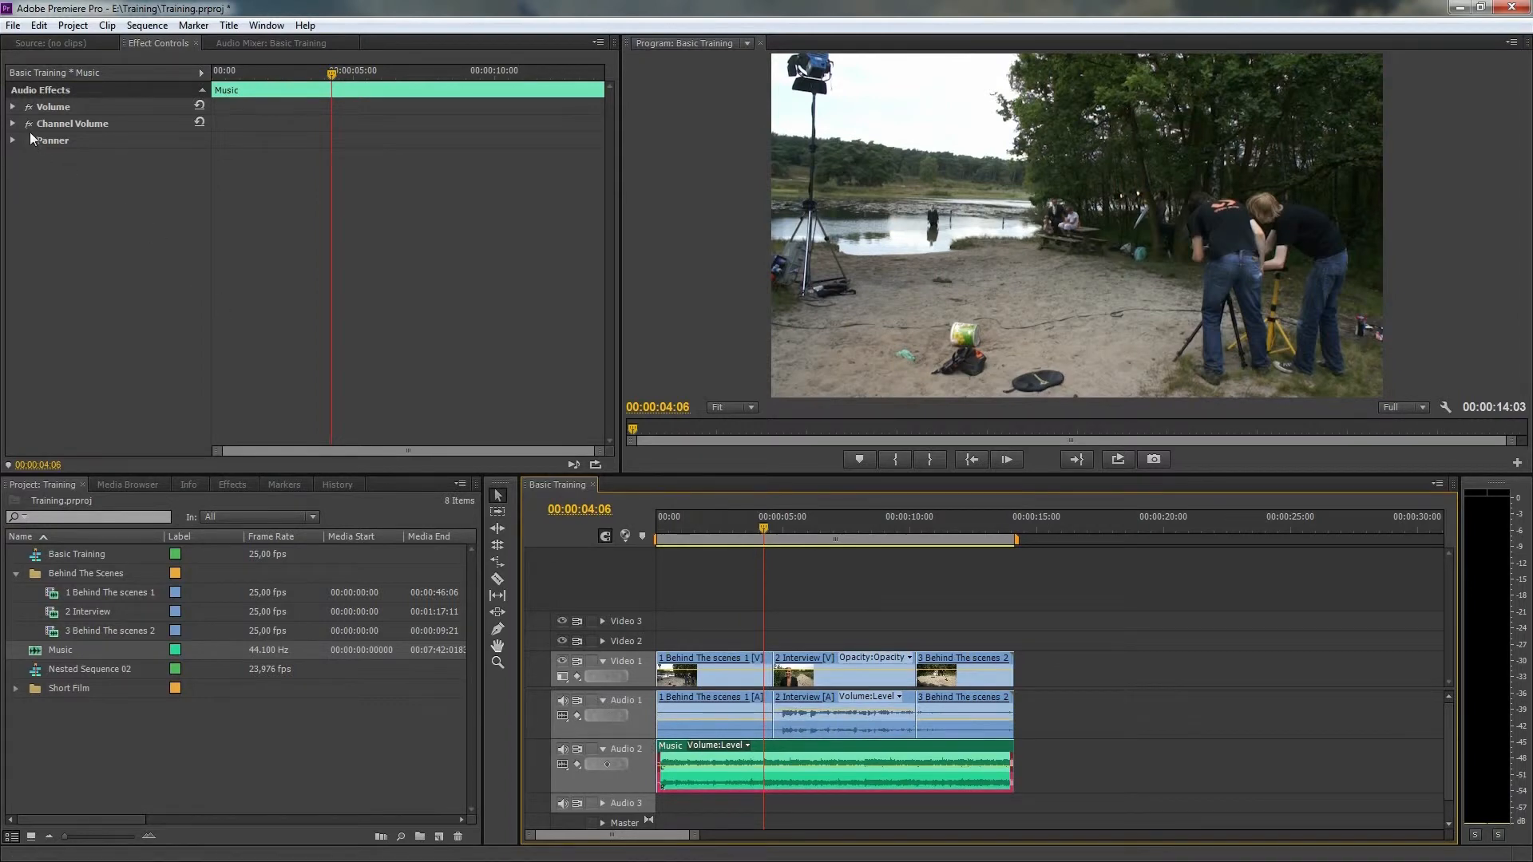
Step: Add Music volume keyframes at 4 s and 5 s, dropping the 5 s one to about -15 dB
click(13, 105)
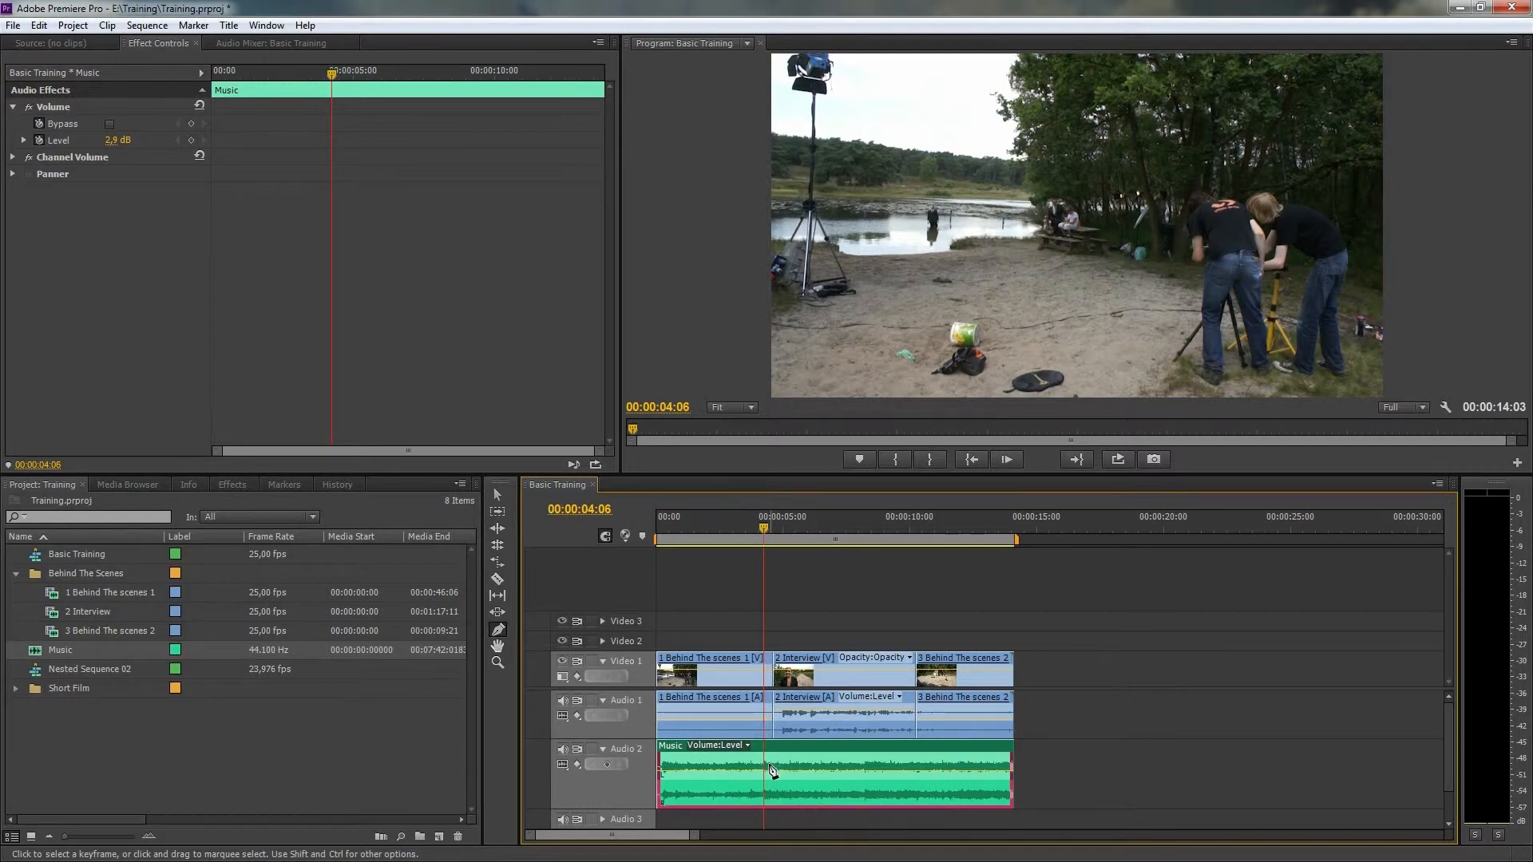
click(764, 778)
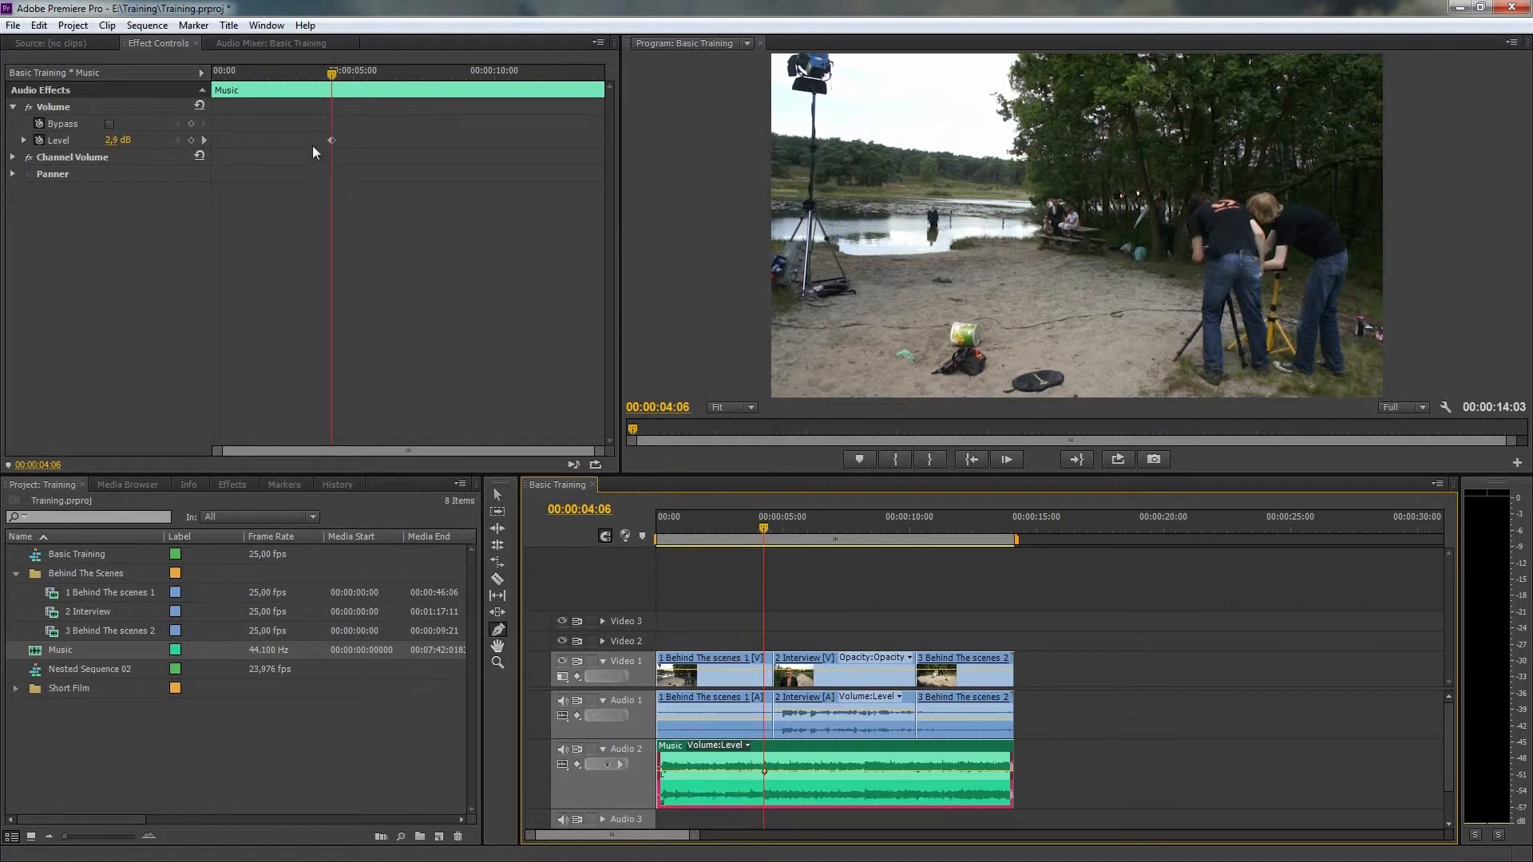
mouse_move(326, 158)
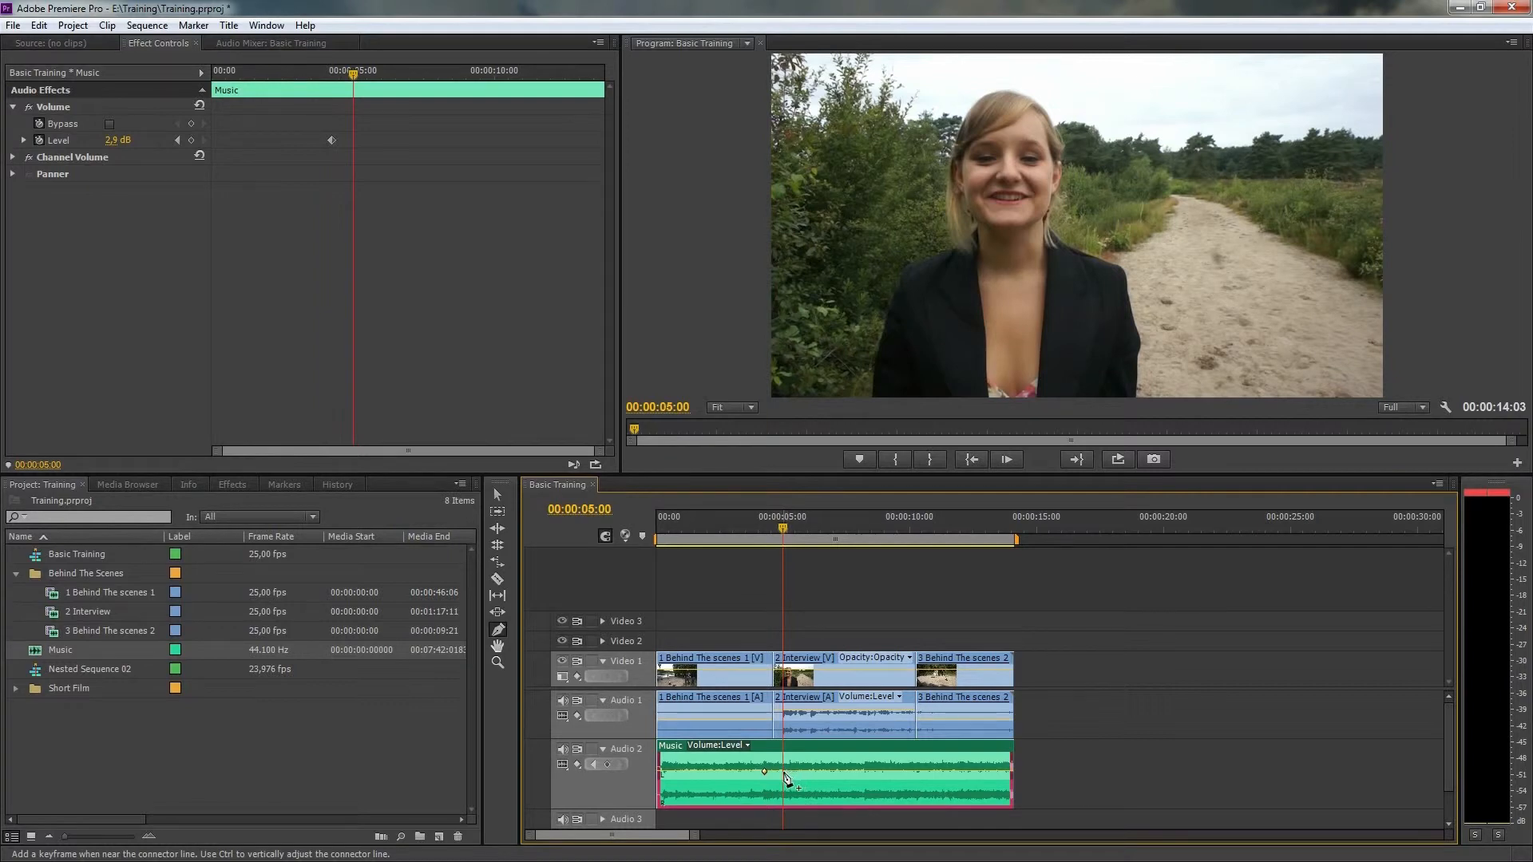
mouse_move(788, 778)
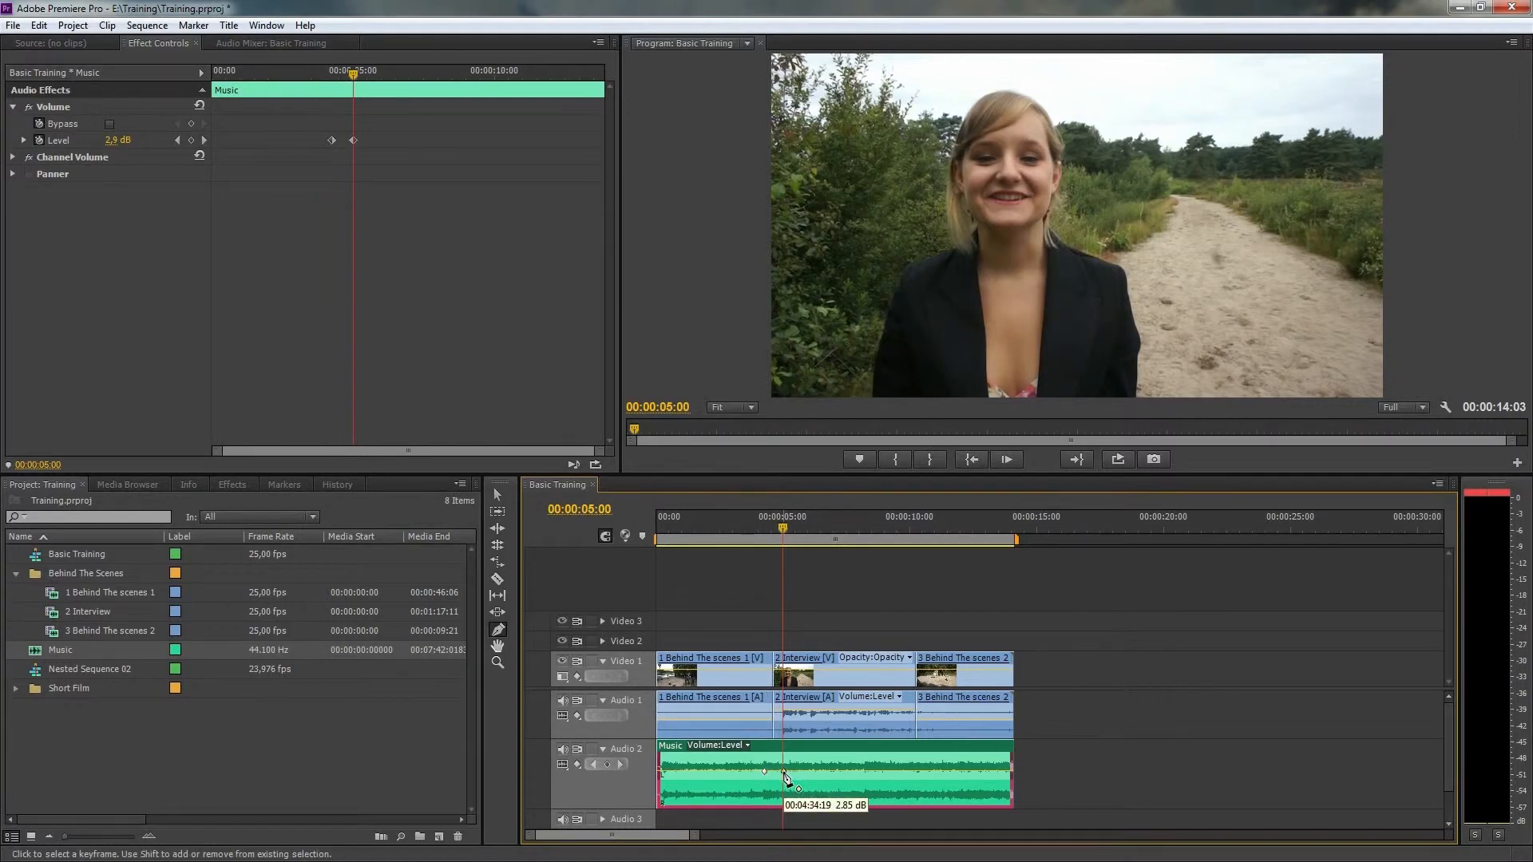
drag(787, 778, 782, 782)
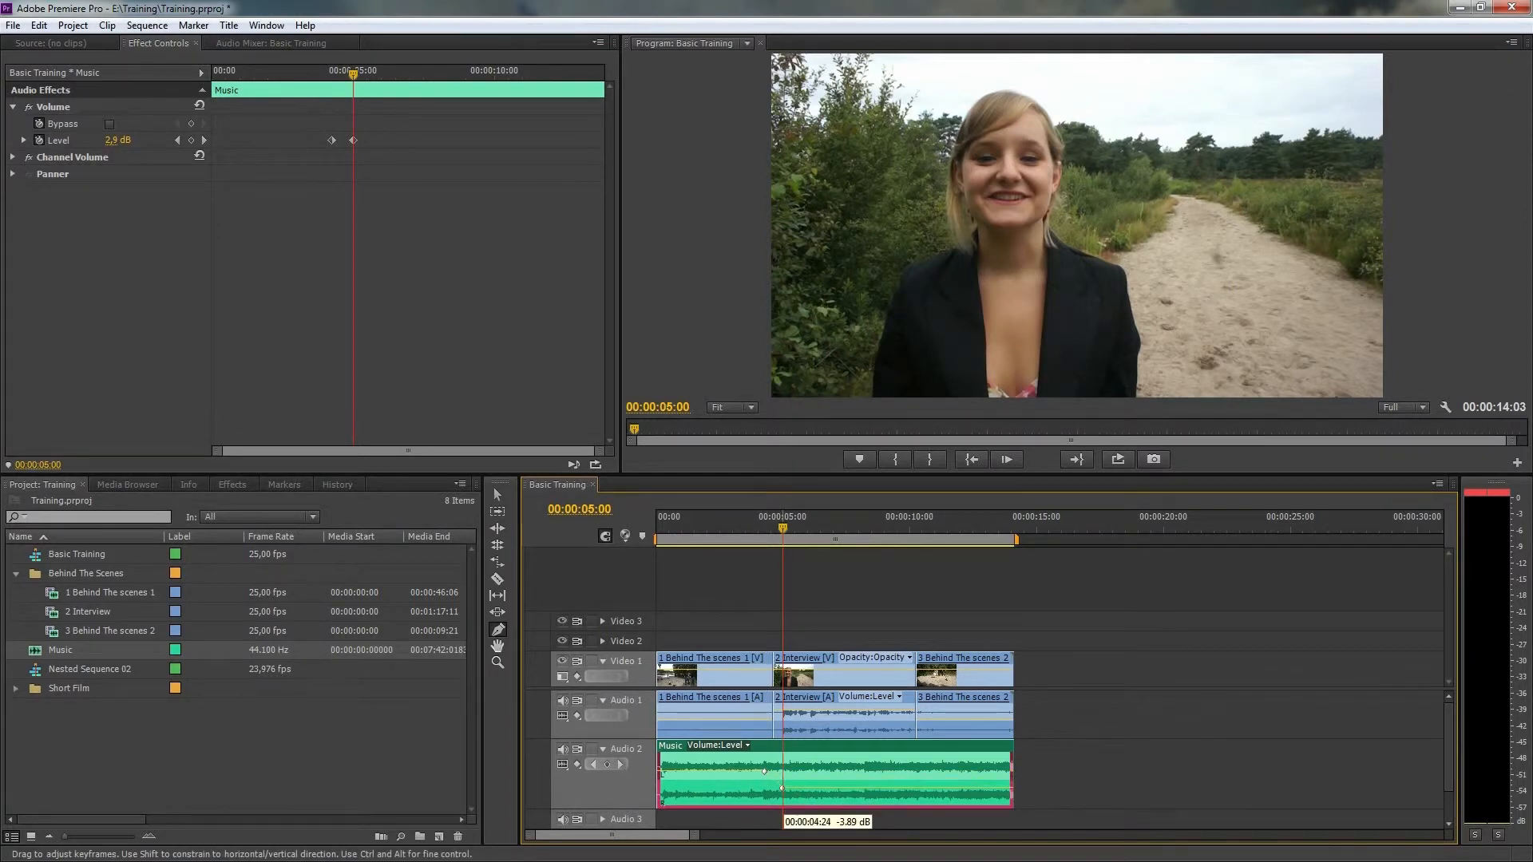
drag(783, 773, 783, 792)
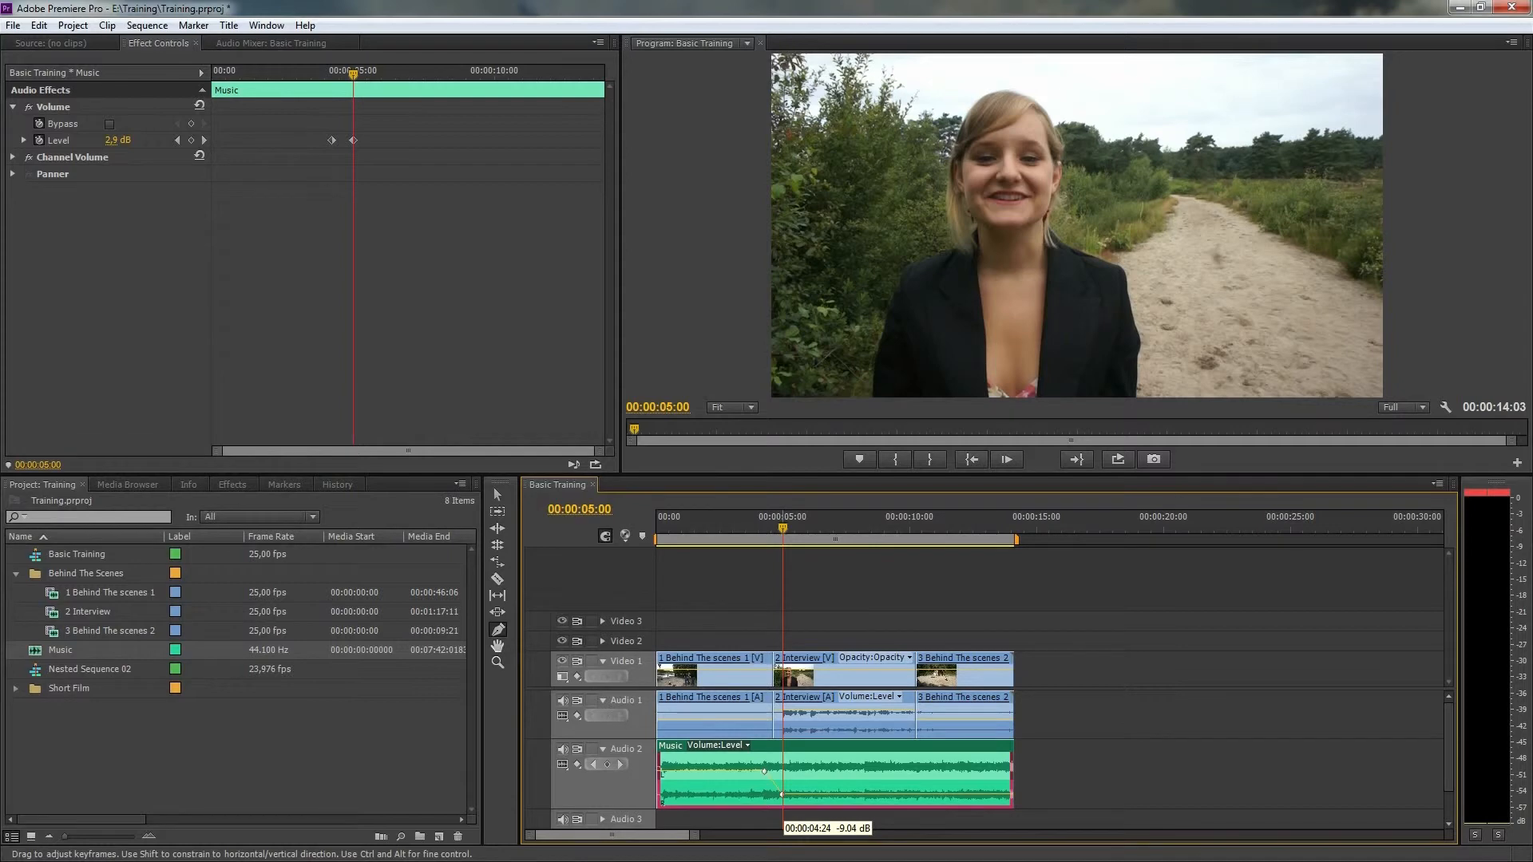
drag(763, 770, 763, 782)
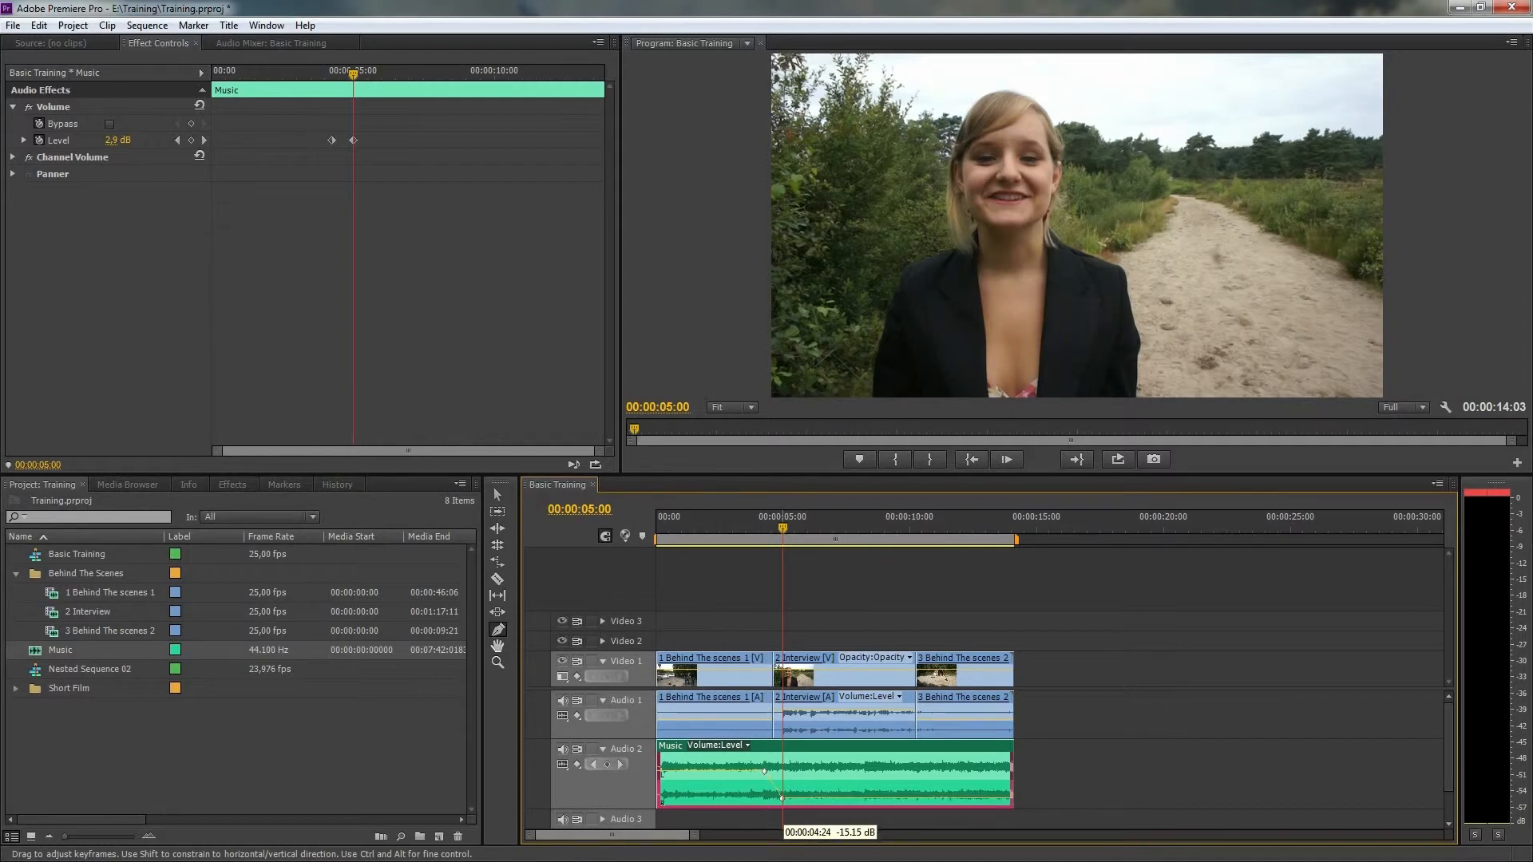
drag(765, 771, 788, 803)
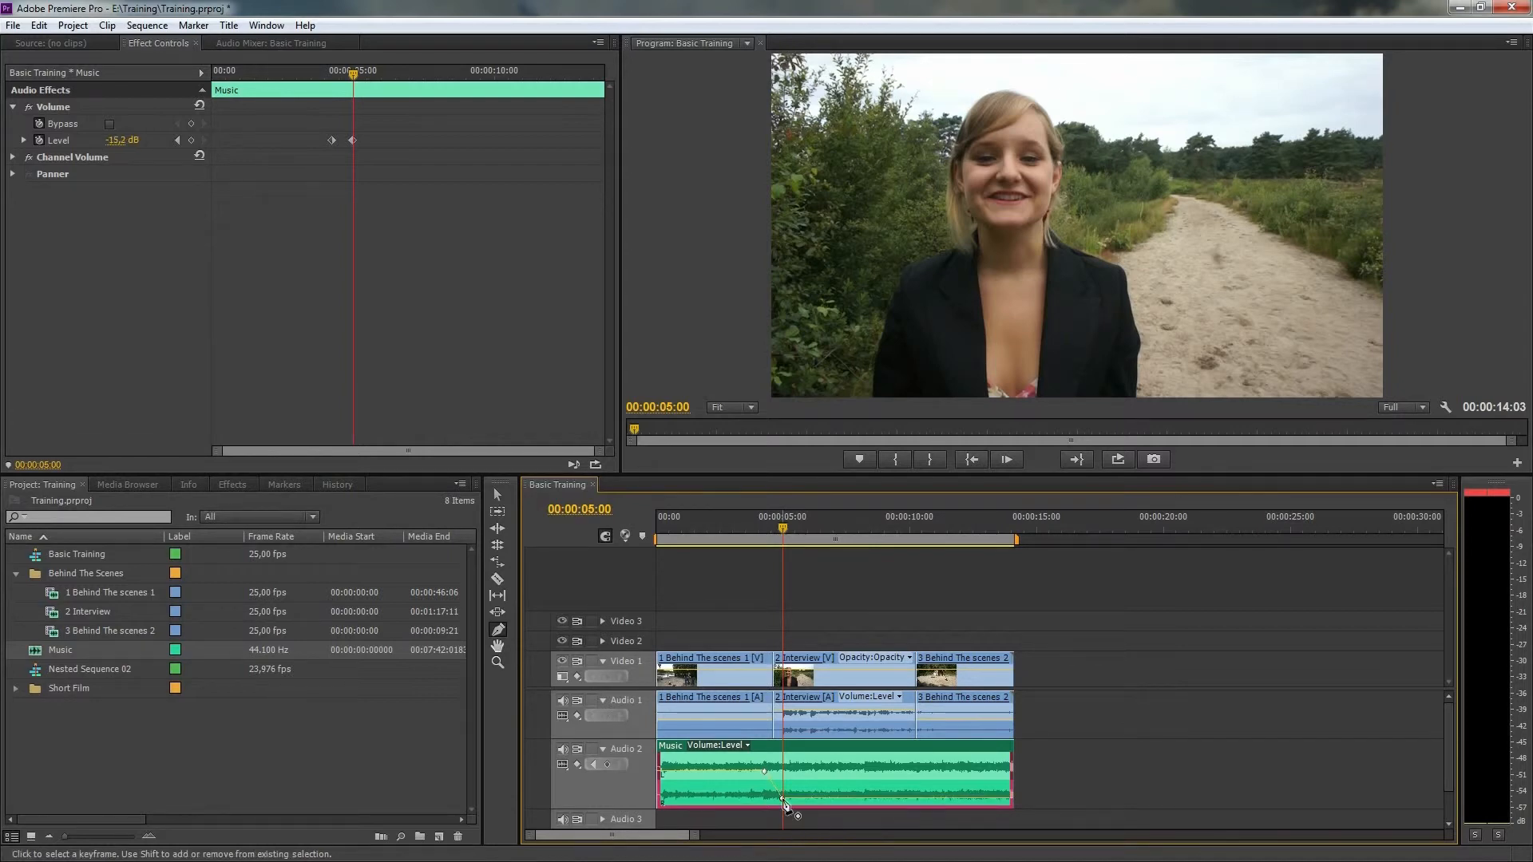
Step: Add a keyframe near 10 s bringing the music back up to 2.85 dB
click(897, 537)
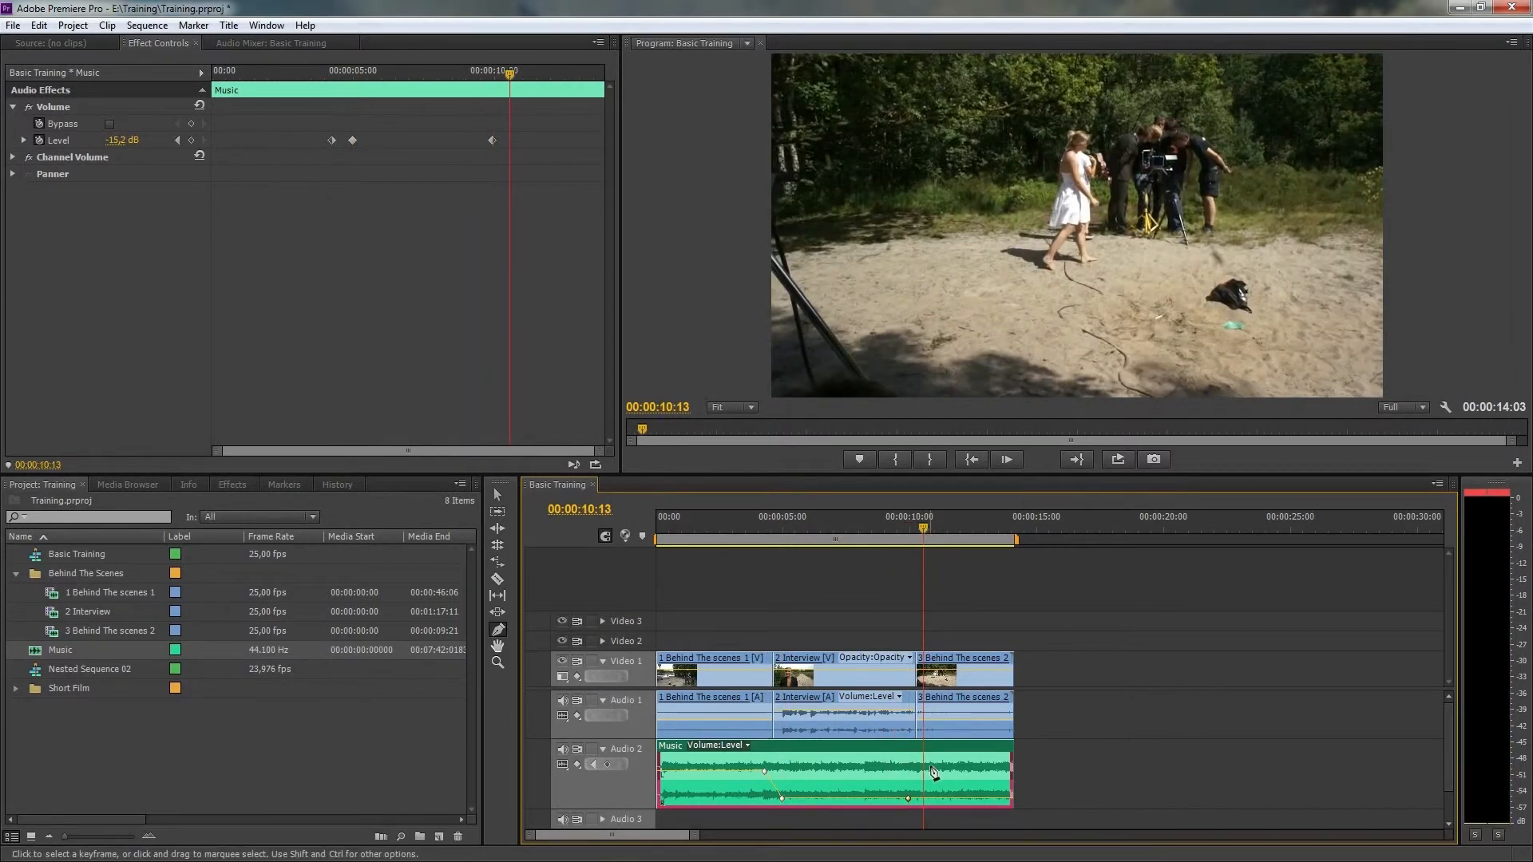
drag(926, 773, 926, 773)
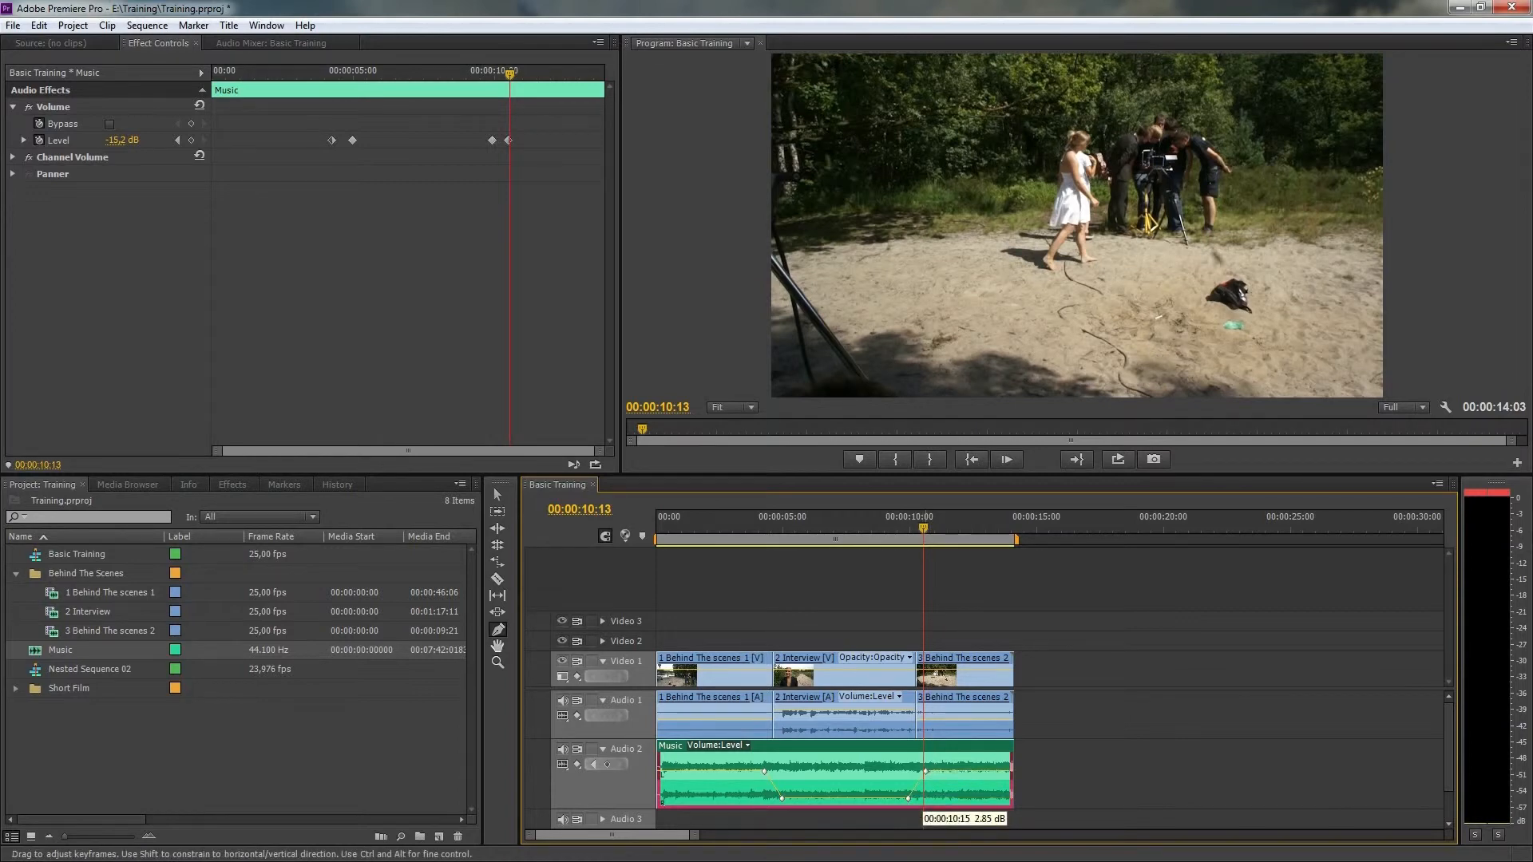